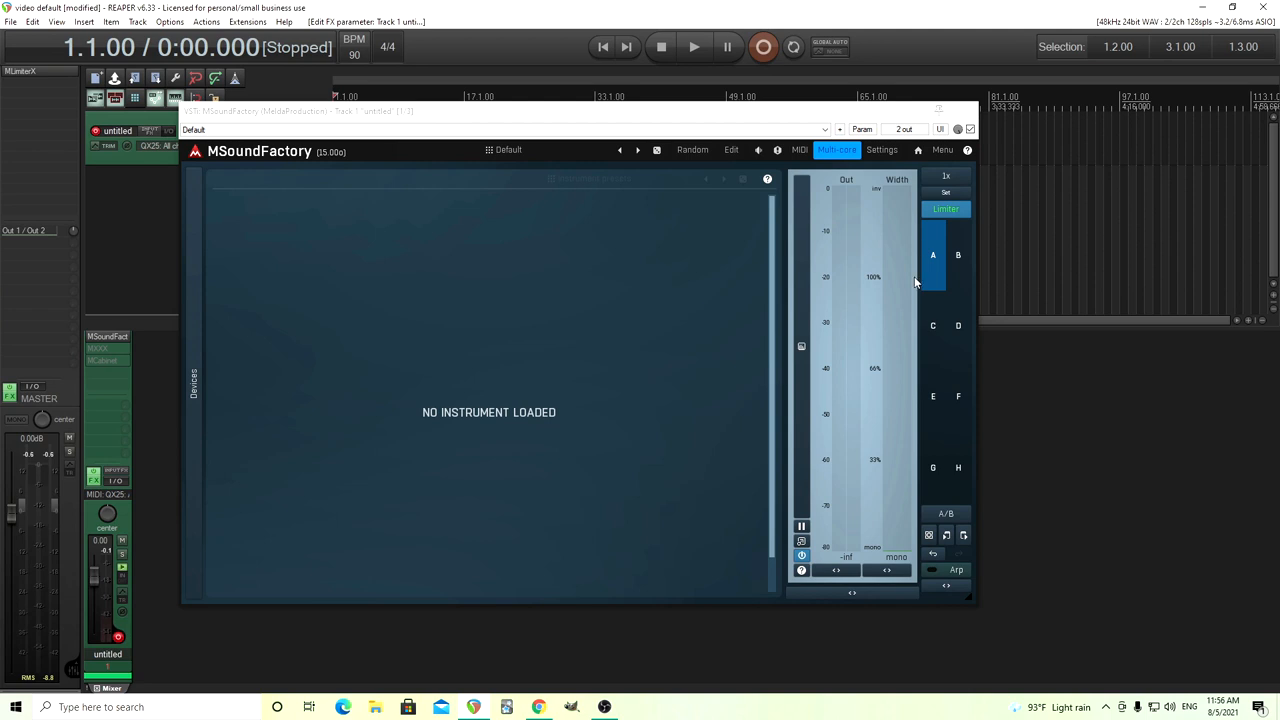
pyautogui.moveTo(736, 156)
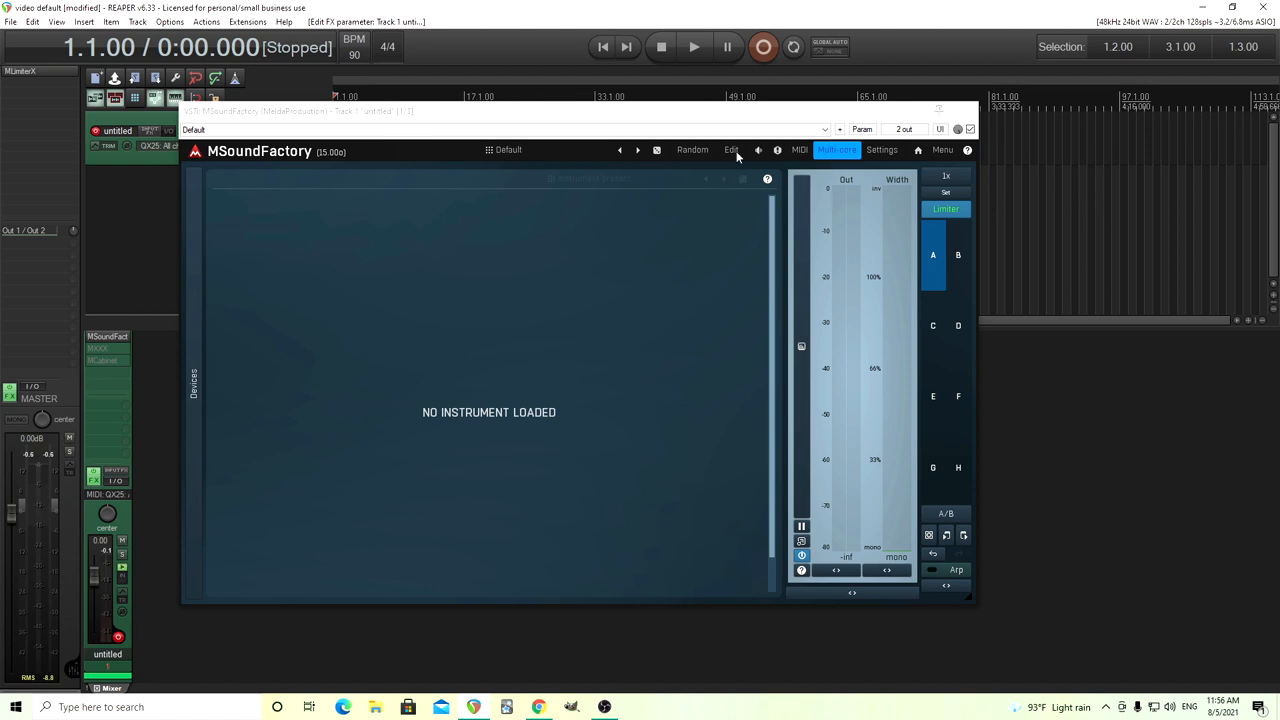
# Switch the instrument to Monophonic voicing in Globals and show the empty Generator grid
pyautogui.click(732, 150)
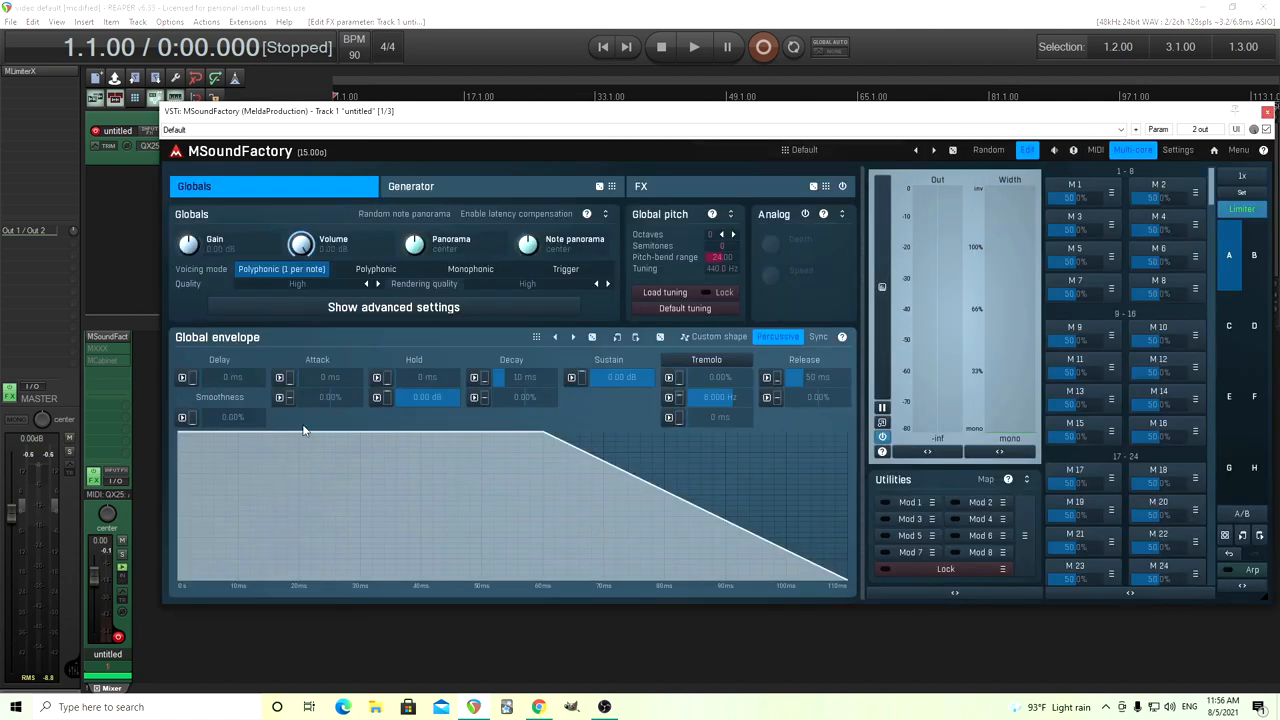
pyautogui.moveTo(526, 420)
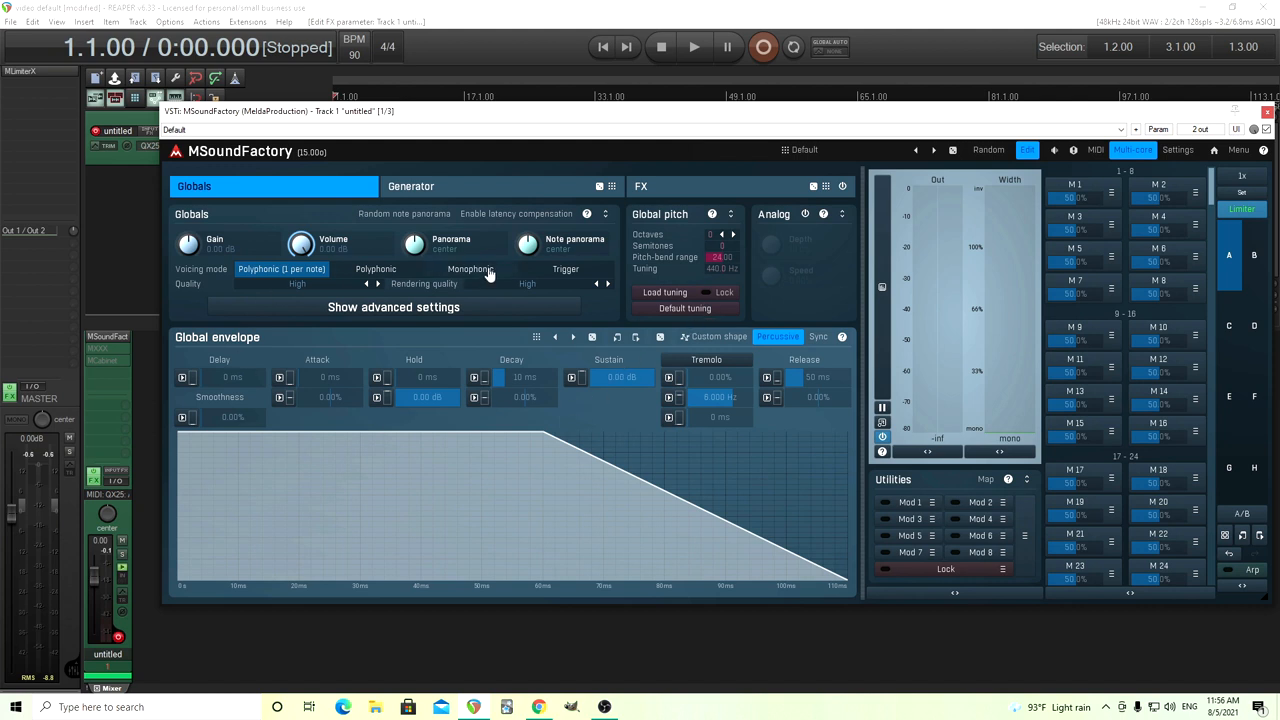
pyautogui.click(470, 268)
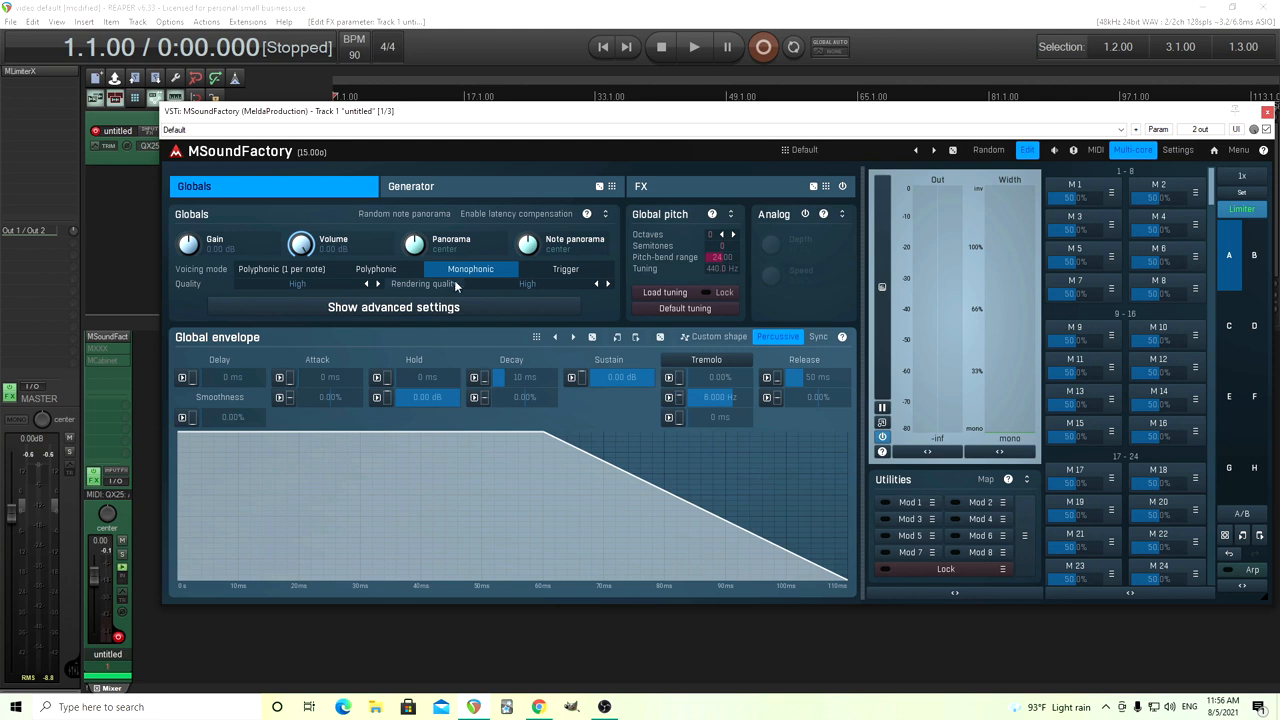
pyautogui.click(410, 186)
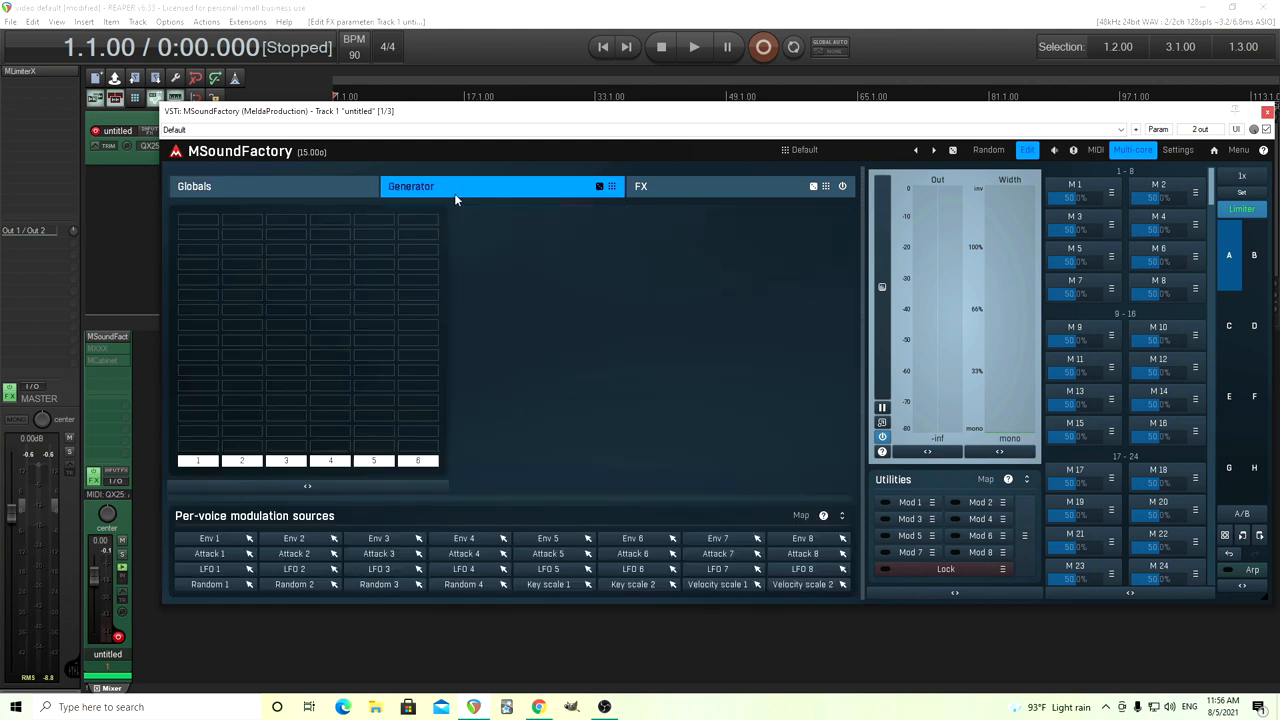
pyautogui.moveTo(508, 166)
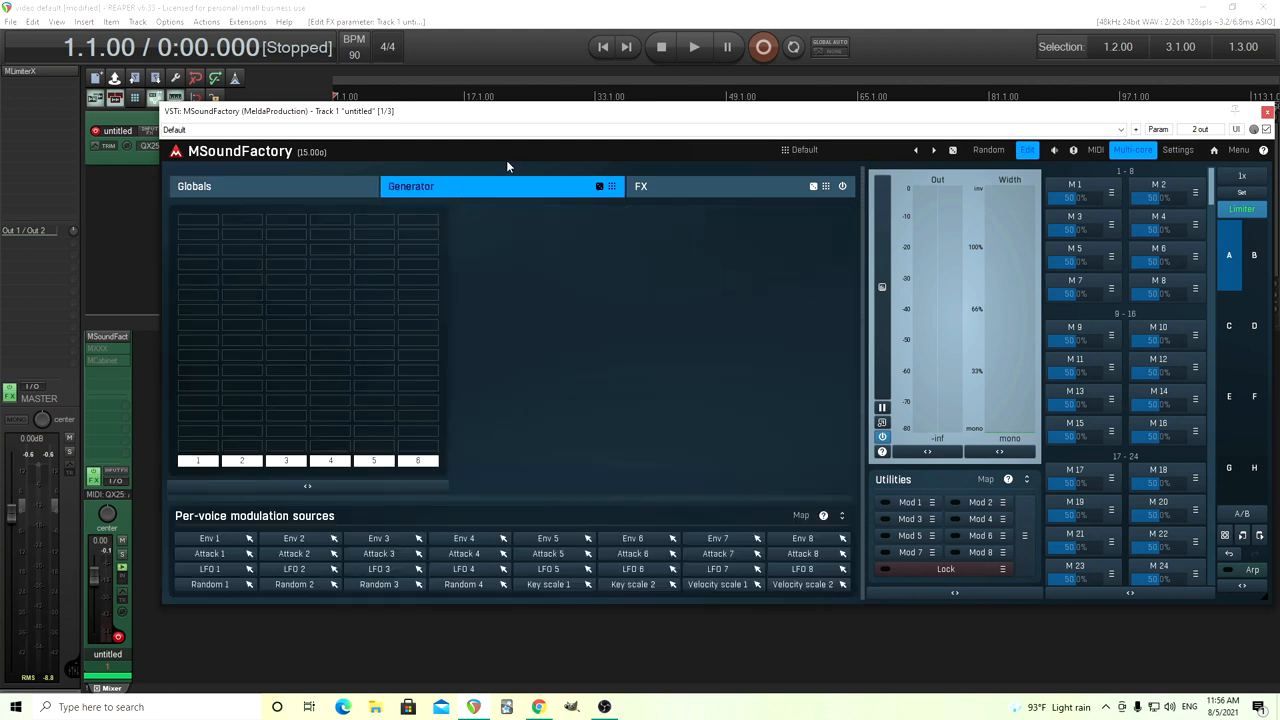
pyautogui.moveTo(196, 224)
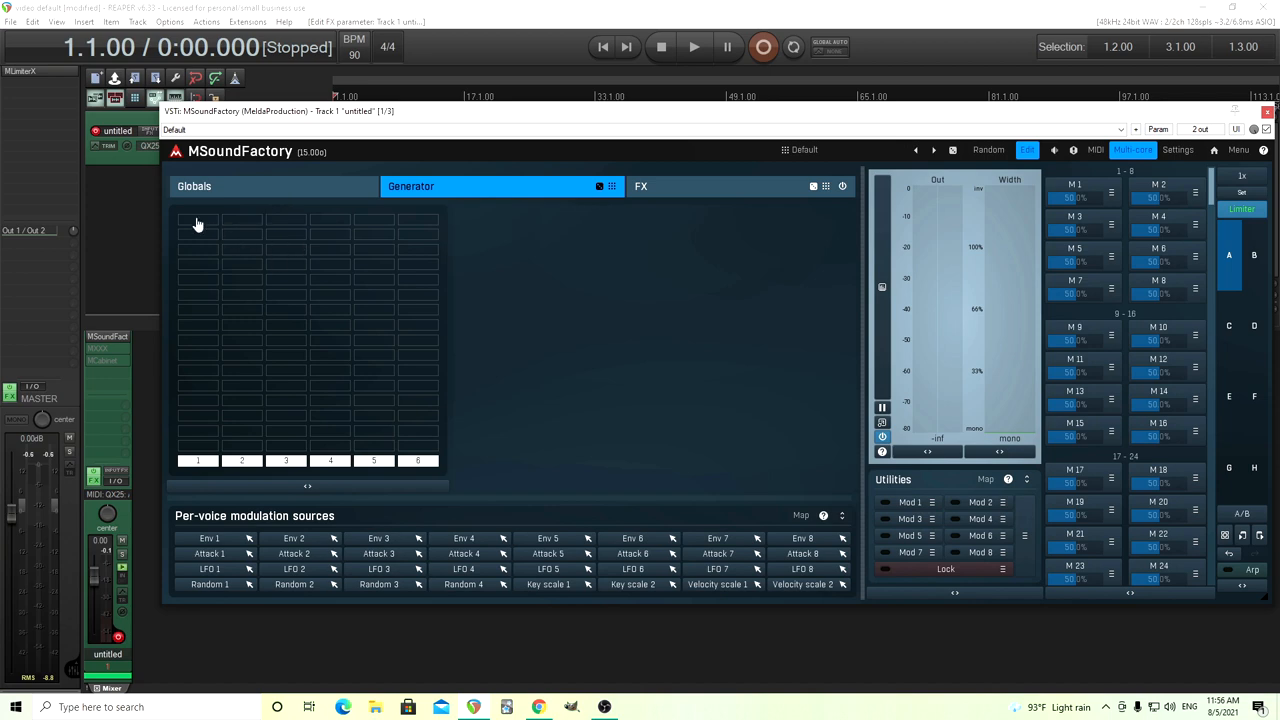
# Add Oscillator 1 to the grid and apply a stepped quantize transform to its waveform
pyautogui.click(196, 220)
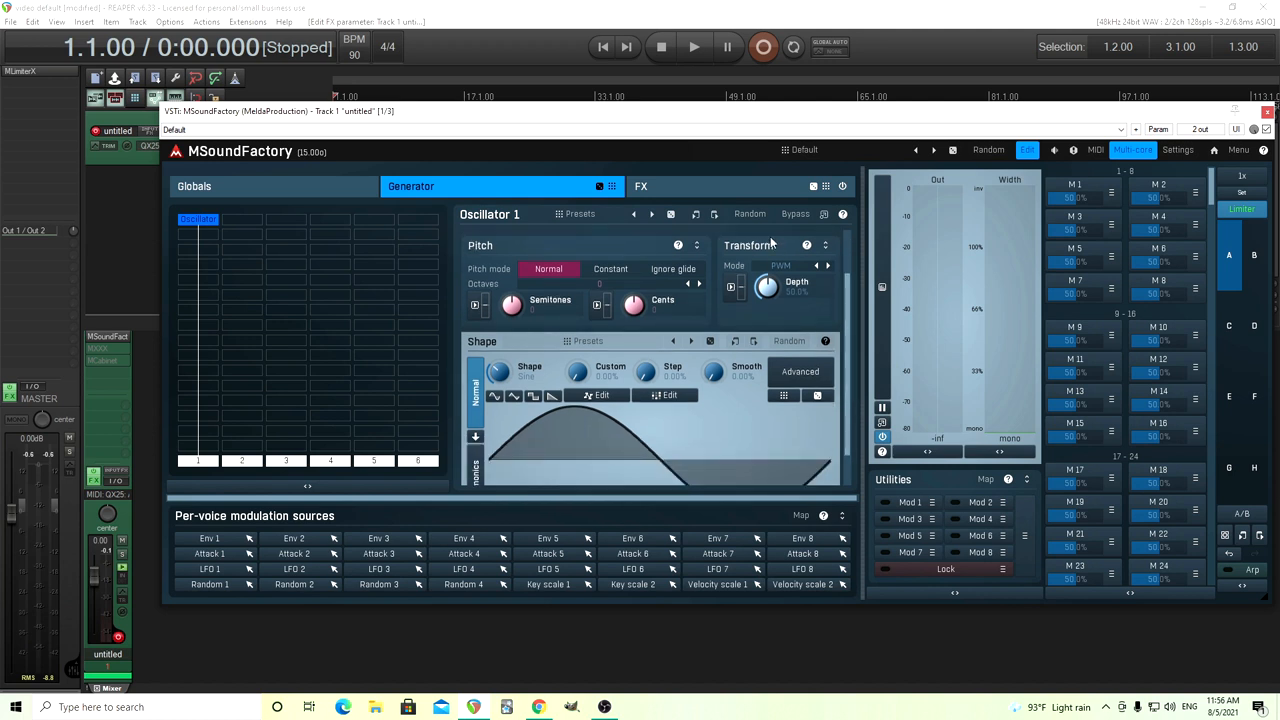
pyautogui.click(794, 264)
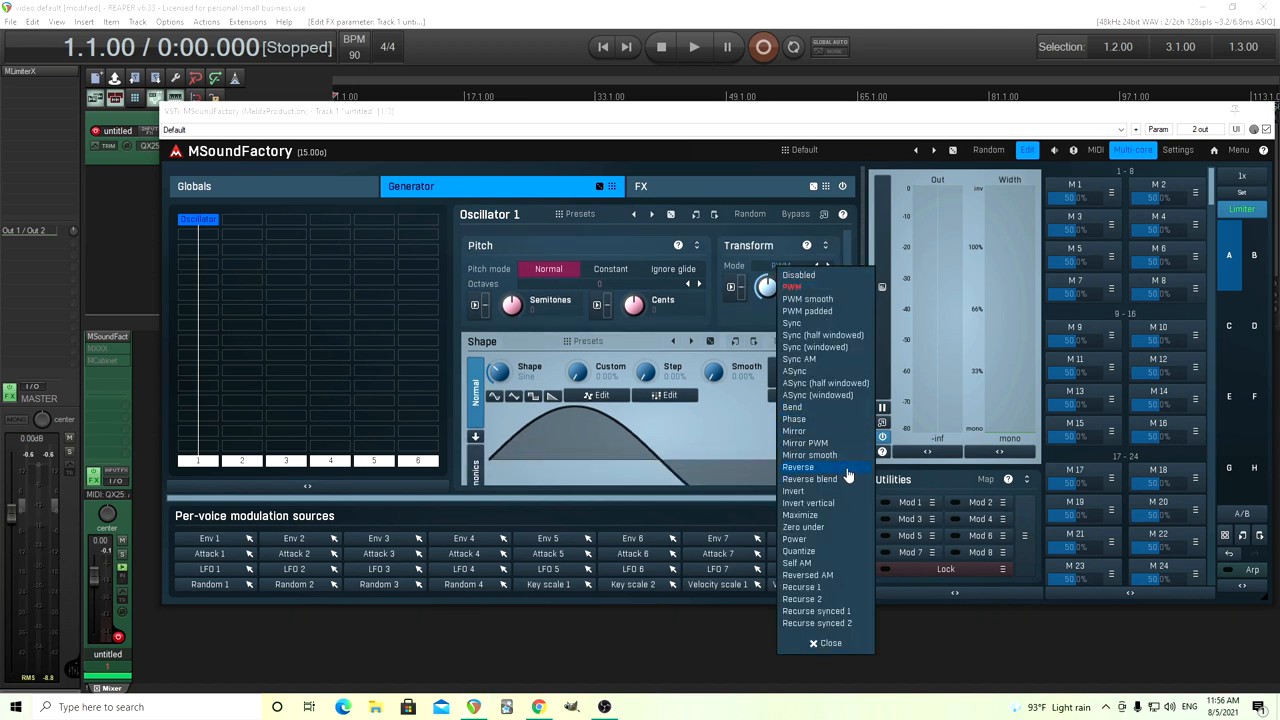
pyautogui.click(798, 552)
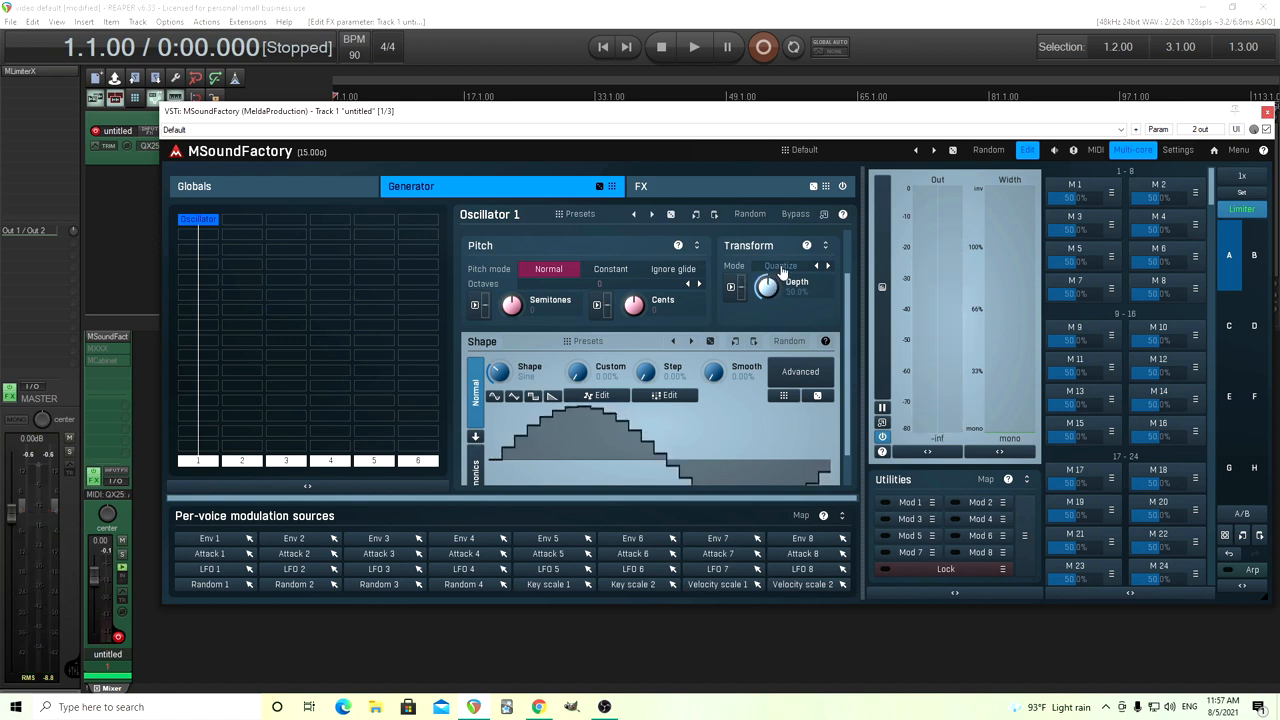
# Add BitFun 1 below the oscillator, A/B its bypass, and disable Oscillator 1's antialiasing
pyautogui.click(814, 264)
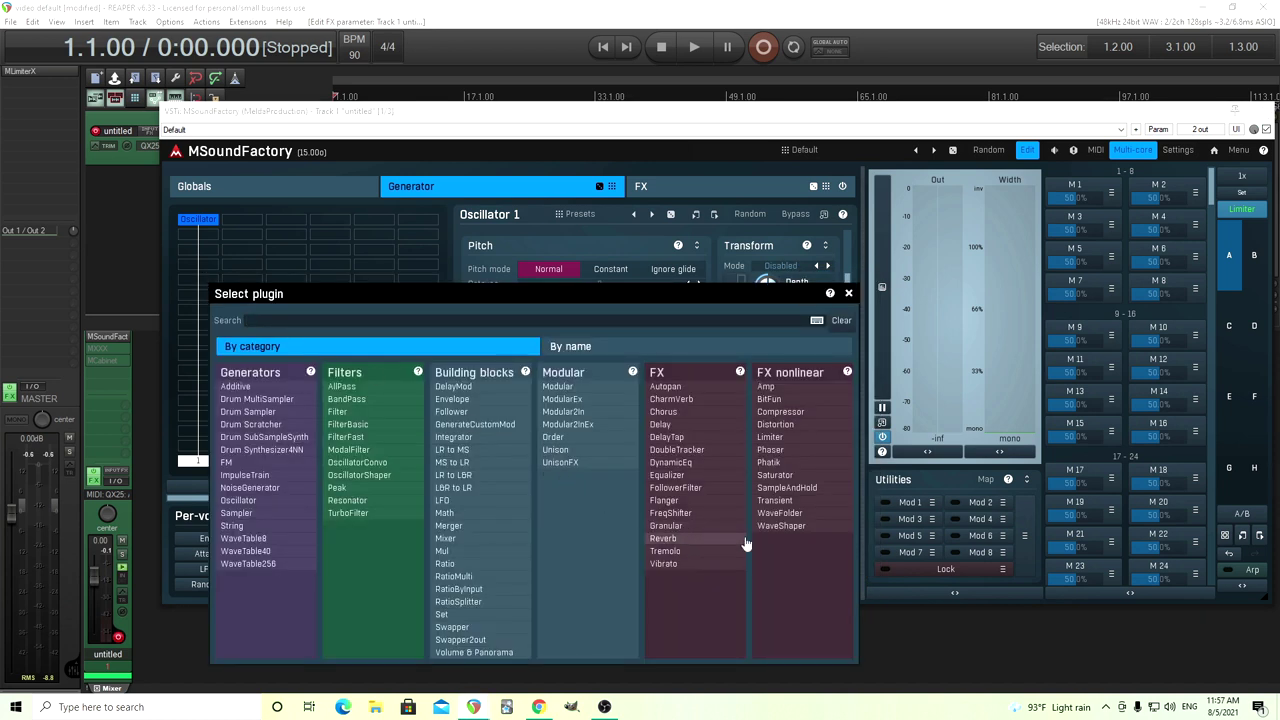
pyautogui.moveTo(768, 400)
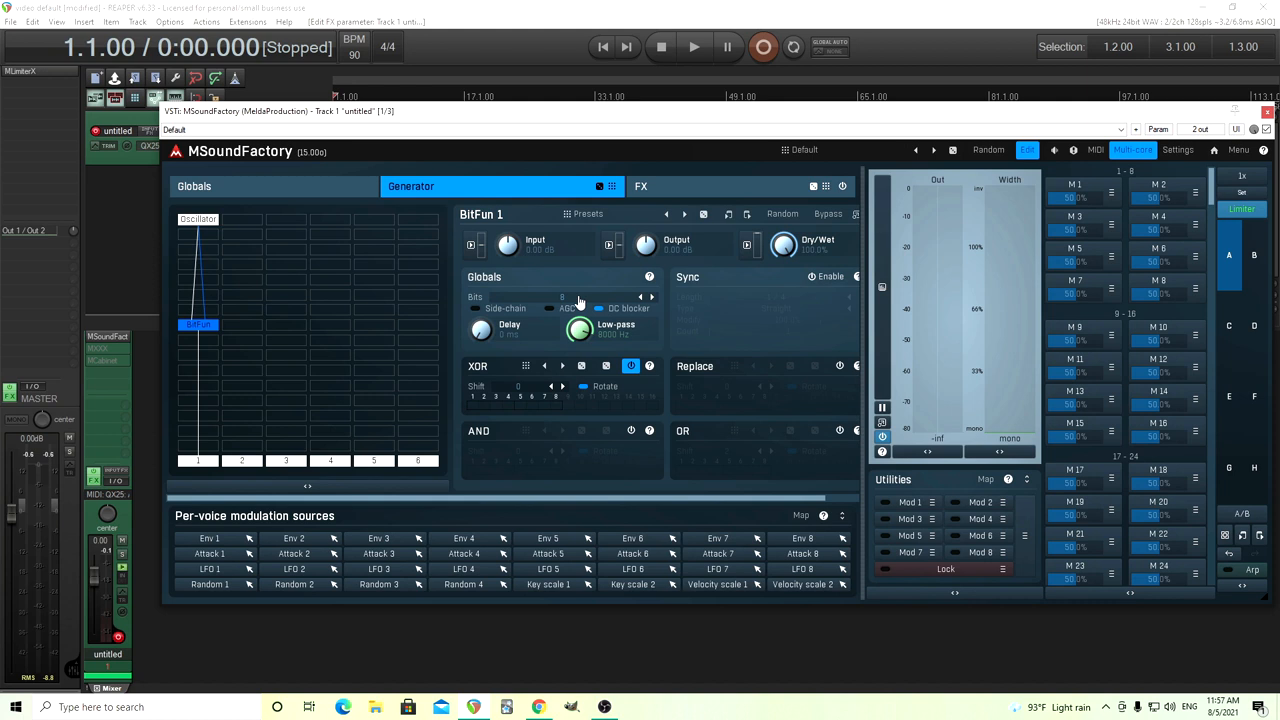
pyautogui.moveTo(580, 304)
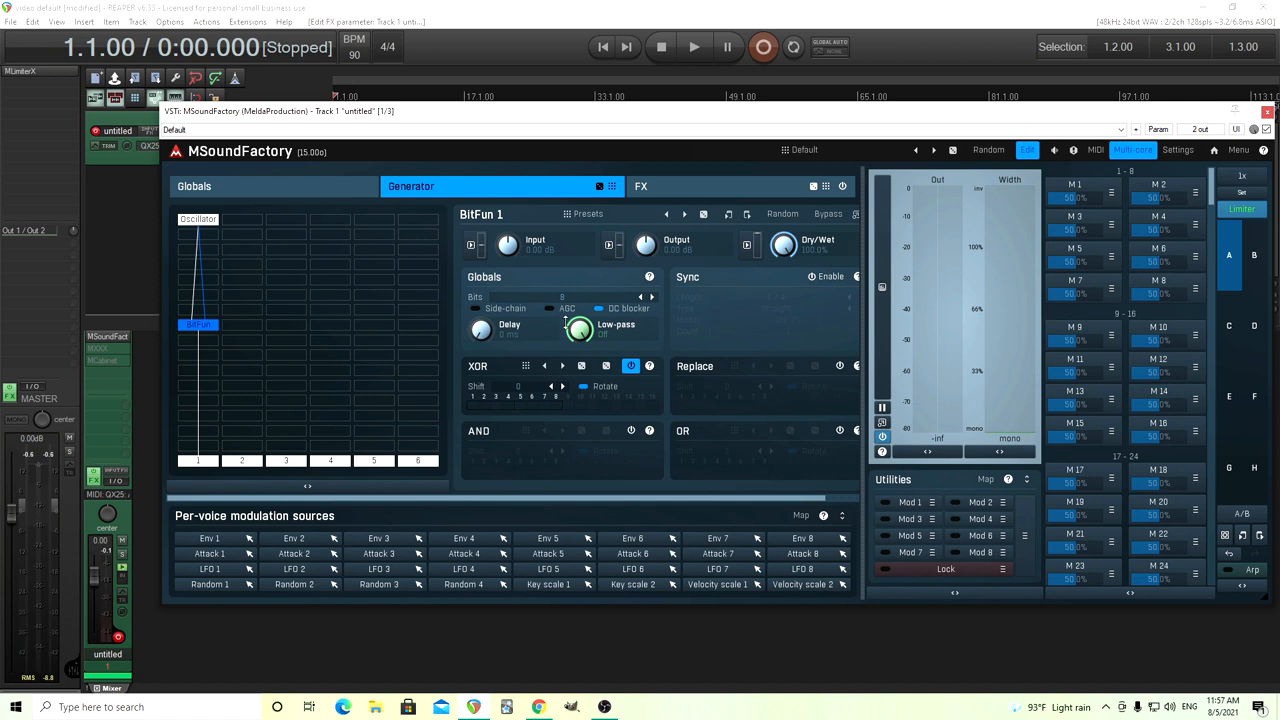
pyautogui.click(828, 214)
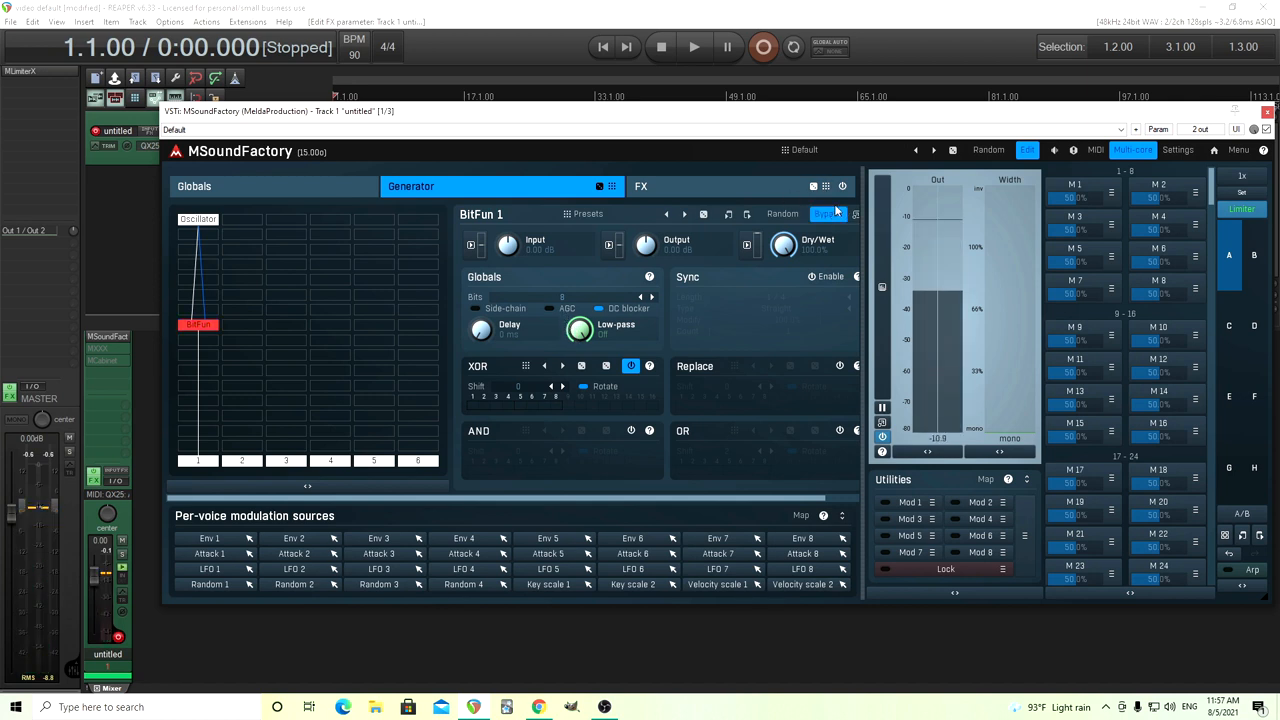
pyautogui.click(828, 214)
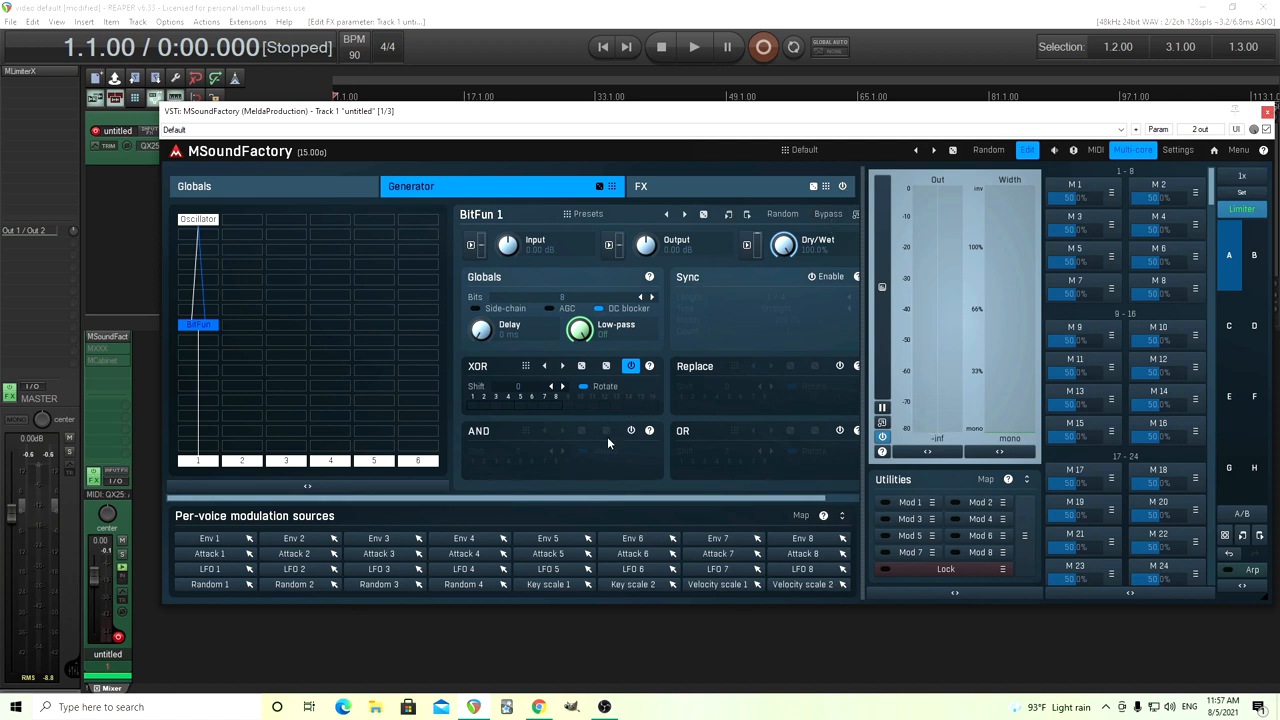
pyautogui.click(198, 218)
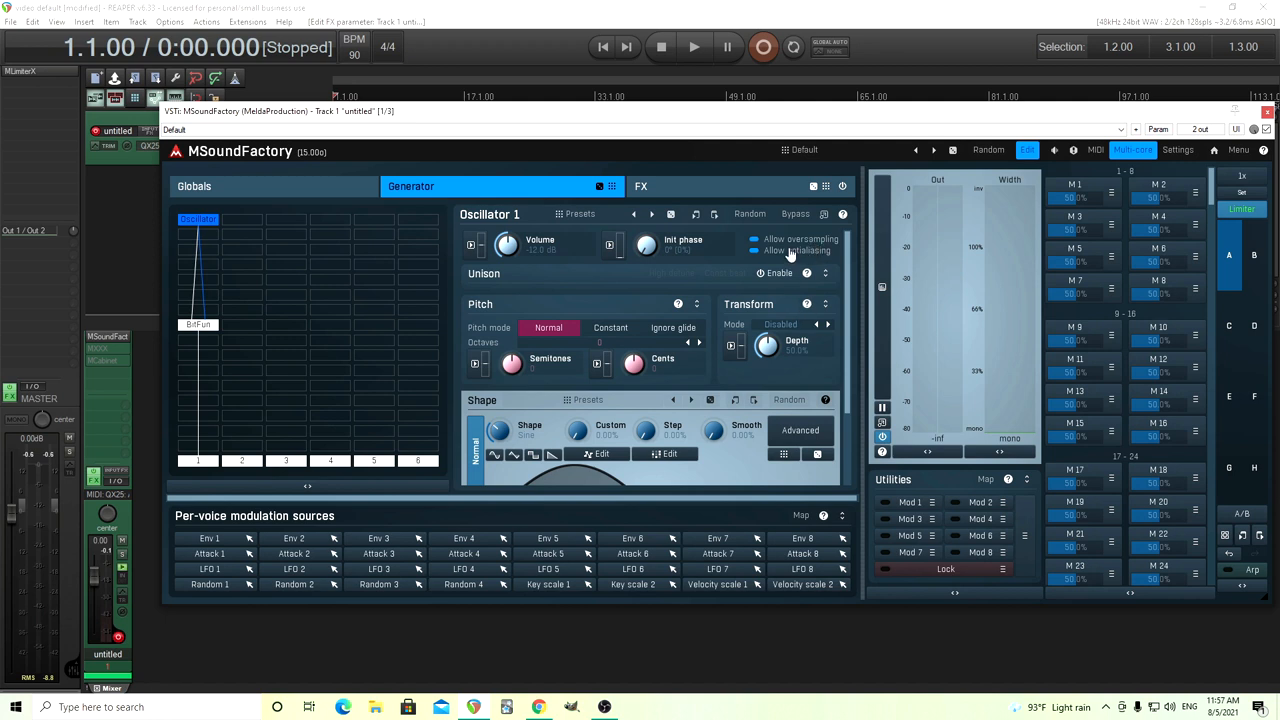
pyautogui.click(754, 240)
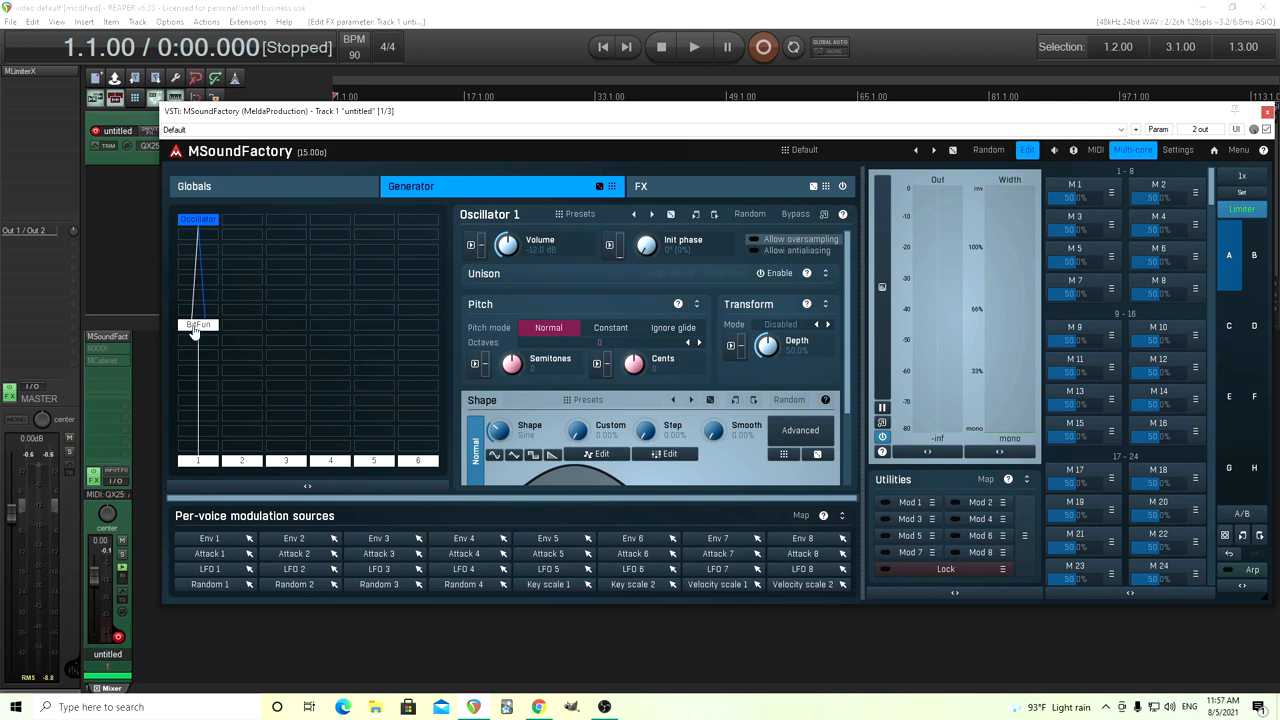
# Show BitFun 1's bit-crushing settings and toggle its DC blocker option
pyautogui.click(198, 324)
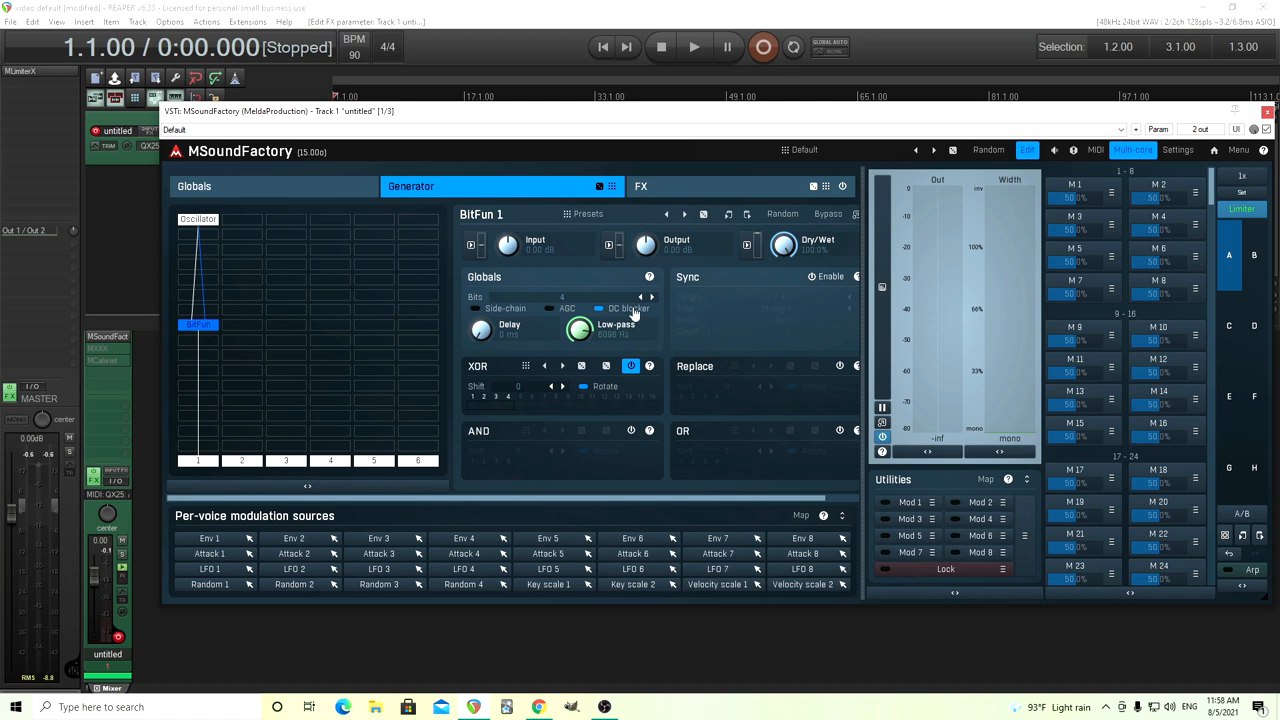
pyautogui.click(650, 296)
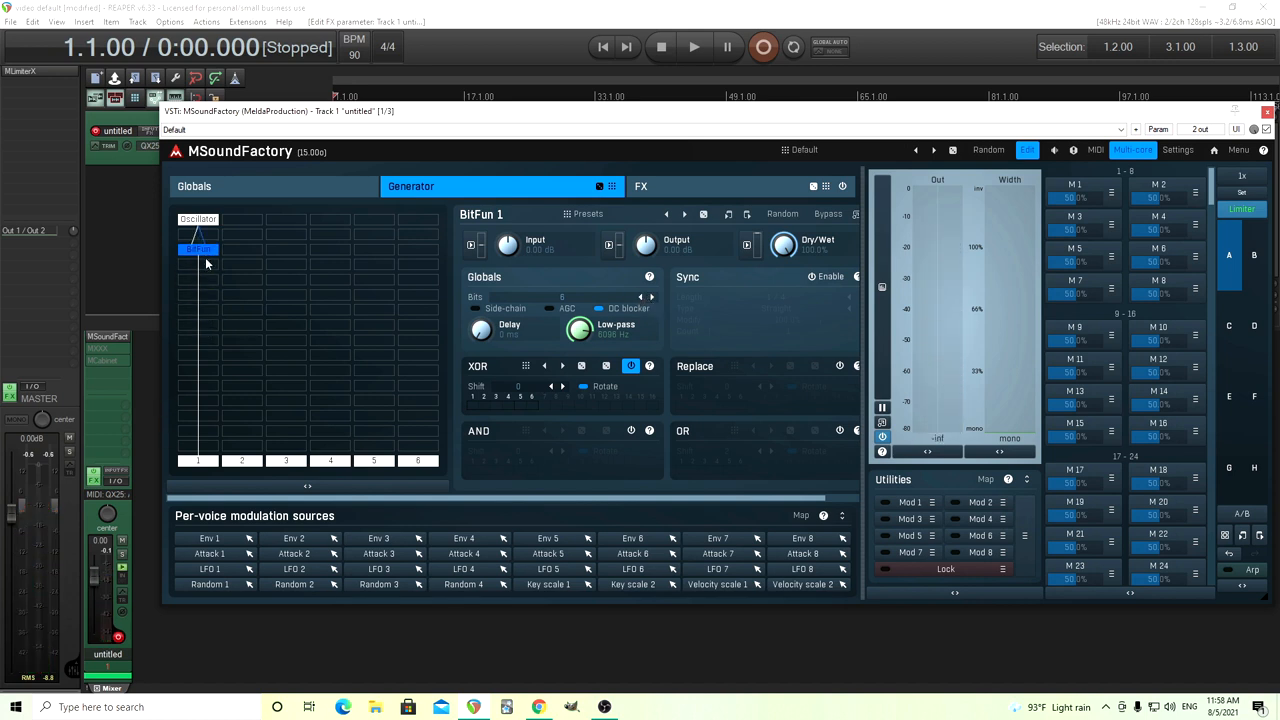
# Move the BitFun module one slot lower in the generator grid
pyautogui.moveTo(198, 250); pyautogui.dragTo(198, 310)
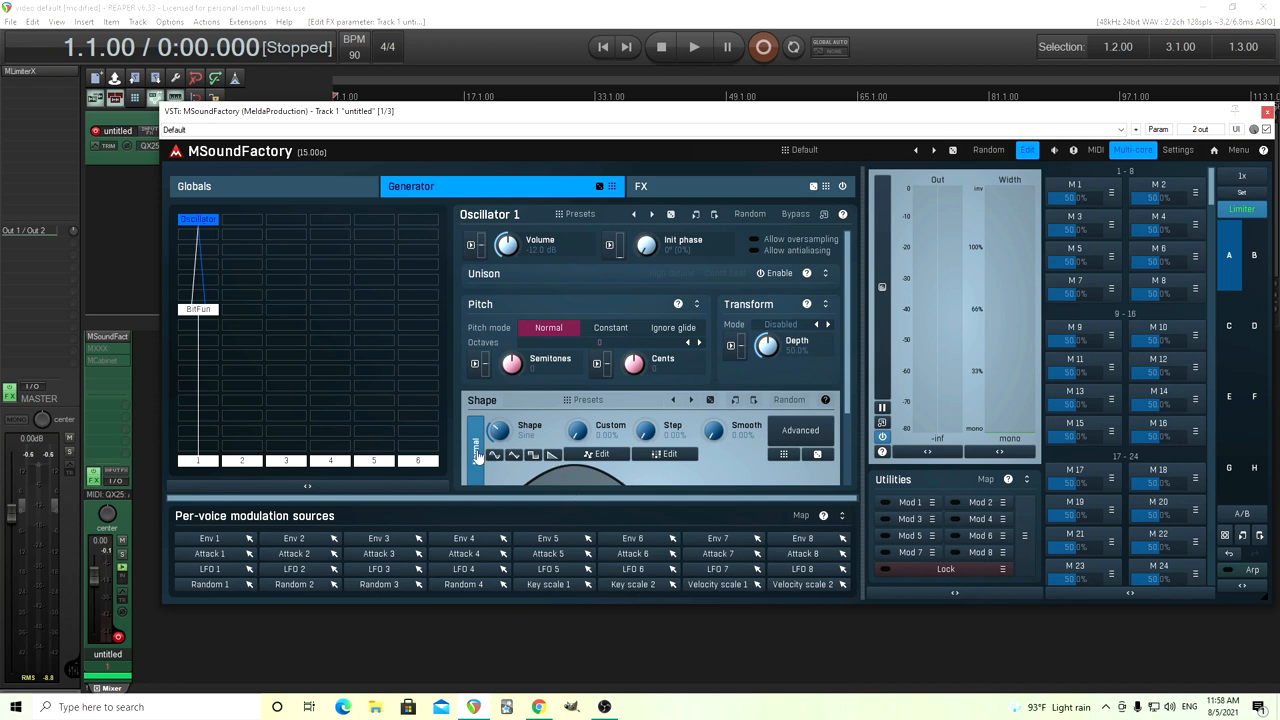
pyautogui.moveTo(580, 404)
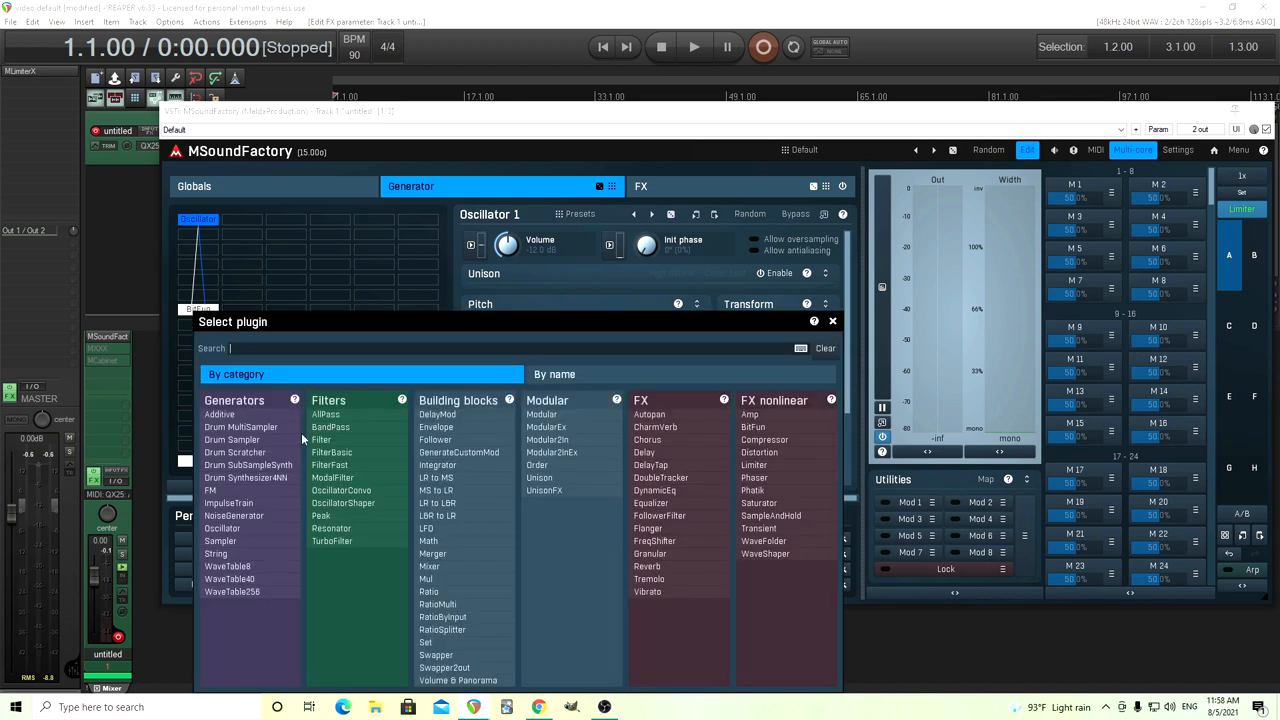
pyautogui.moveTo(698, 584)
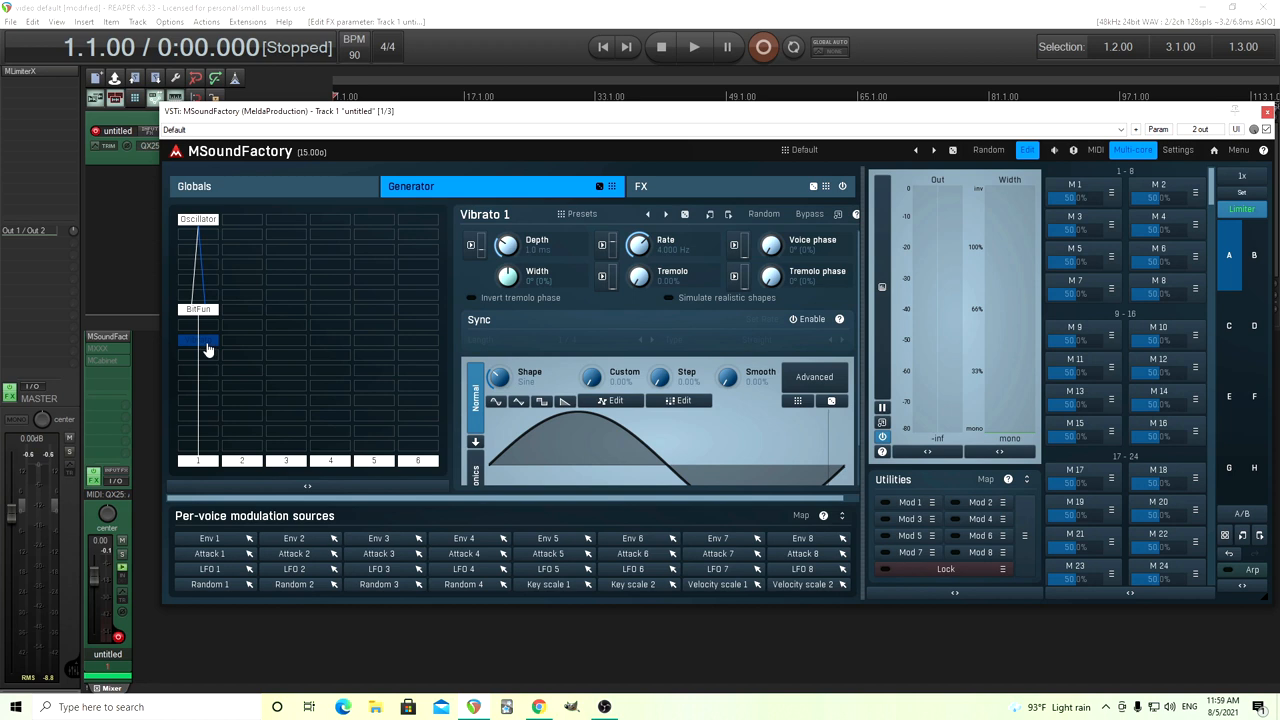
pyautogui.moveTo(538, 268)
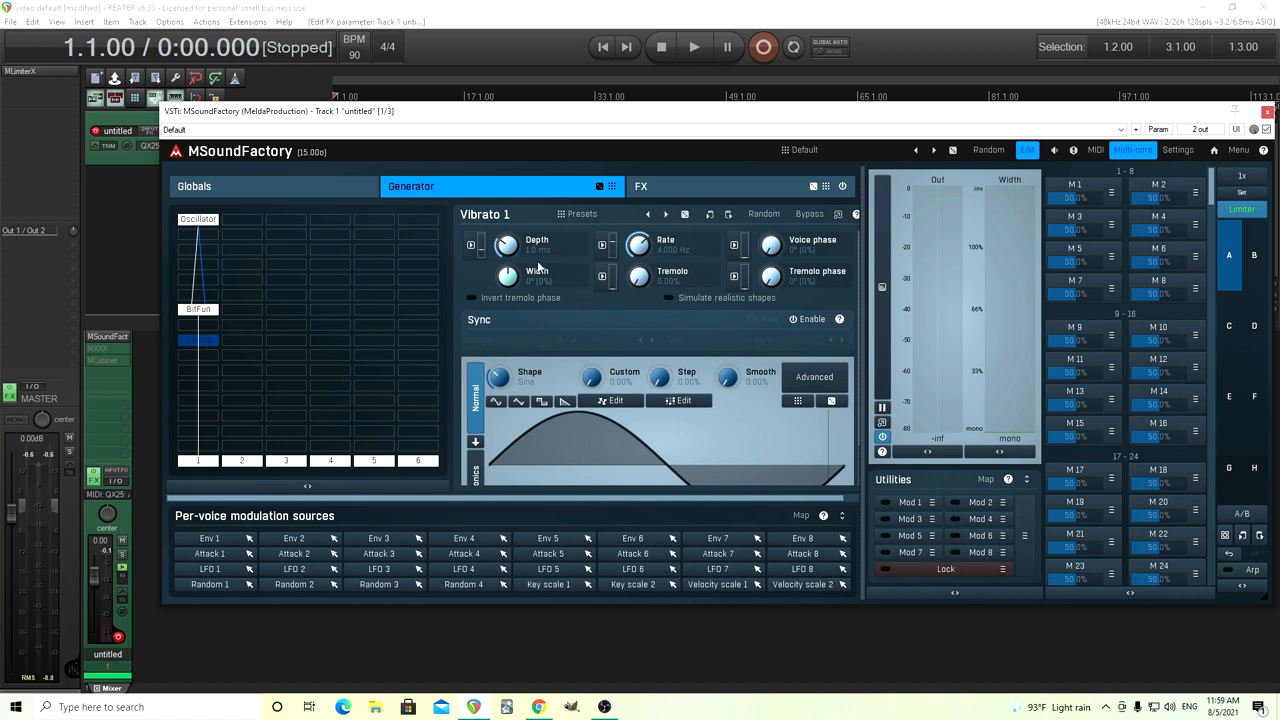
pyautogui.moveTo(618, 256)
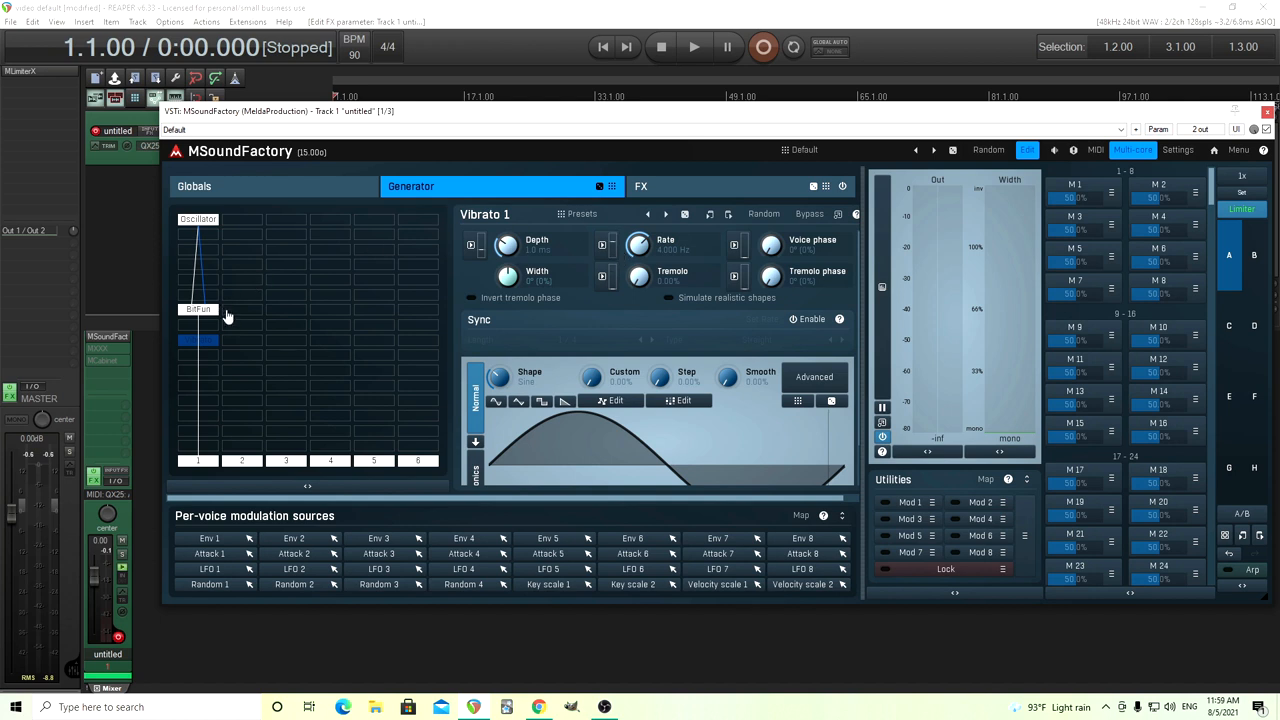
# Select the BitFun module and bring up the plugin list for adding another generator module
pyautogui.click(198, 308)
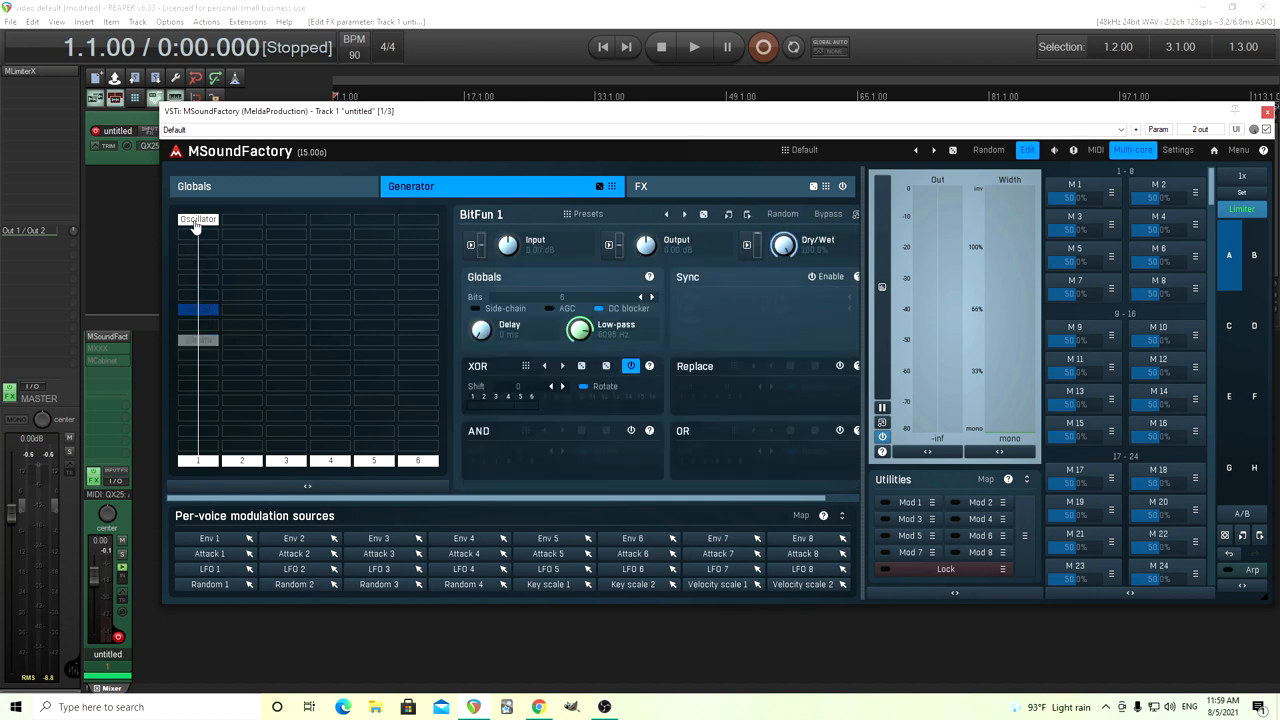
pyautogui.click(196, 218)
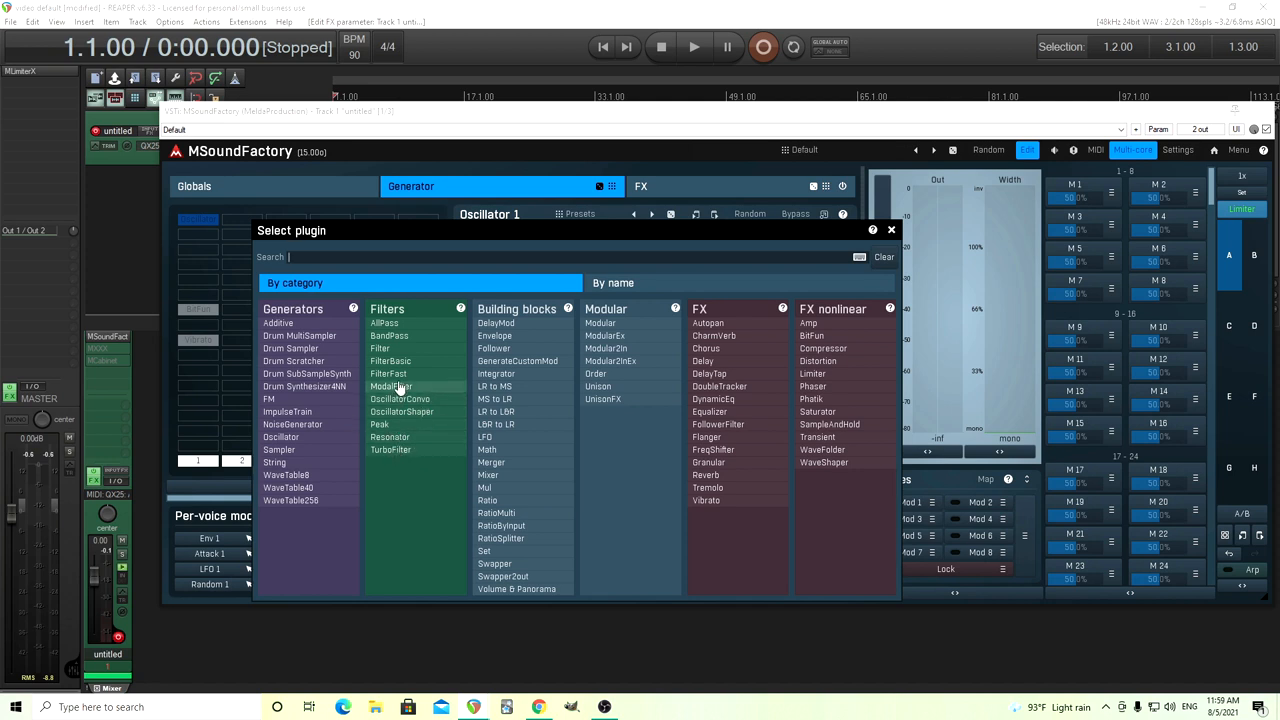
pyautogui.moveTo(324, 412)
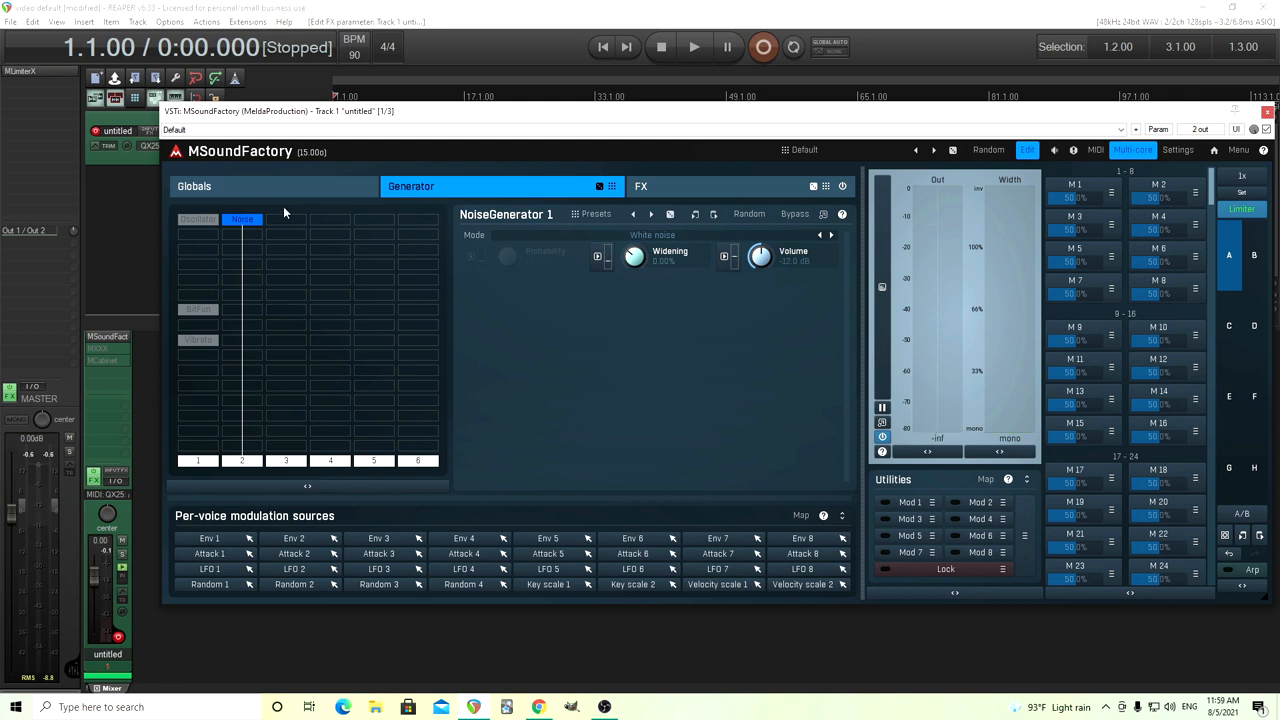
pyautogui.moveTo(258, 200)
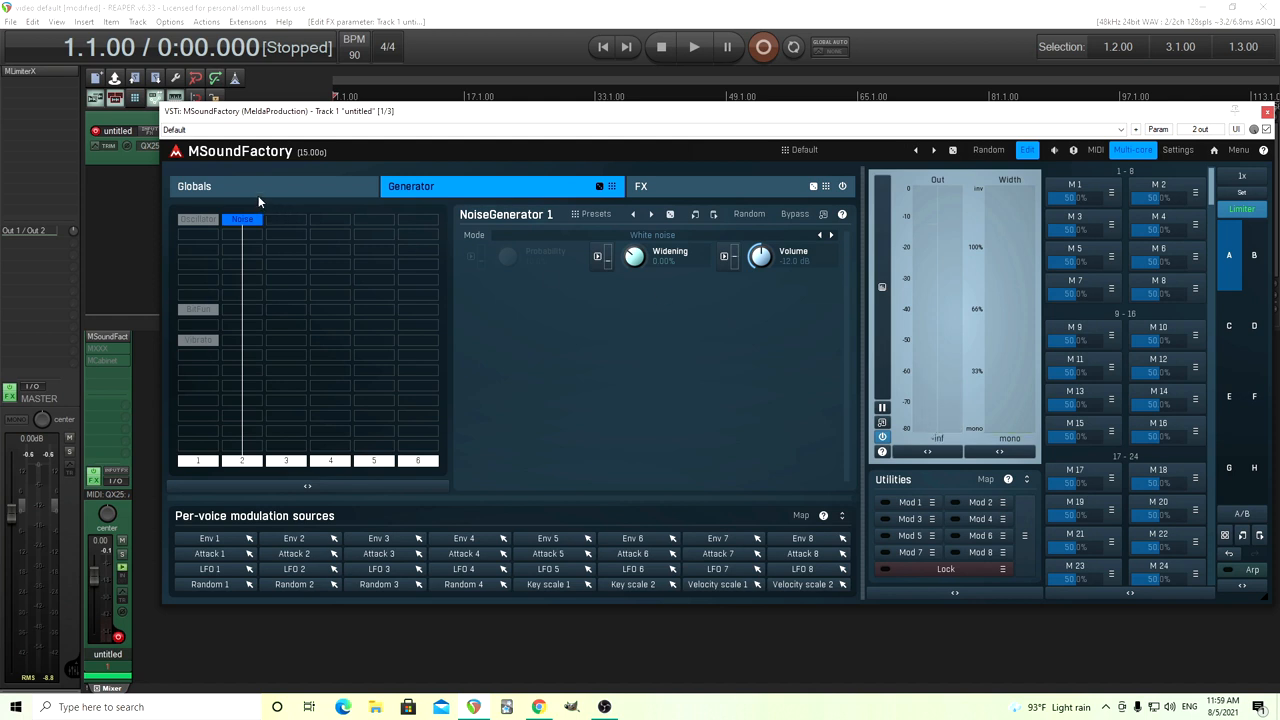
pyautogui.moveTo(258, 192)
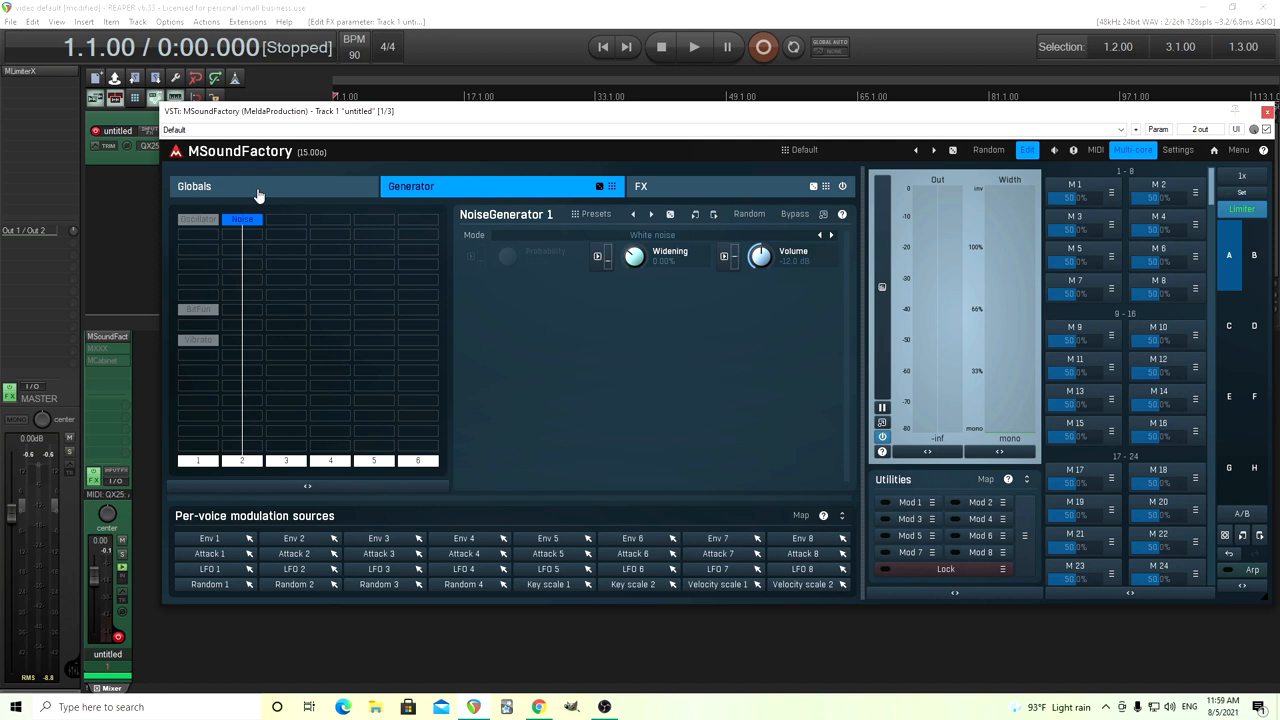
# Shape the global envelope into a short percussive decay, then return to the noise generator graph
pyautogui.click(194, 186)
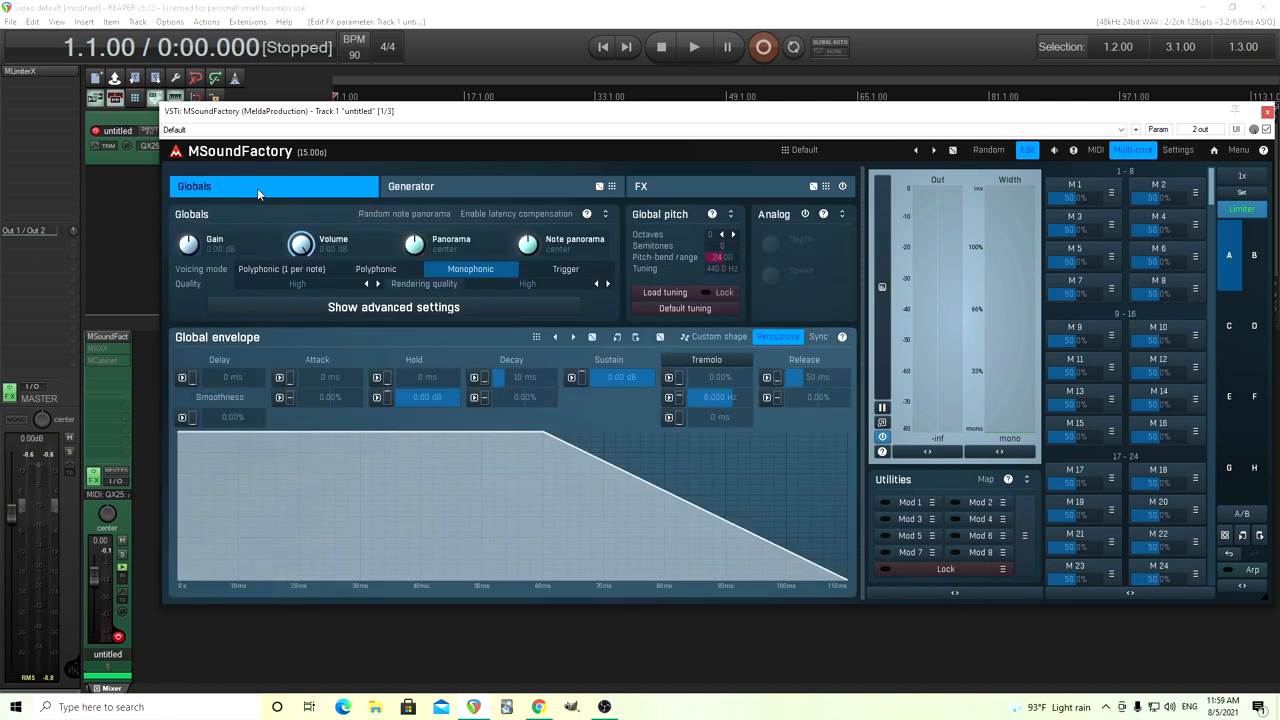
pyautogui.moveTo(436, 444)
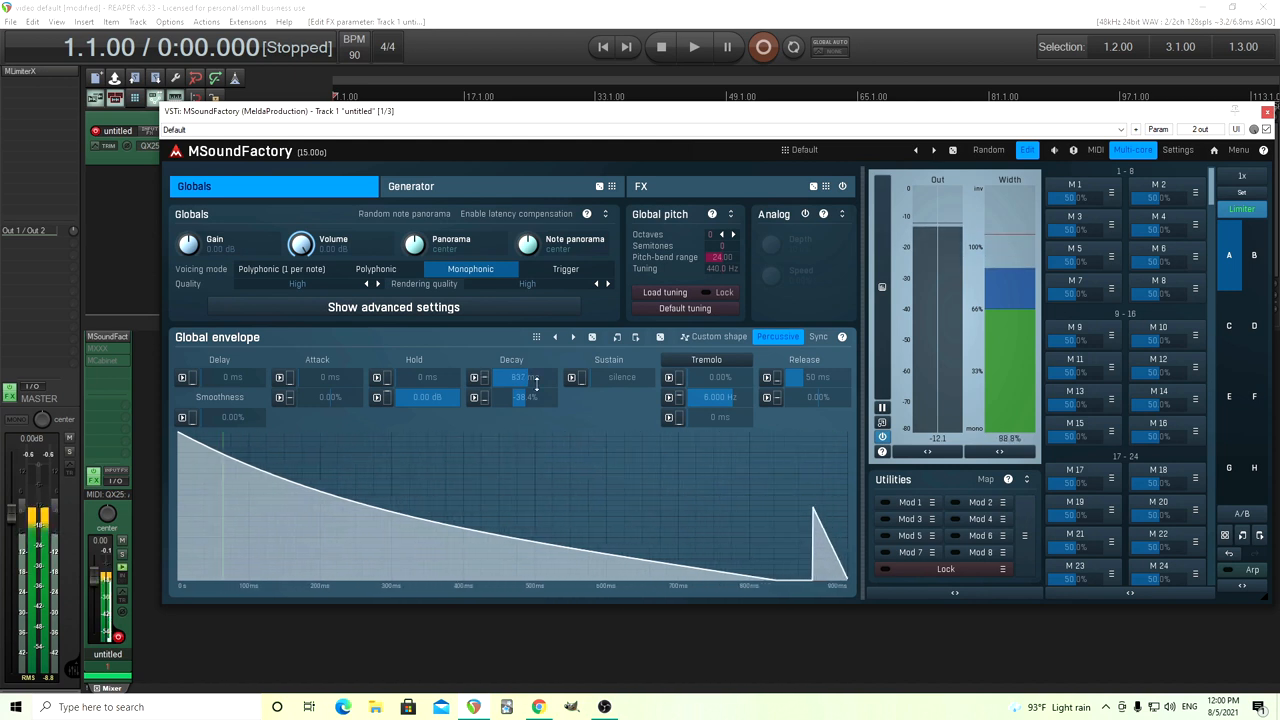
pyautogui.click(410, 186)
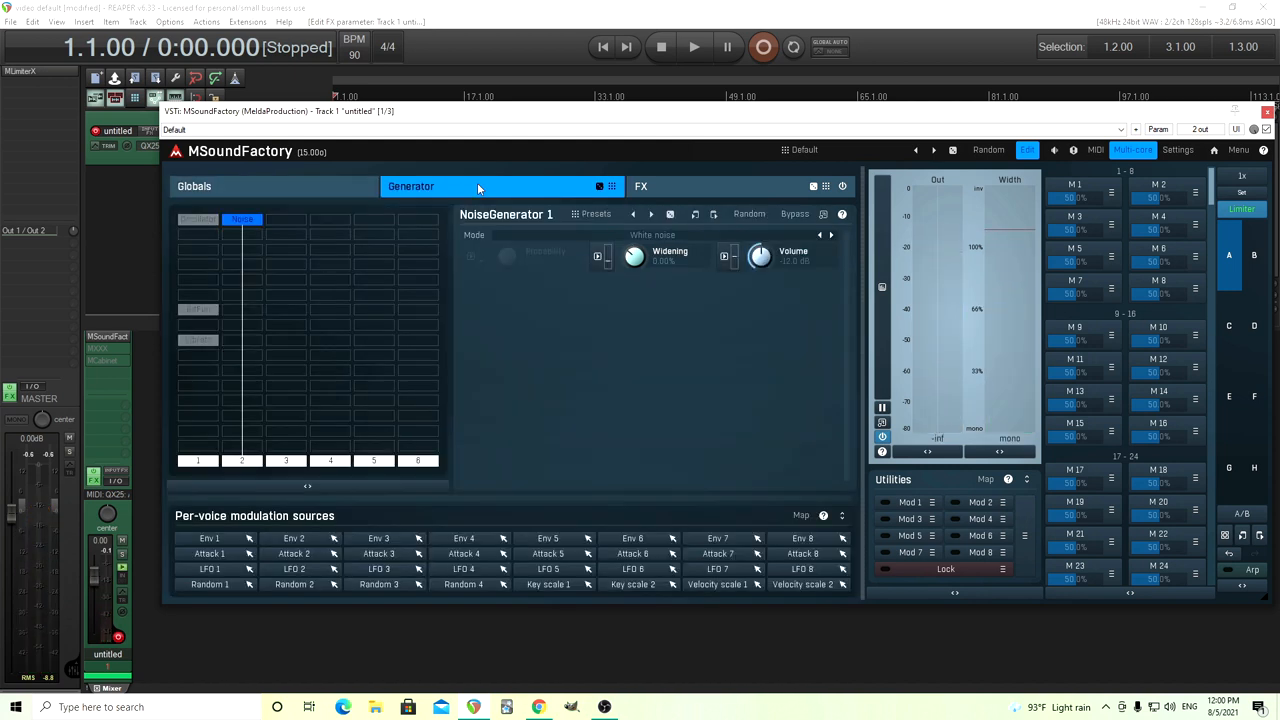
pyautogui.moveTo(452, 276)
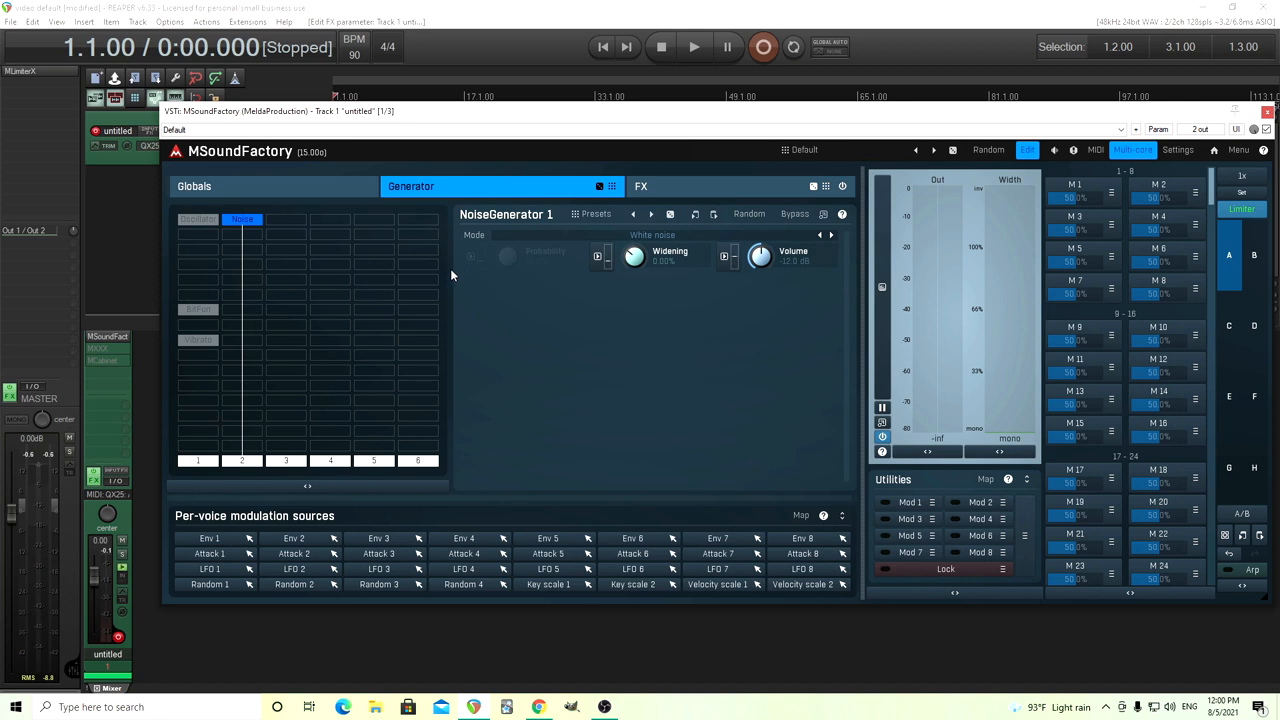
pyautogui.moveTo(748, 244)
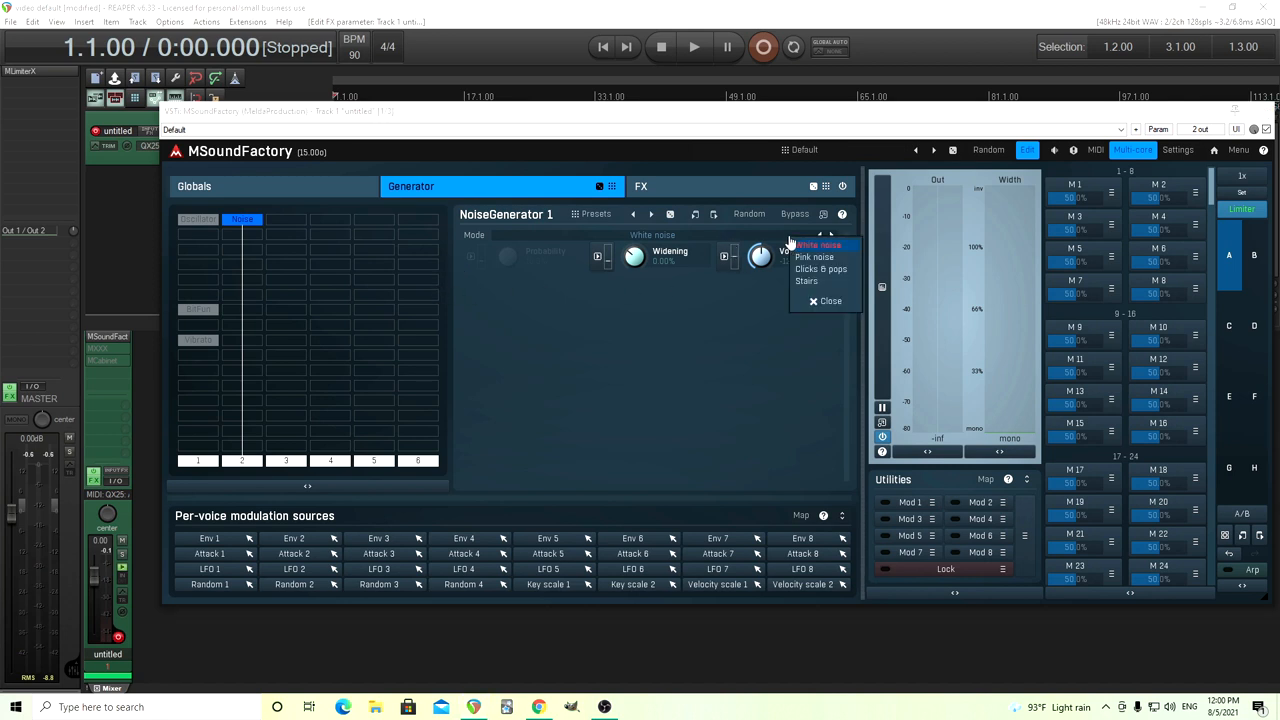
# Switch the noise generator to pink noise and insert a BitFun module beneath it, checking the global envelope
pyautogui.click(814, 256)
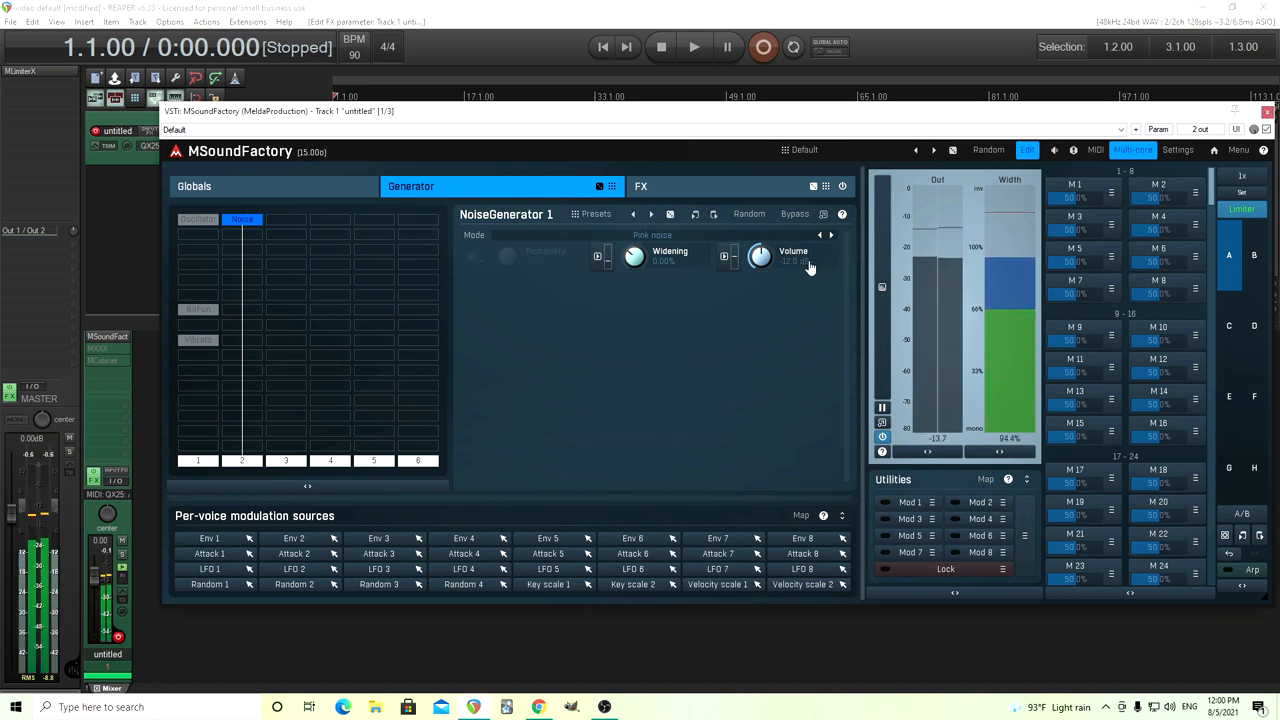
pyautogui.click(882, 288)
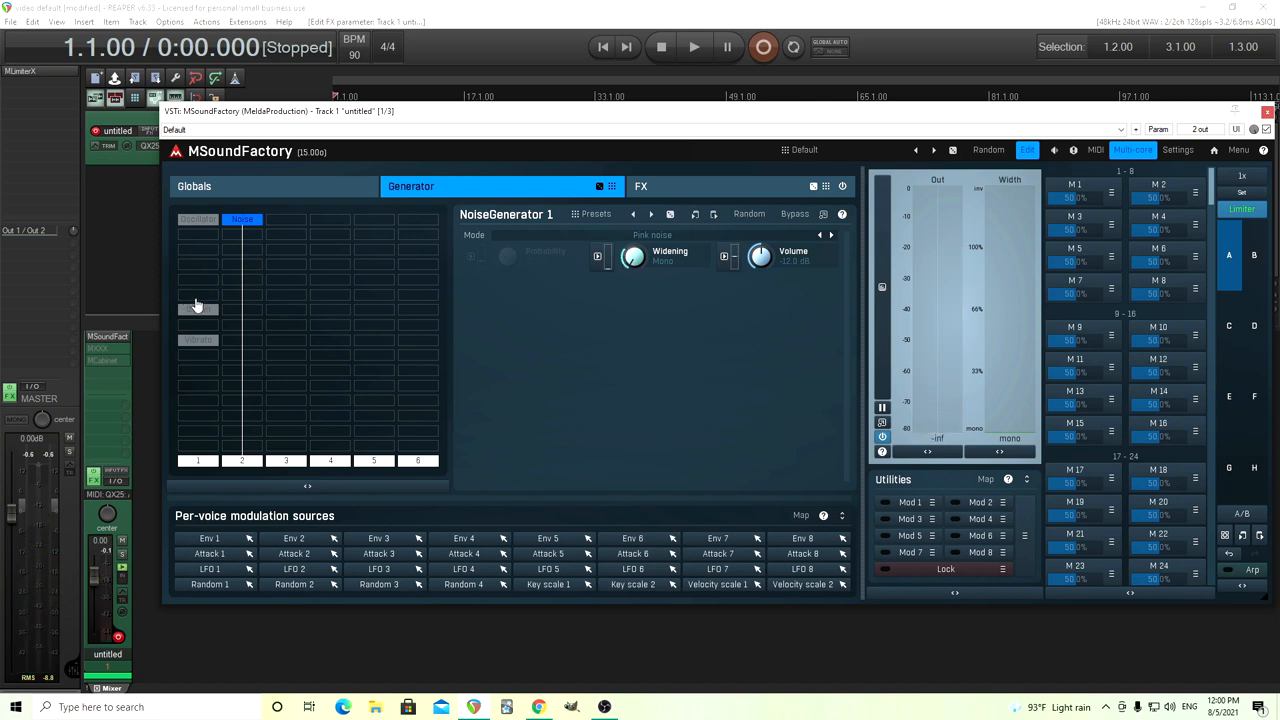
pyautogui.click(240, 308)
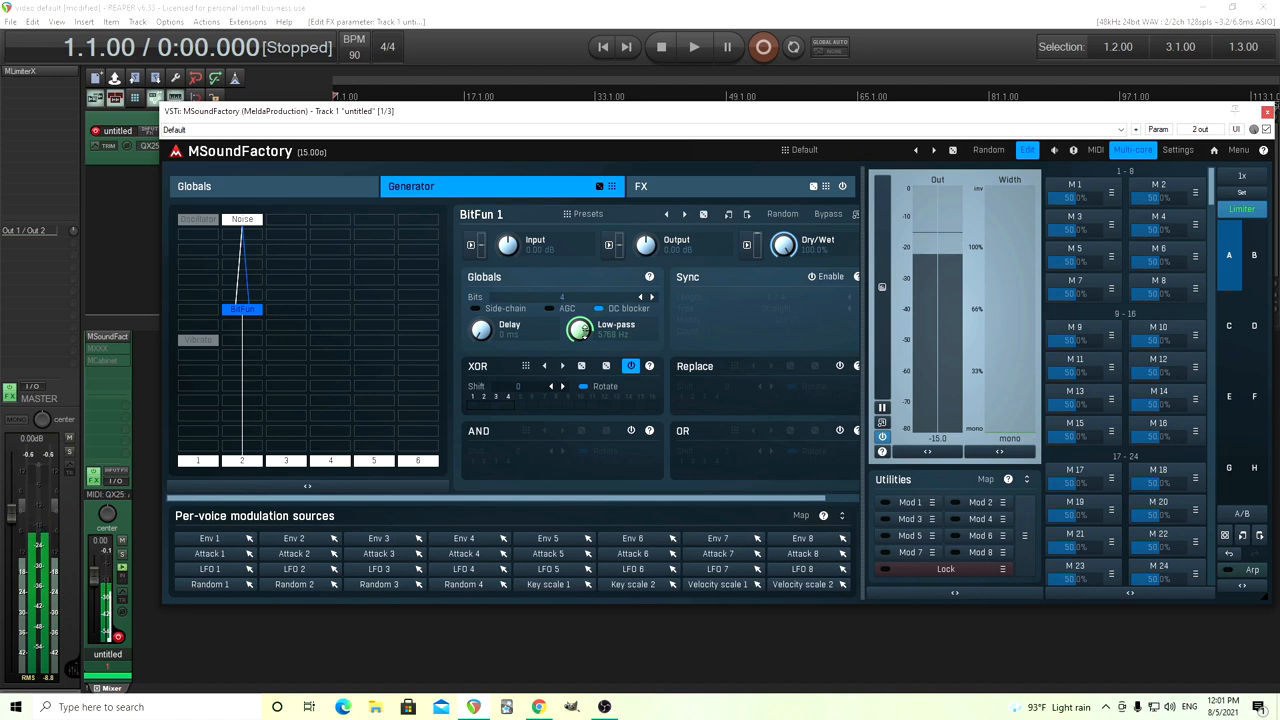
pyautogui.click(192, 186)
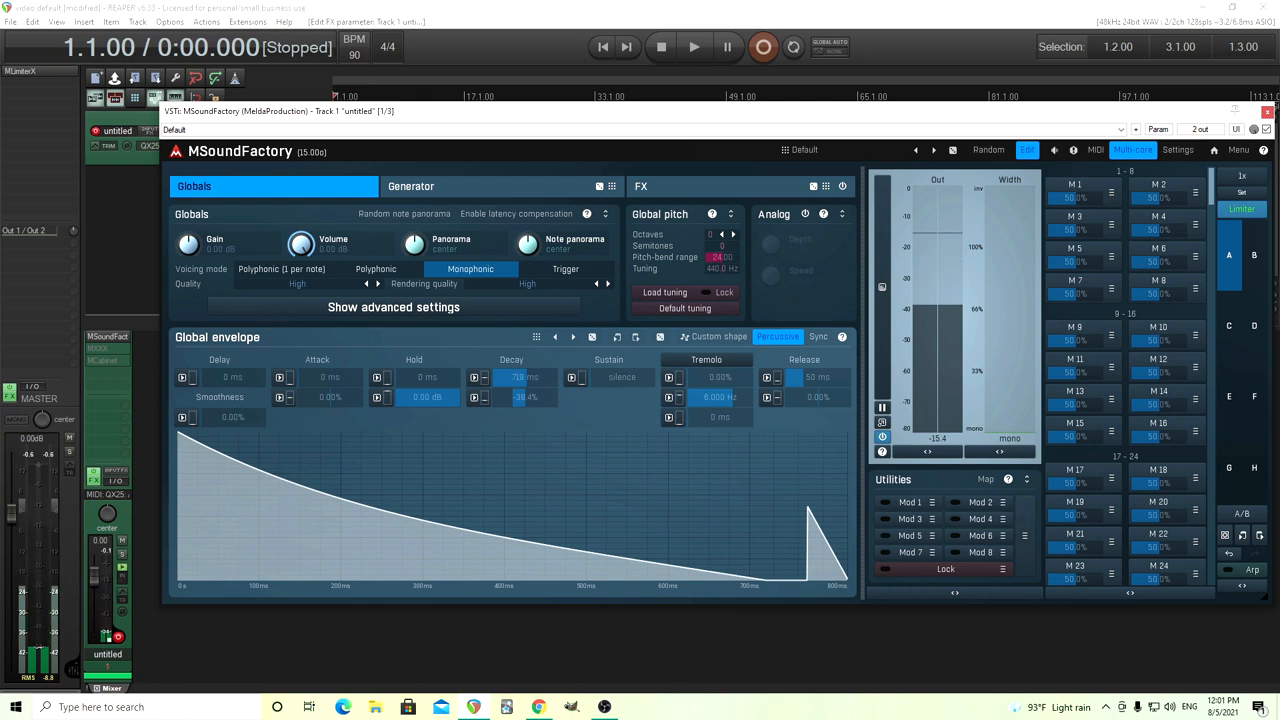
pyautogui.click(410, 186)
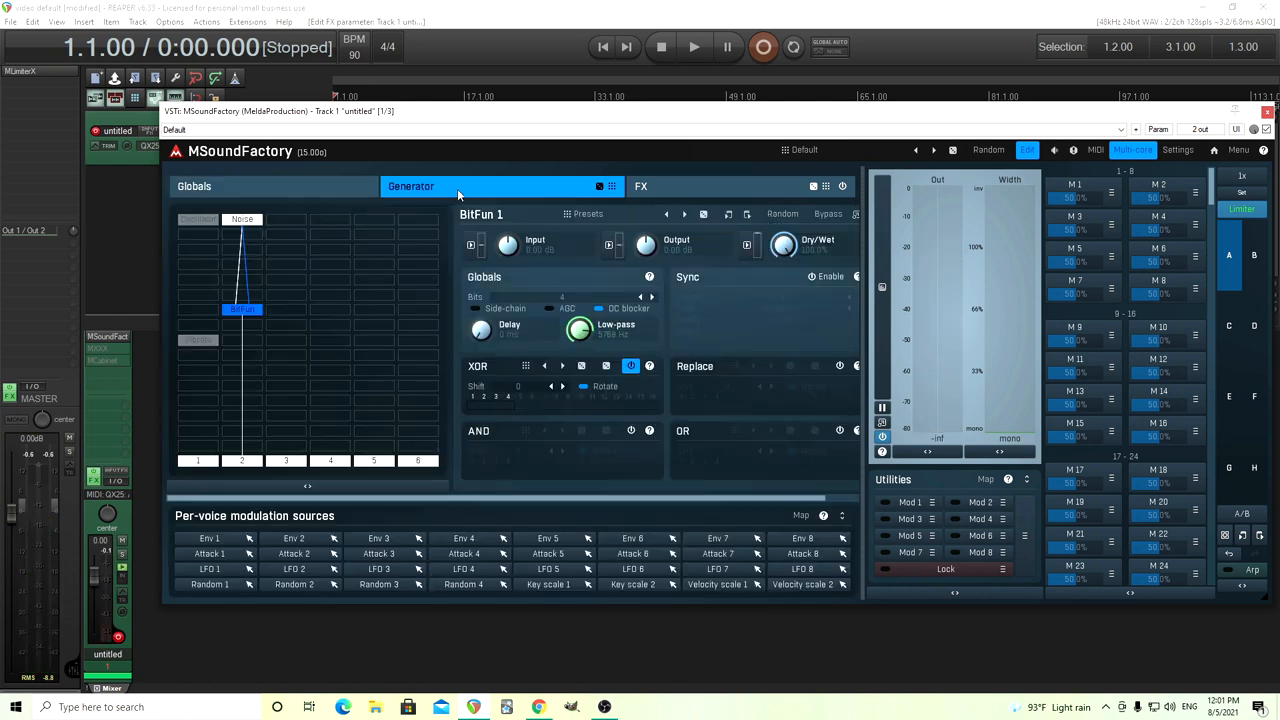
# Change the noise type to Clicks & pops with a Probability setting, then show BitFun 1's settings
pyautogui.click(242, 218)
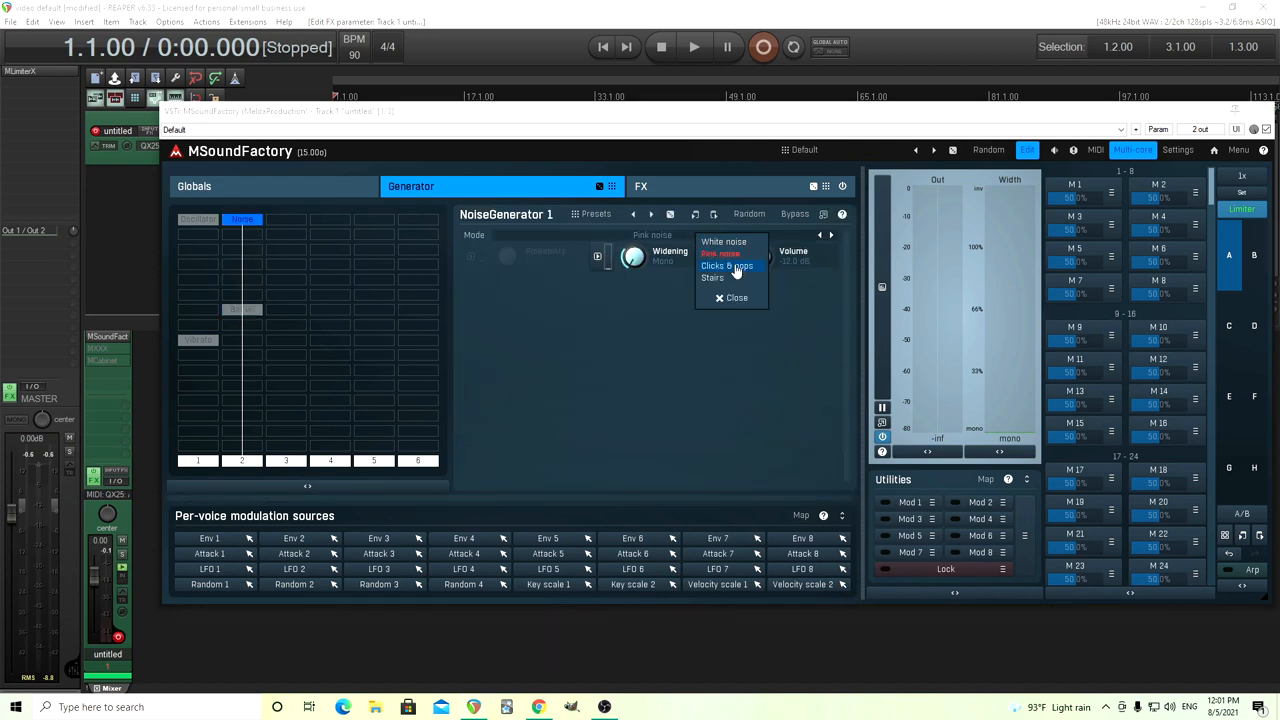
pyautogui.click(712, 278)
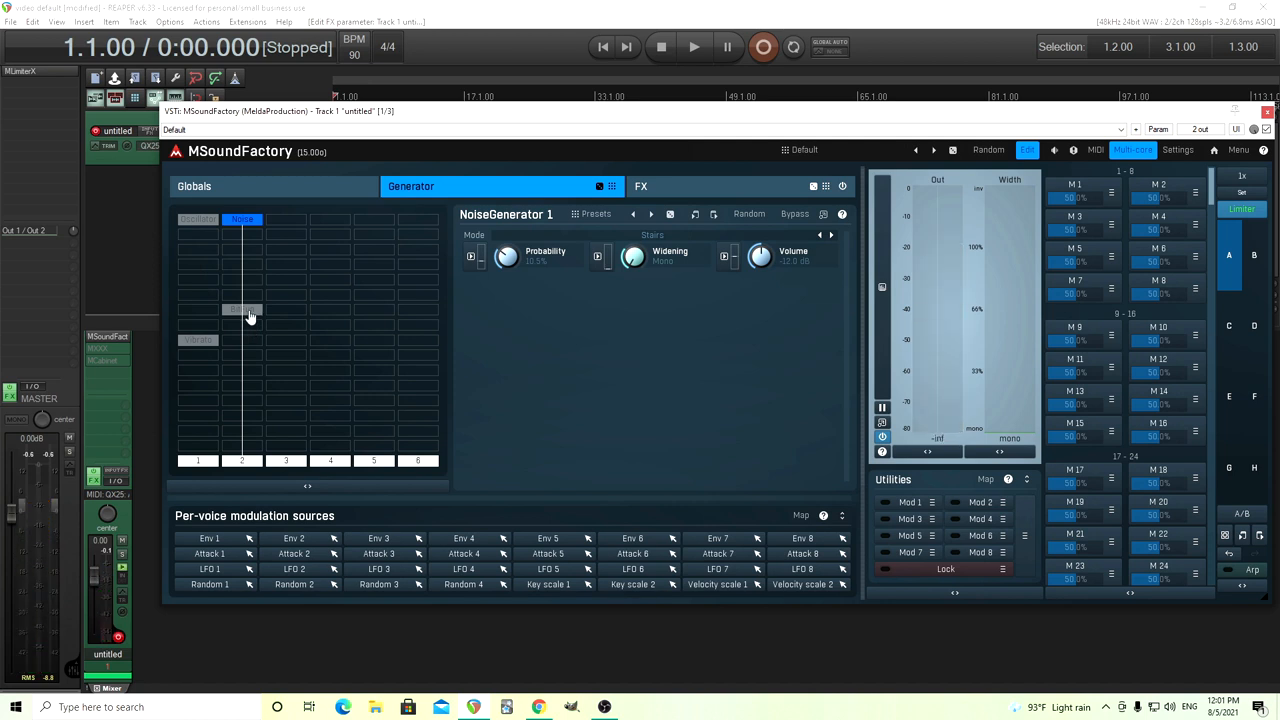
pyautogui.click(240, 310)
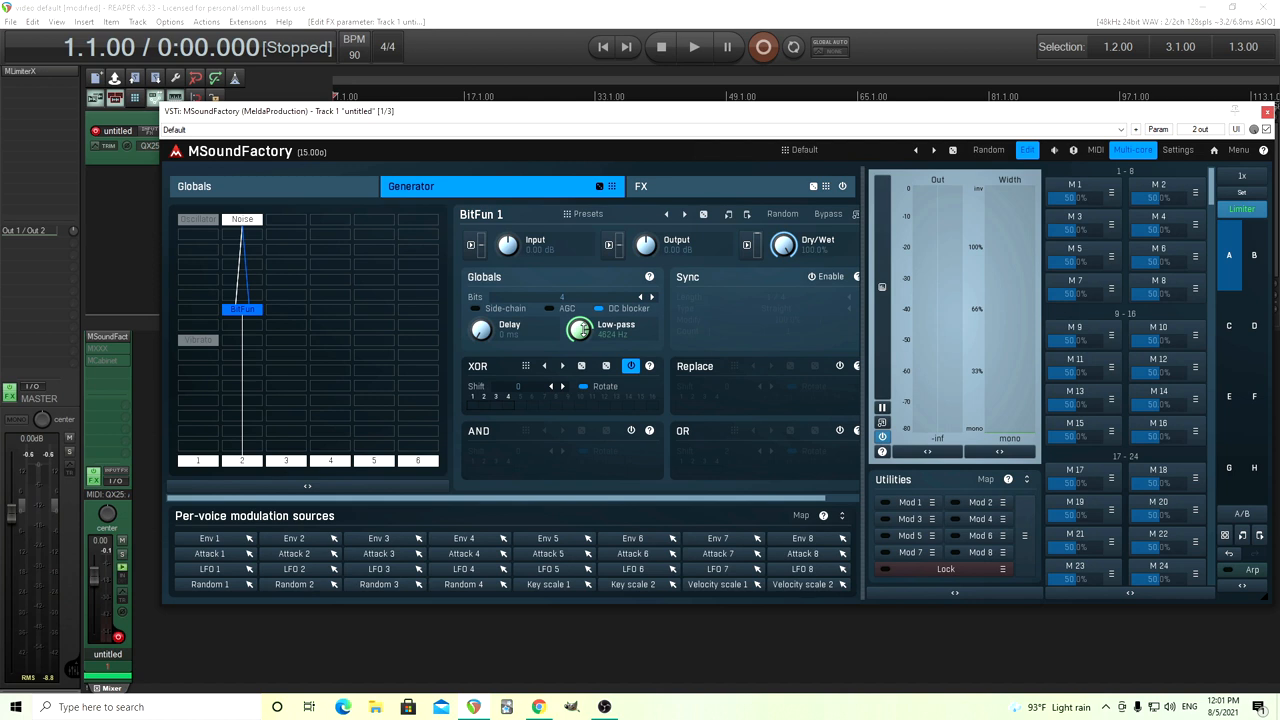
pyautogui.moveTo(432, 368)
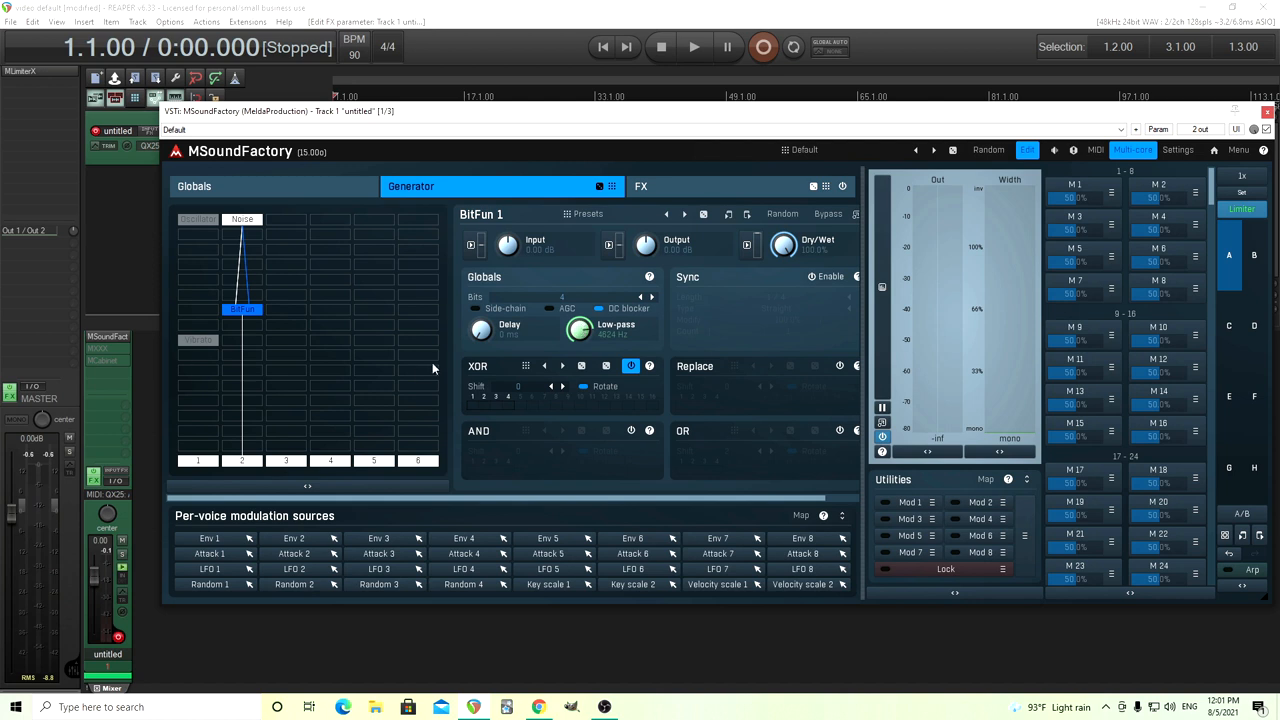
# Retune the global envelope's Decay knob to change the length of the percussive drop
pyautogui.click(194, 186)
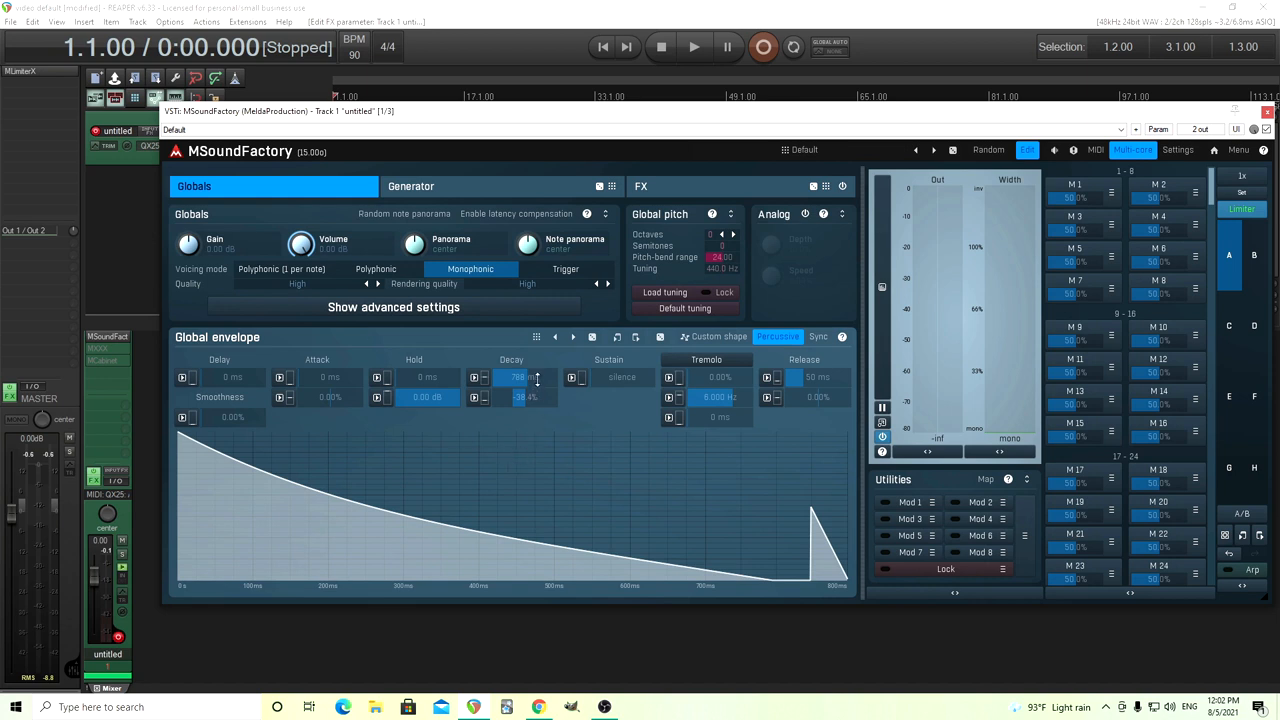
pyautogui.moveTo(520, 376); pyautogui.dragTo(520, 380)
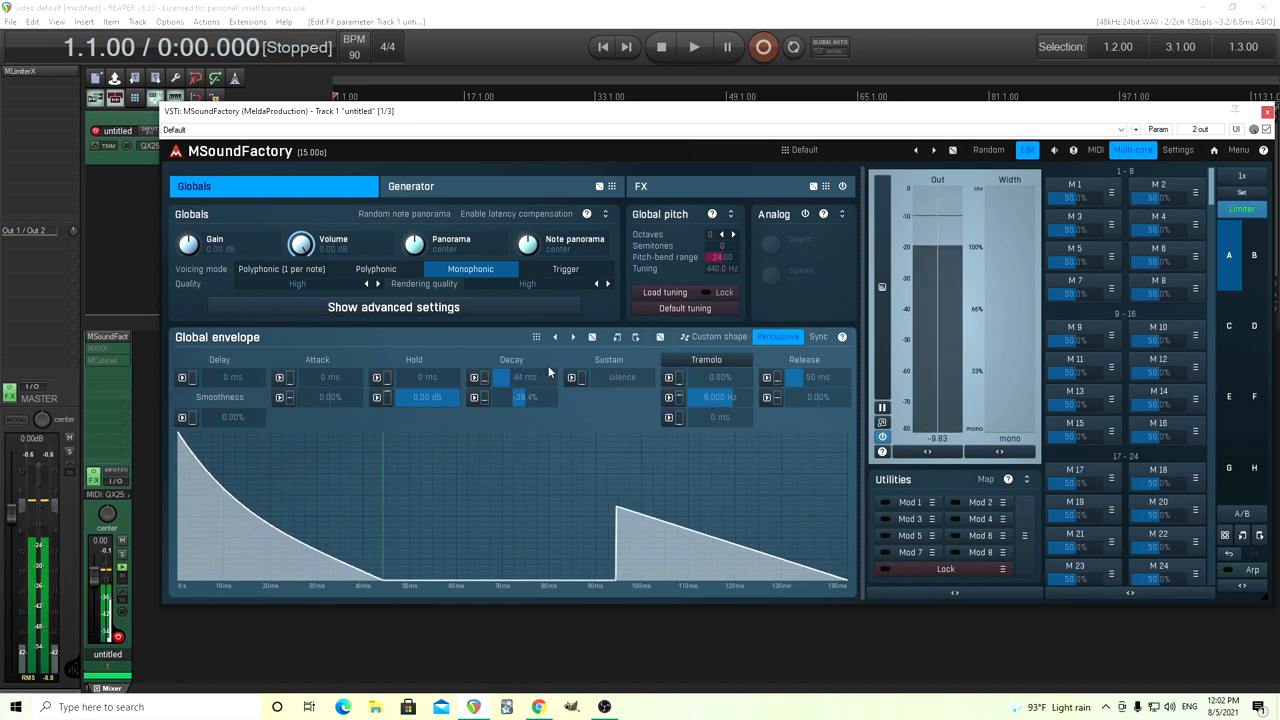
pyautogui.moveTo(524, 376); pyautogui.dragTo(524, 360)
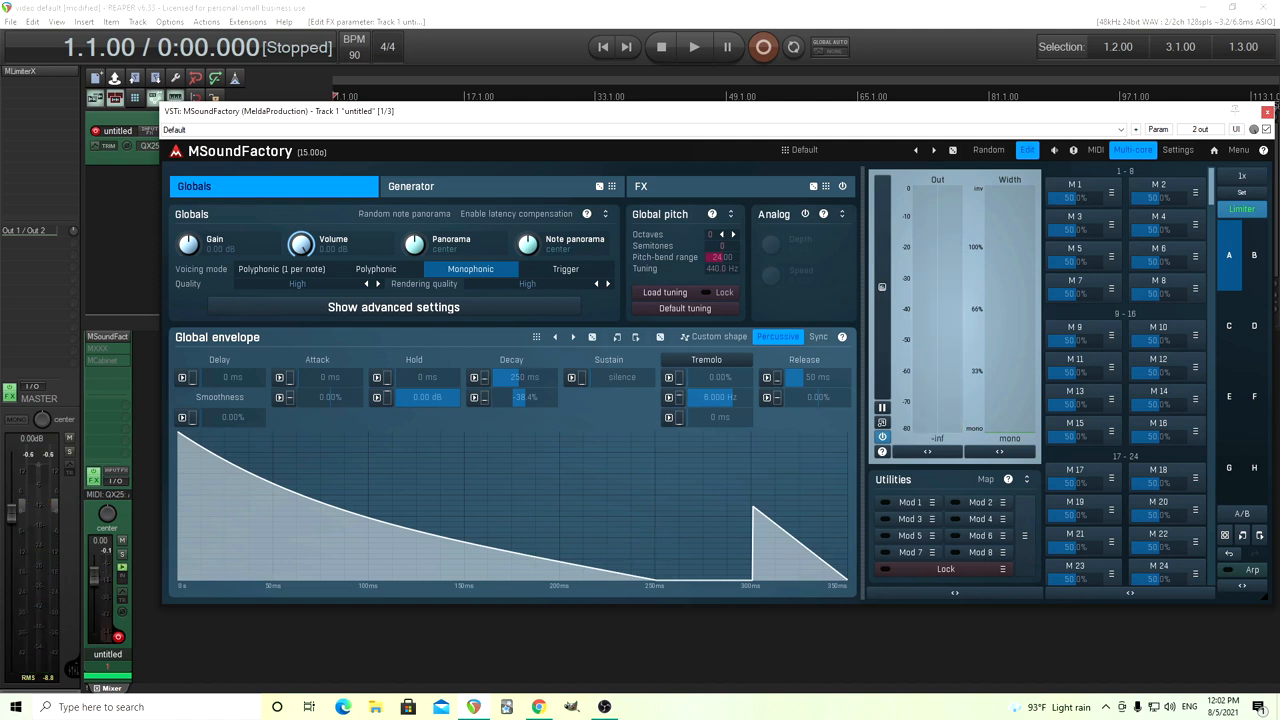
# Assign a modulation source to the global envelope Decay and set its modulation amount
pyautogui.doubleClick(524, 376)
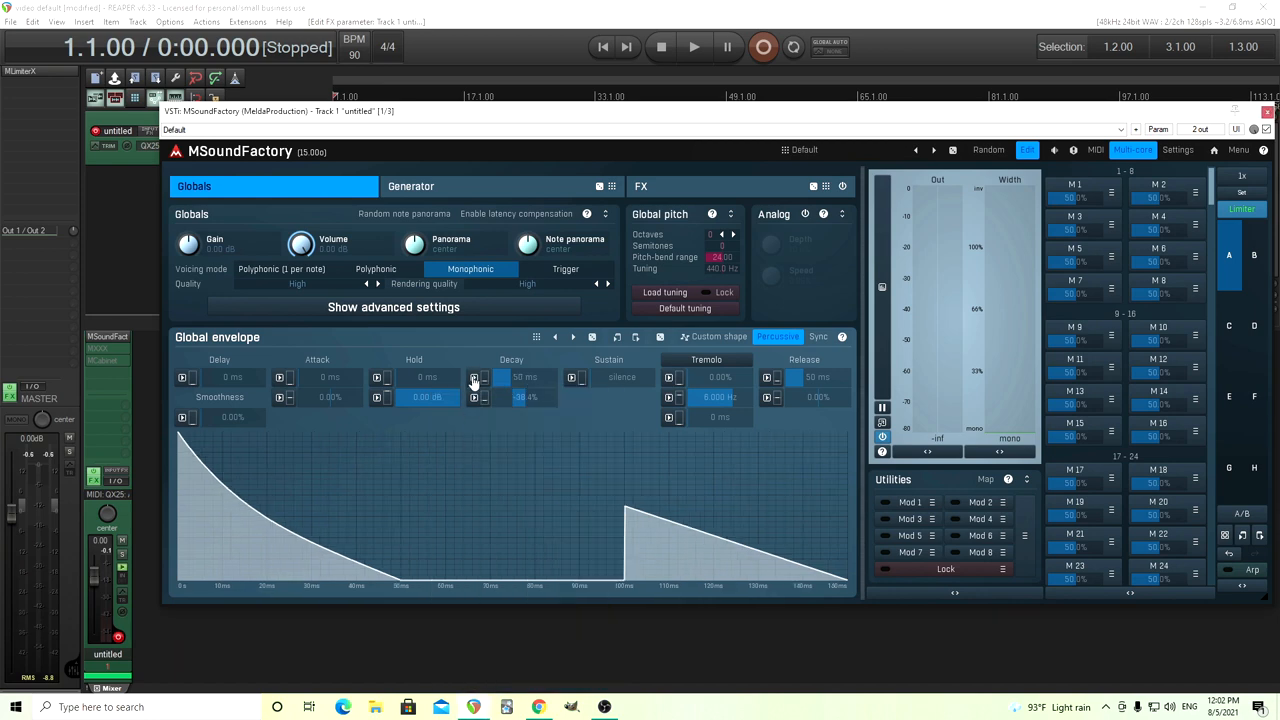
pyautogui.click(474, 378)
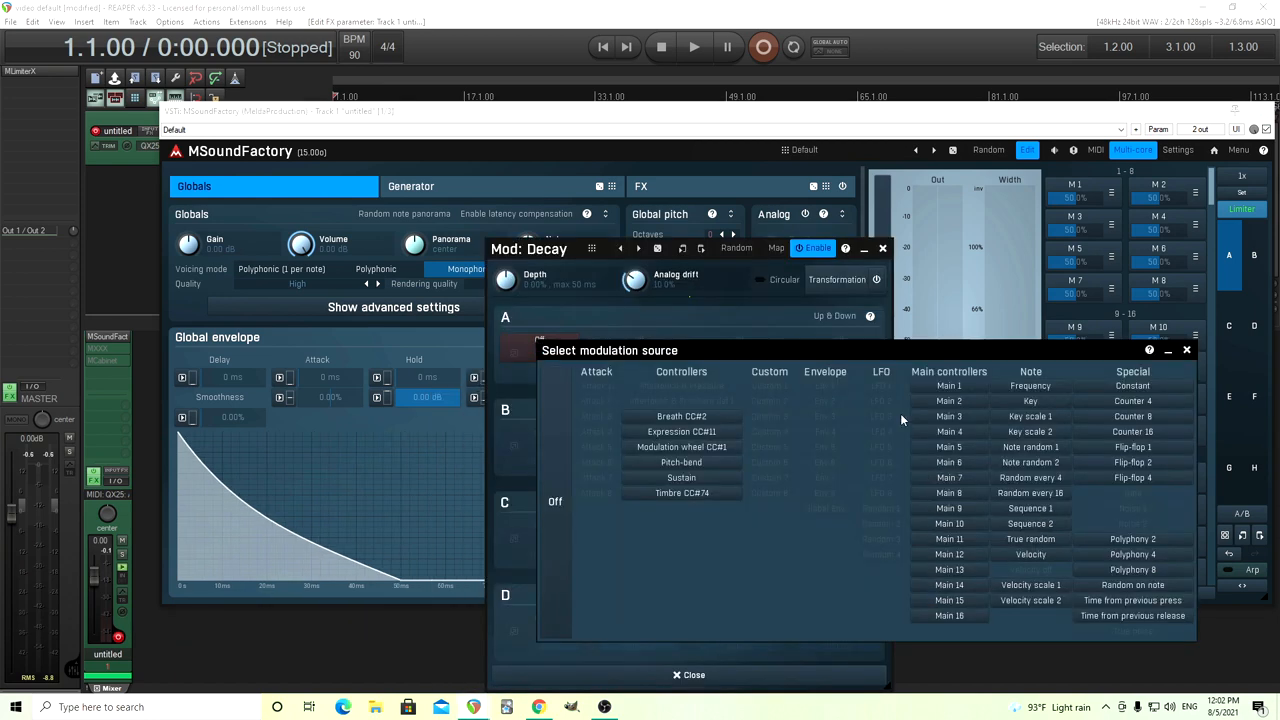
pyautogui.click(1132, 448)
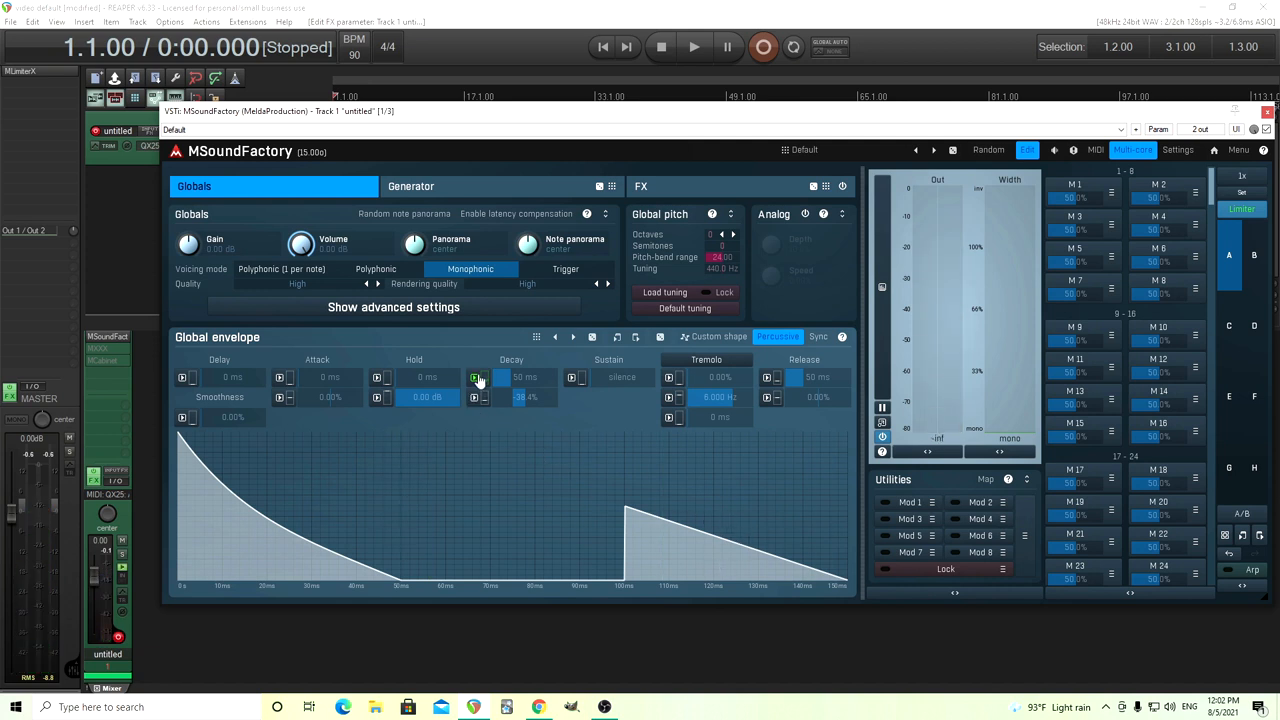
pyautogui.moveTo(500, 376); pyautogui.dragTo(524, 376)
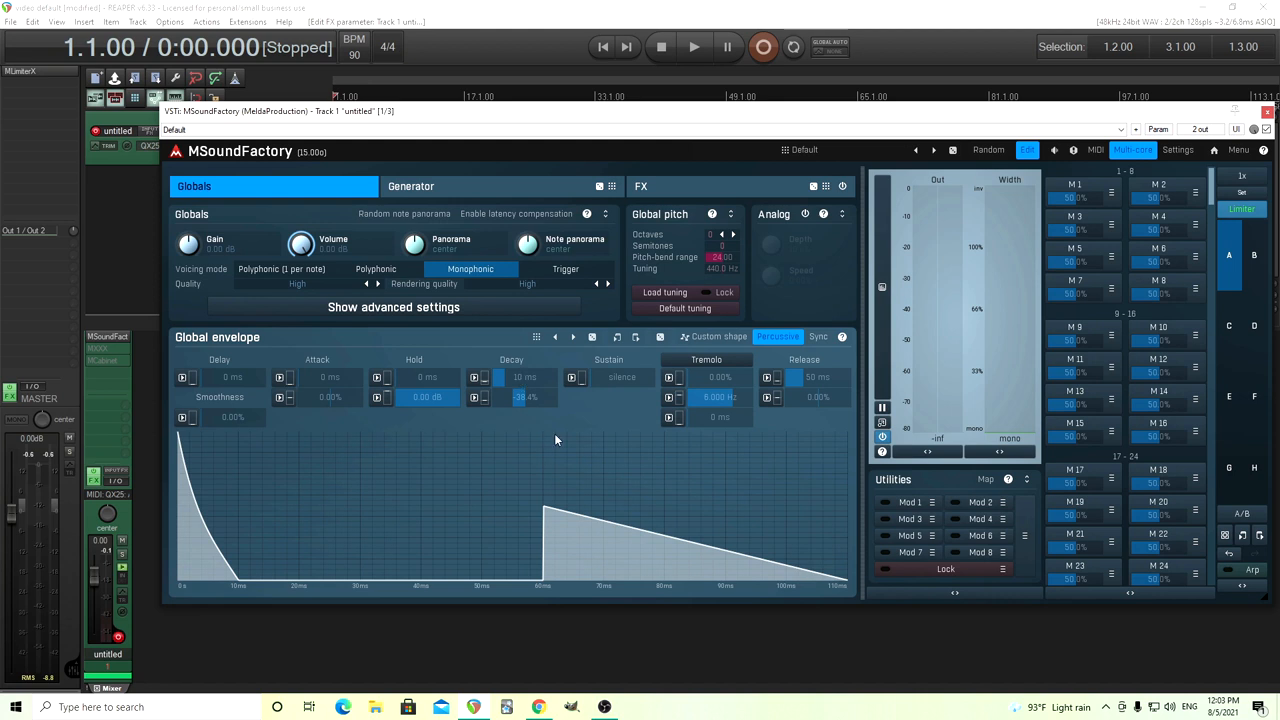
pyautogui.moveTo(556, 352)
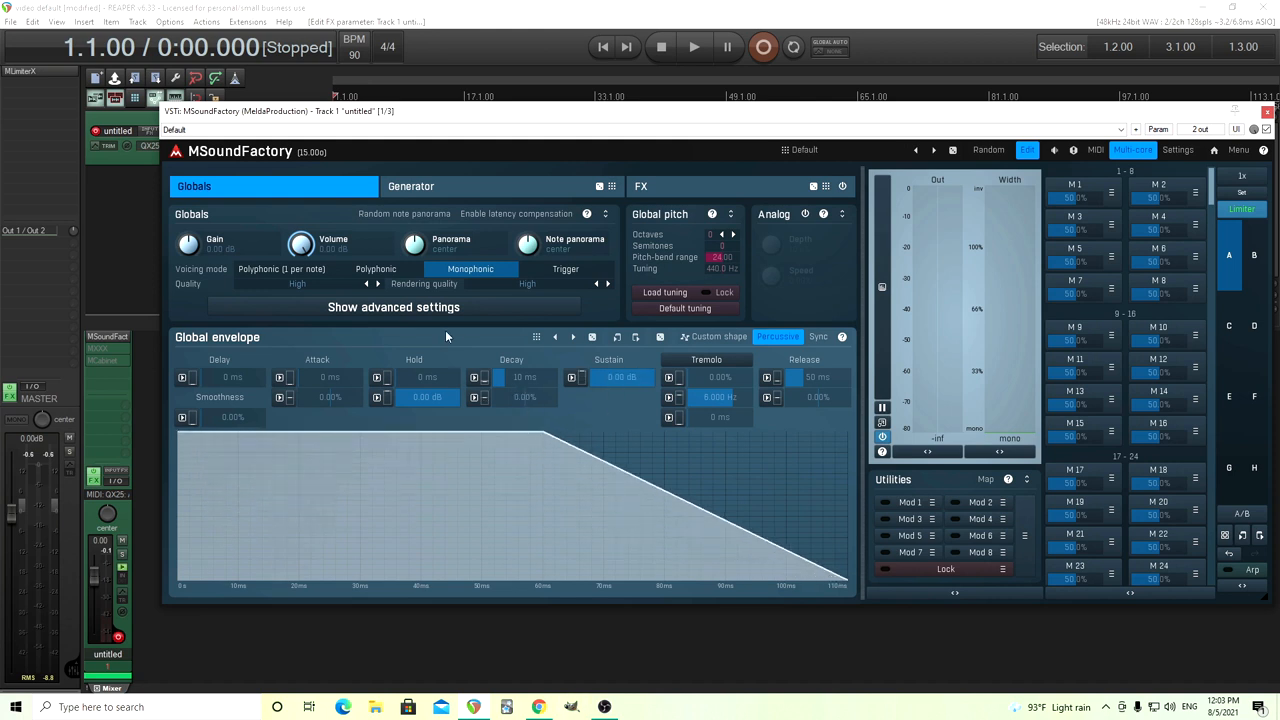
# Set Oscillator 1's waveform transform mode to Quantize for a stepped staircase shape
pyautogui.click(410, 186)
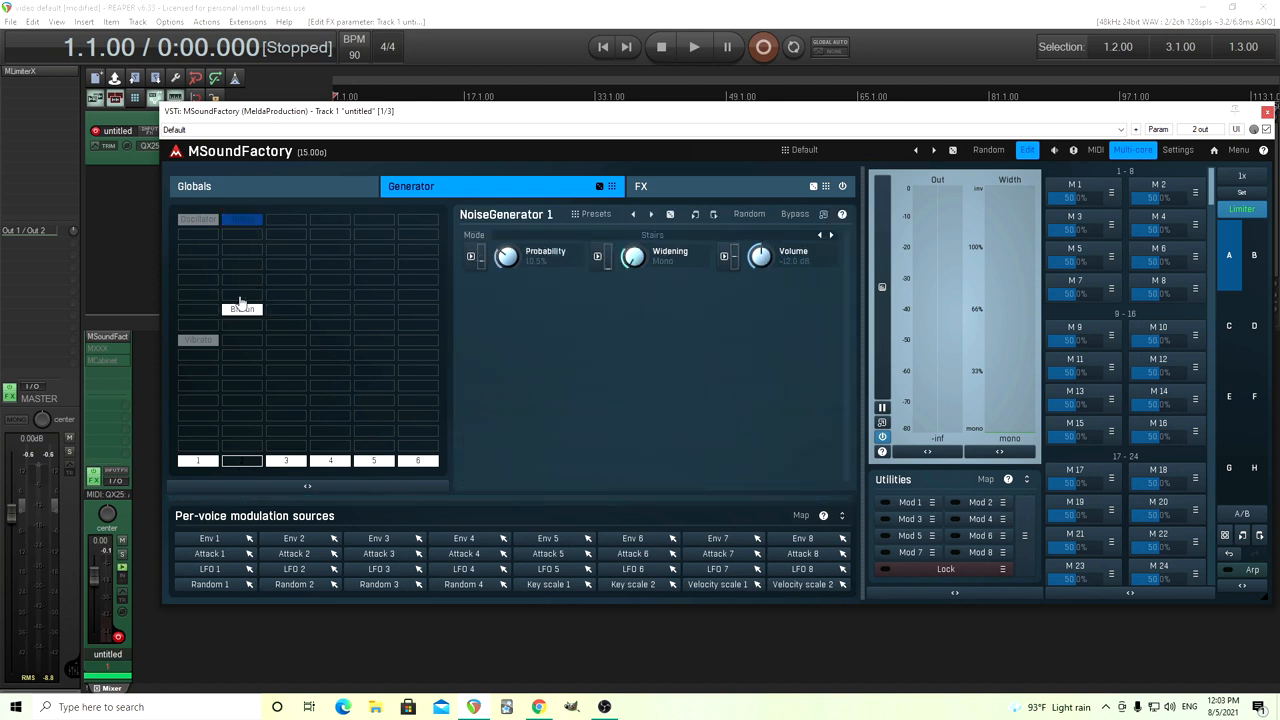
pyautogui.click(196, 218)
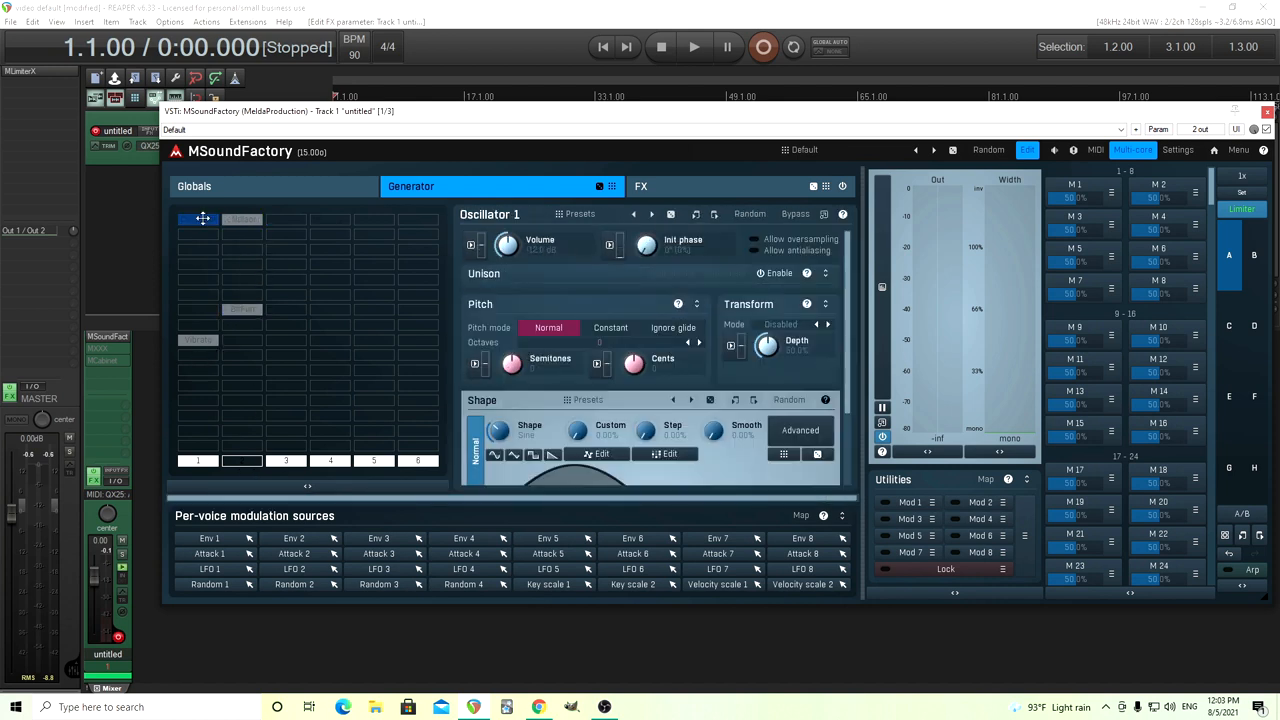
pyautogui.click(196, 218)
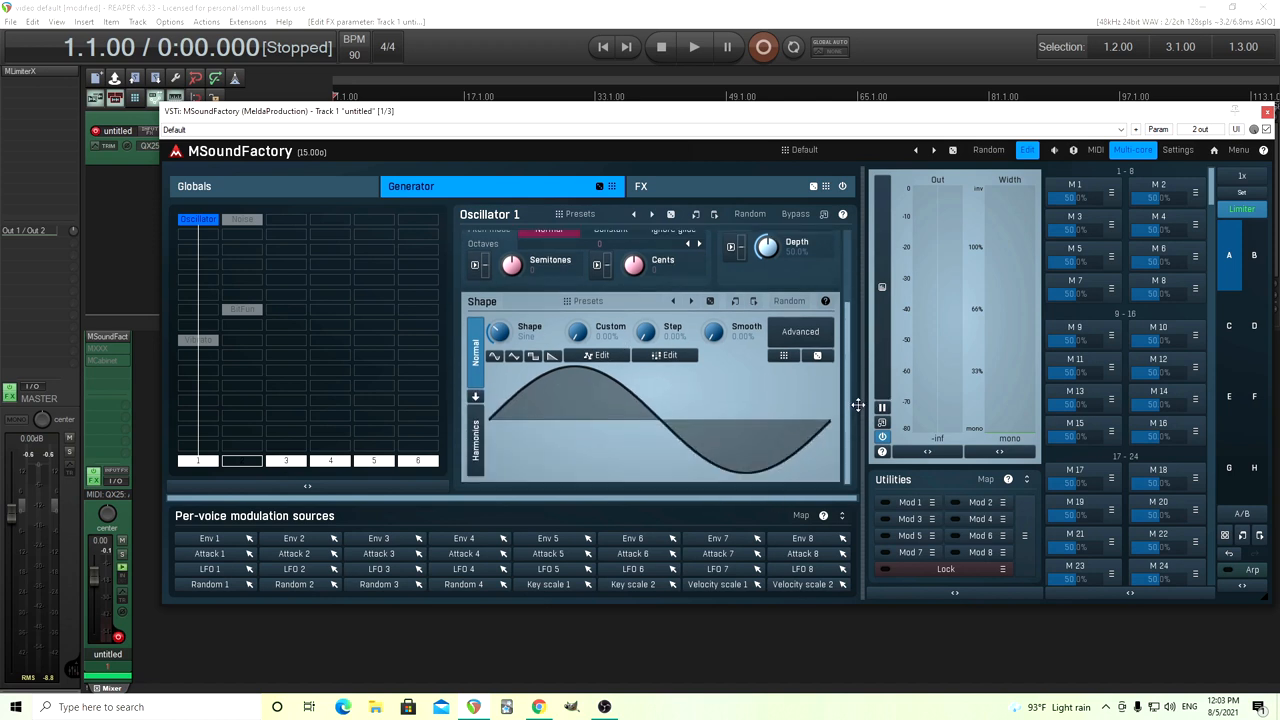
pyautogui.click(810, 292)
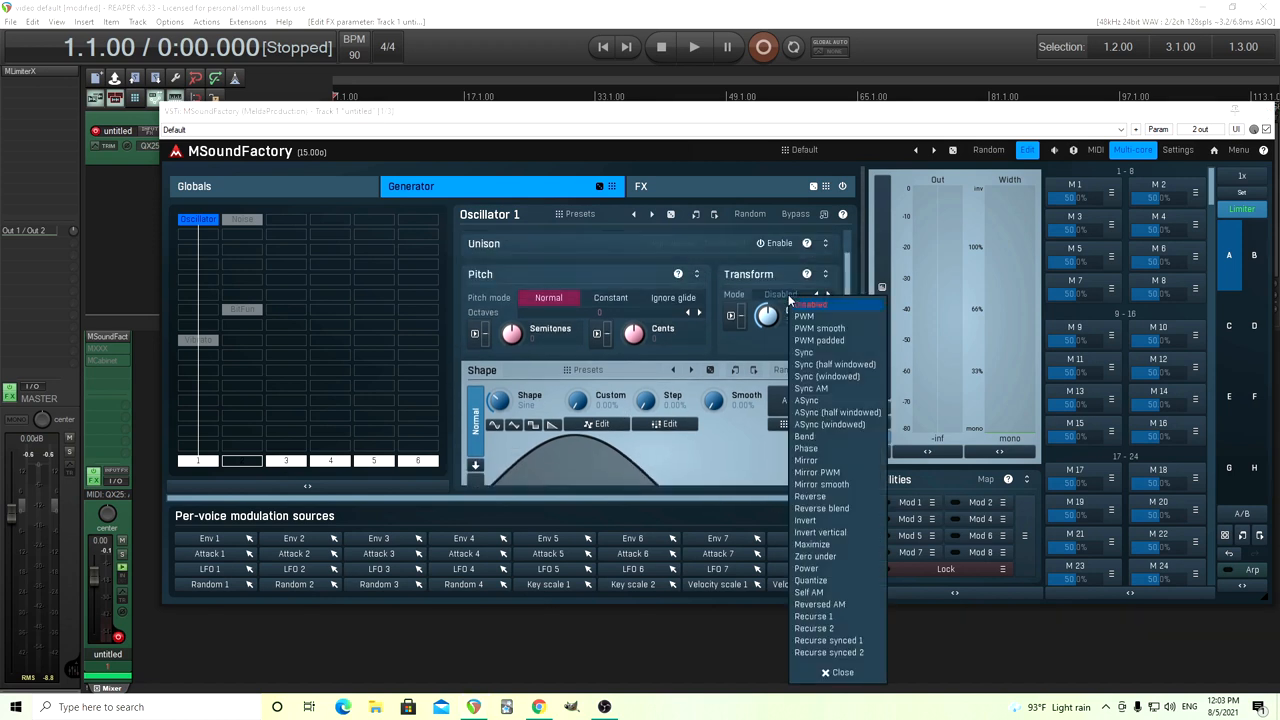
pyautogui.moveTo(810, 580)
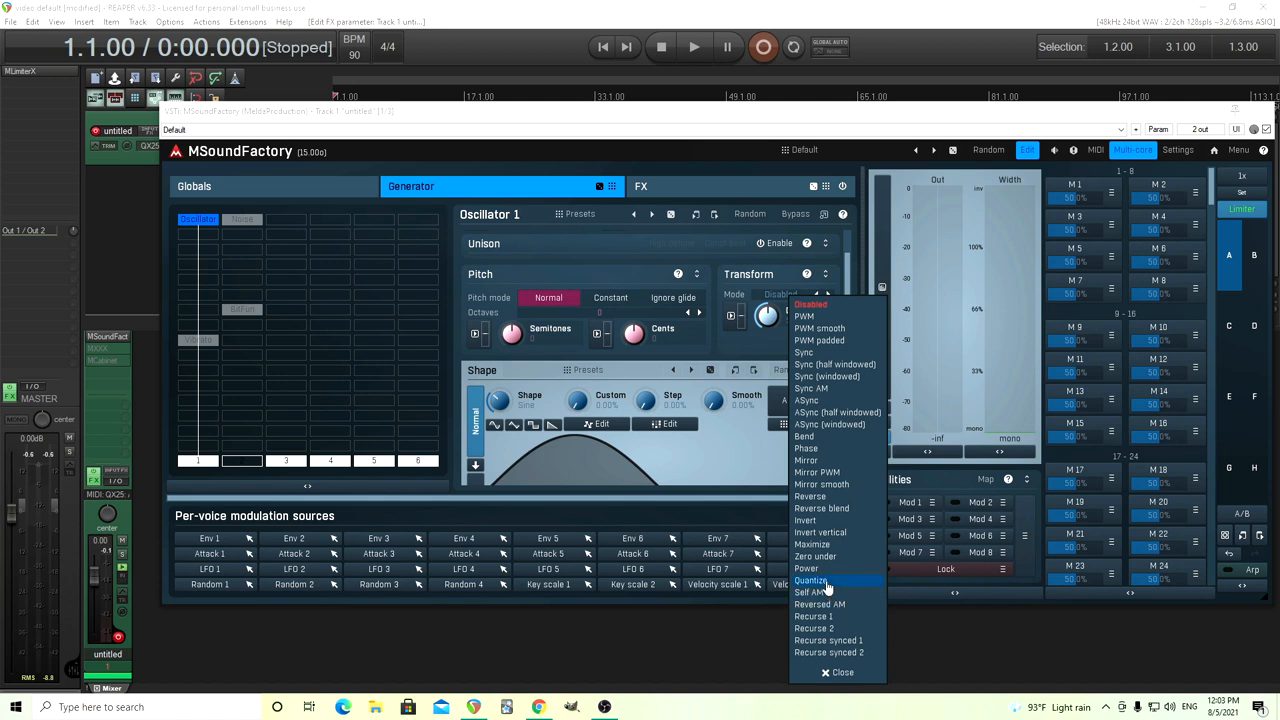
pyautogui.click(812, 580)
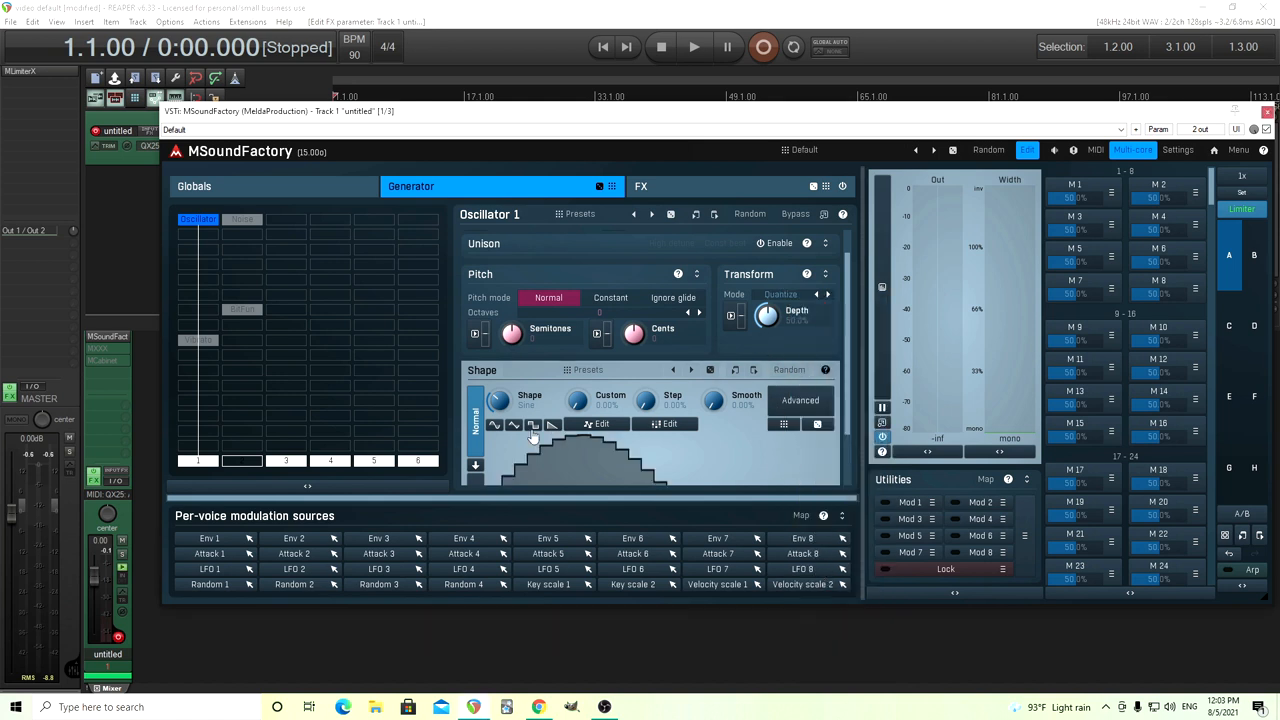
pyautogui.moveTo(516, 430)
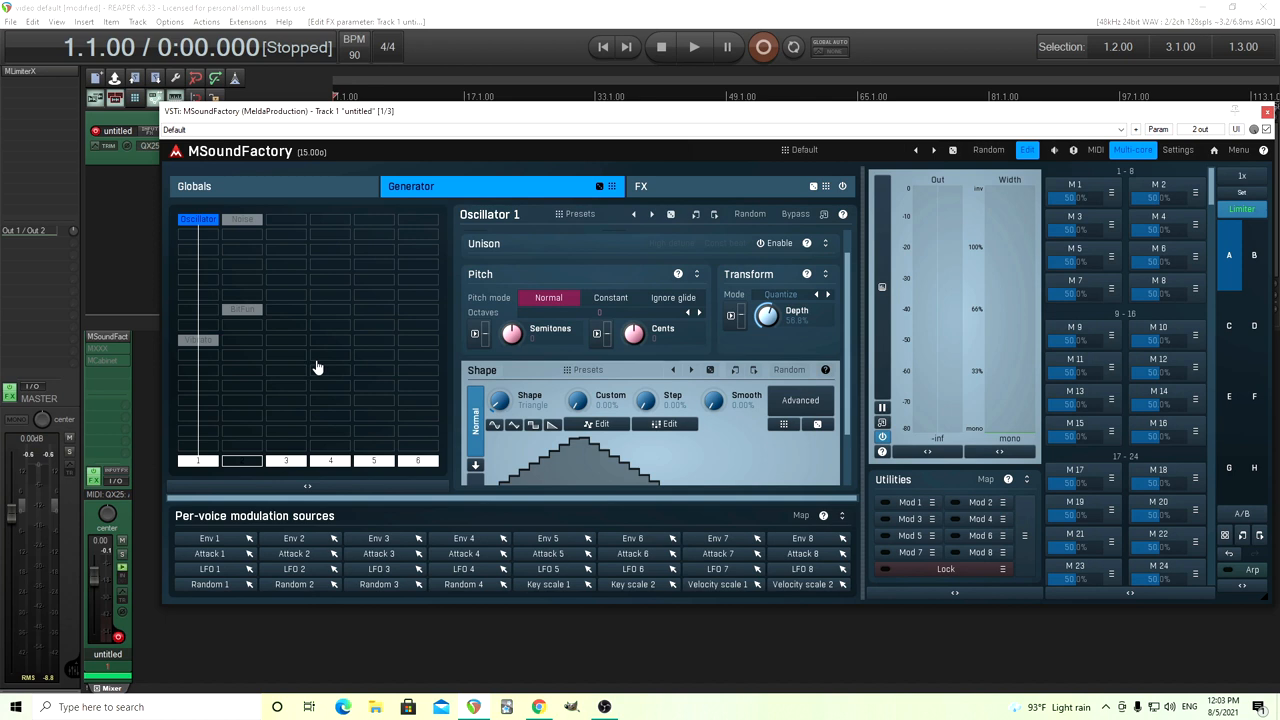
pyautogui.moveTo(398, 398)
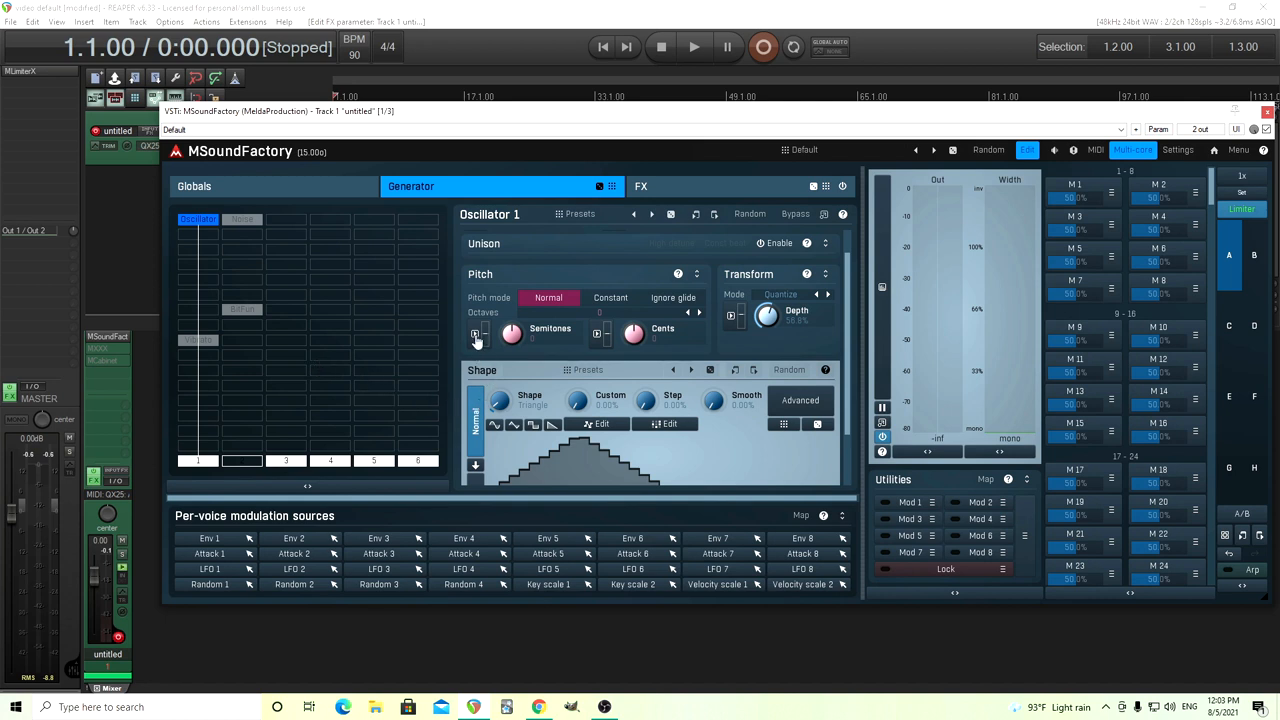
# Modulate Oscillator 1's Semitones with Attack 1 in slot A at a small depth
pyautogui.click(476, 334)
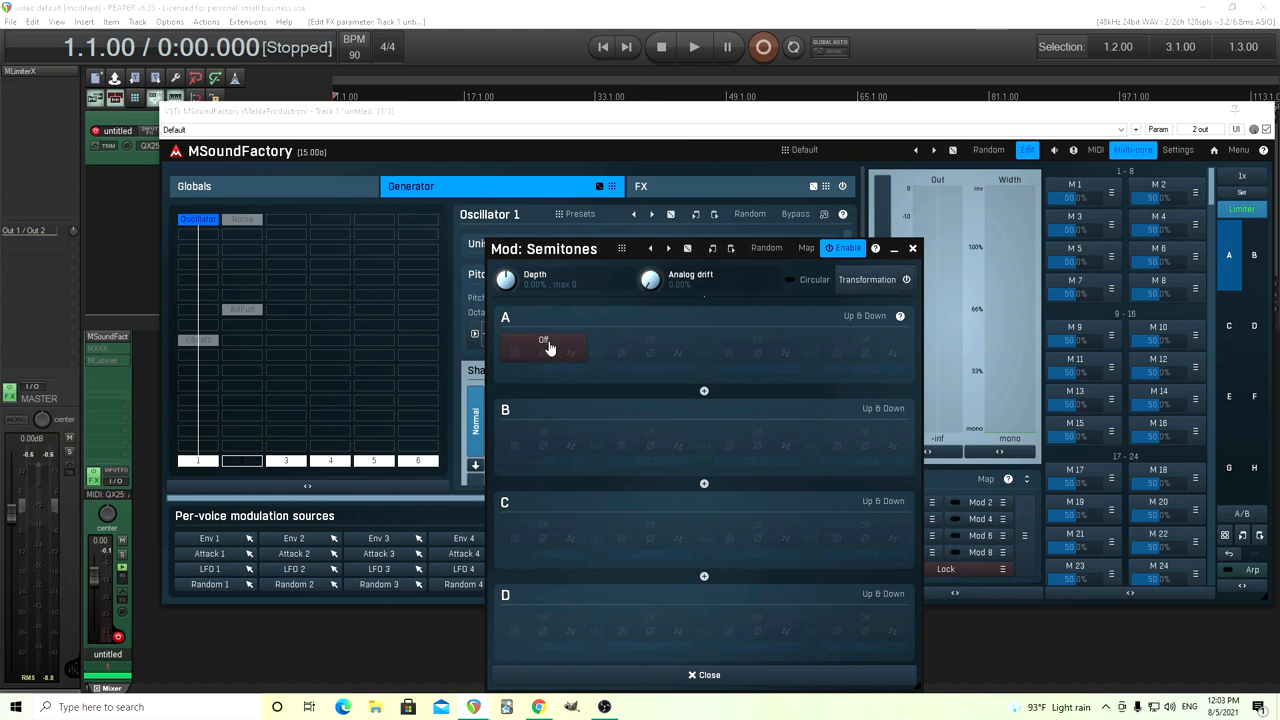
pyautogui.click(544, 348)
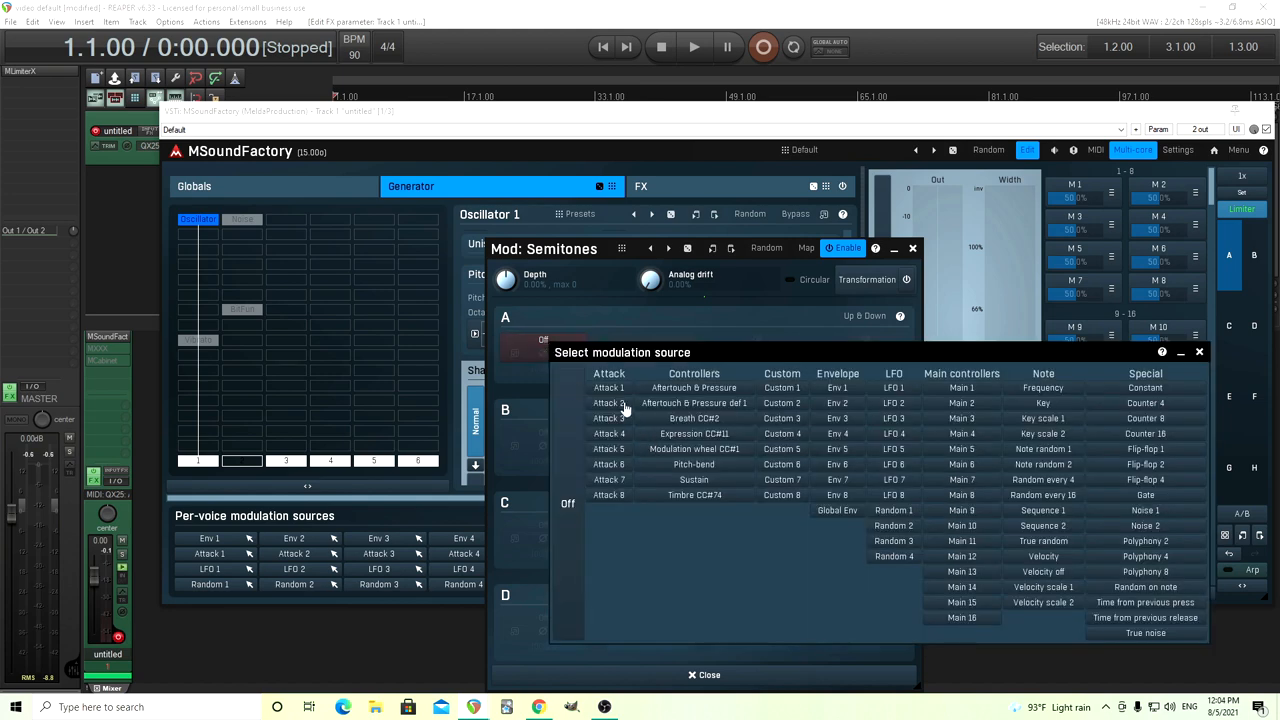
pyautogui.click(608, 388)
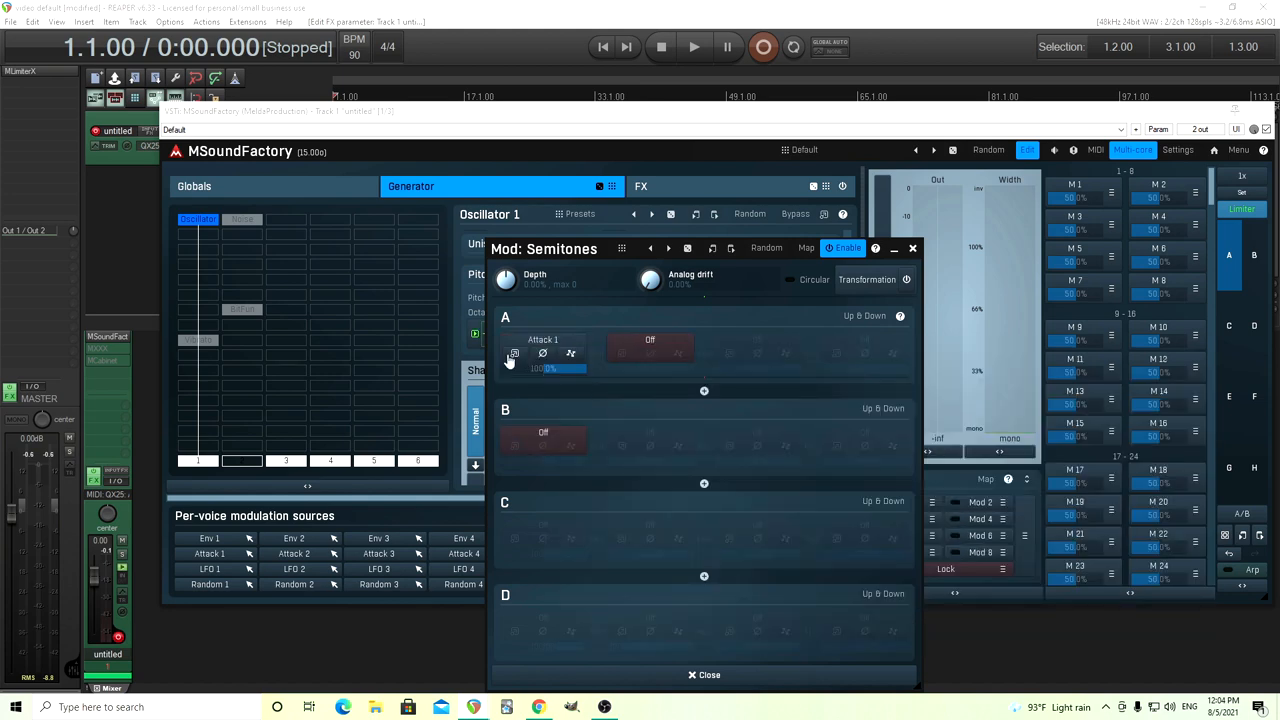
pyautogui.click(544, 340)
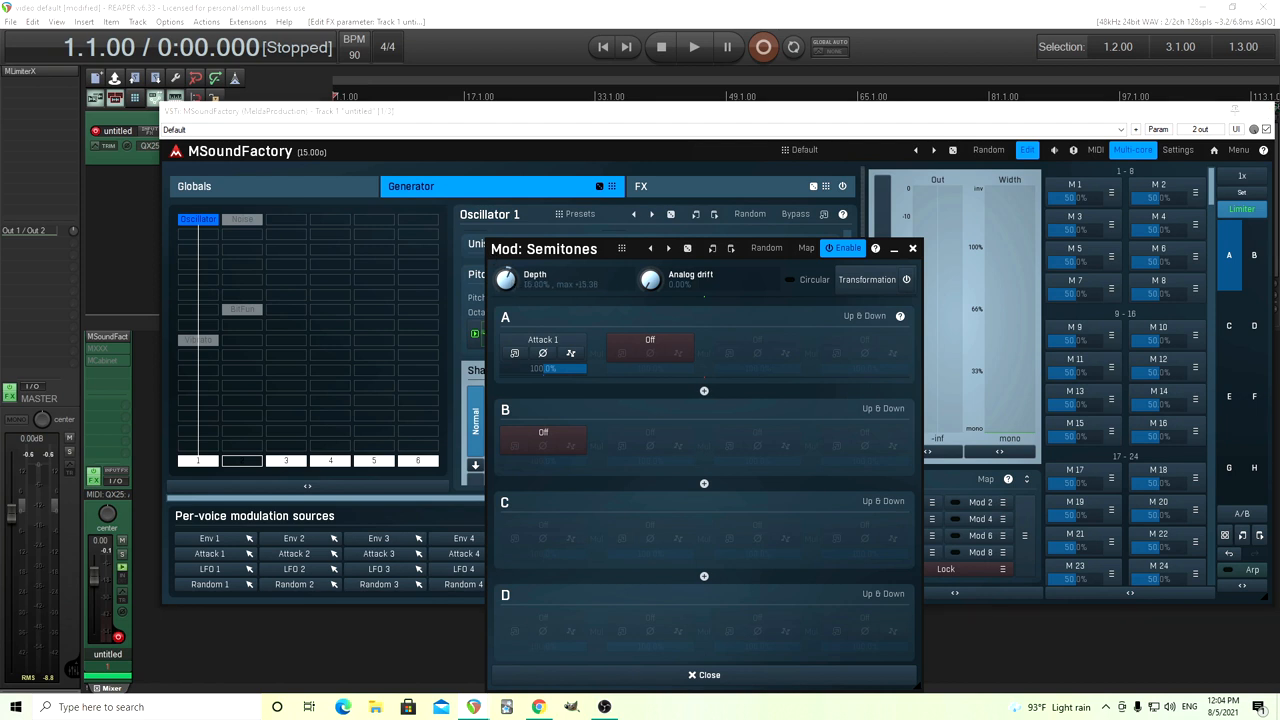
pyautogui.moveTo(504, 278); pyautogui.dragTo(510, 268)
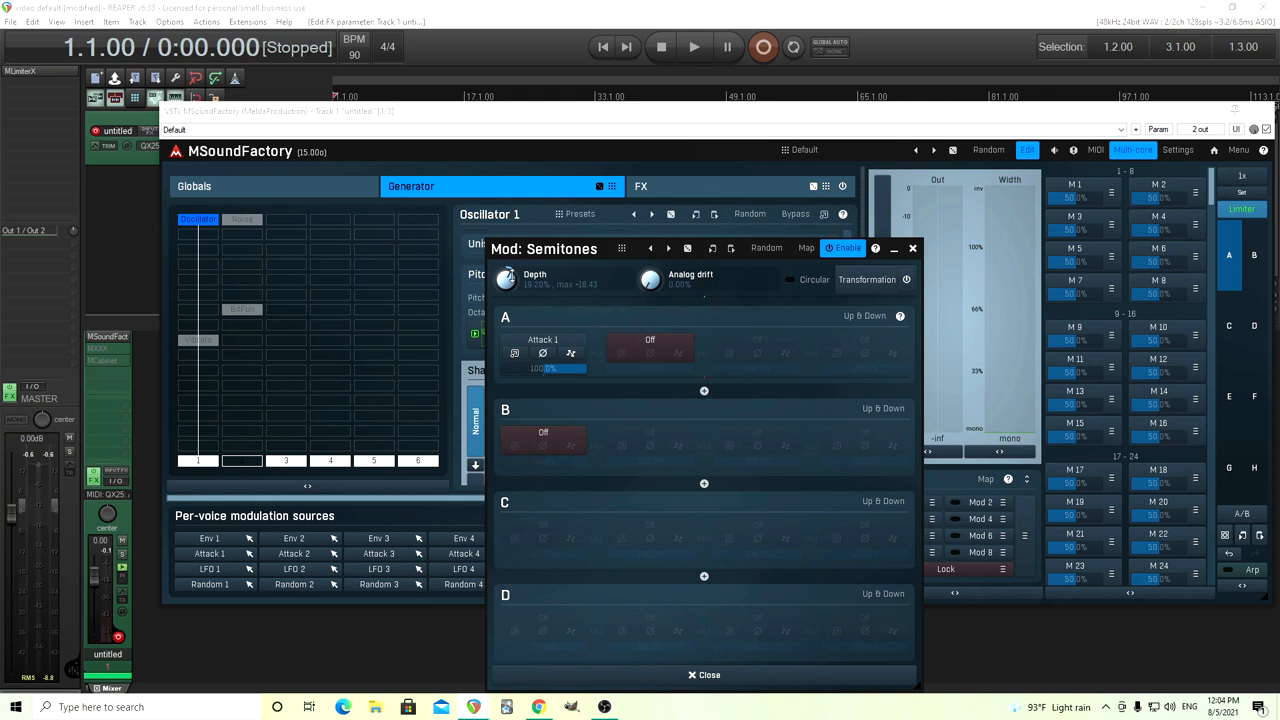
pyautogui.moveTo(910, 316)
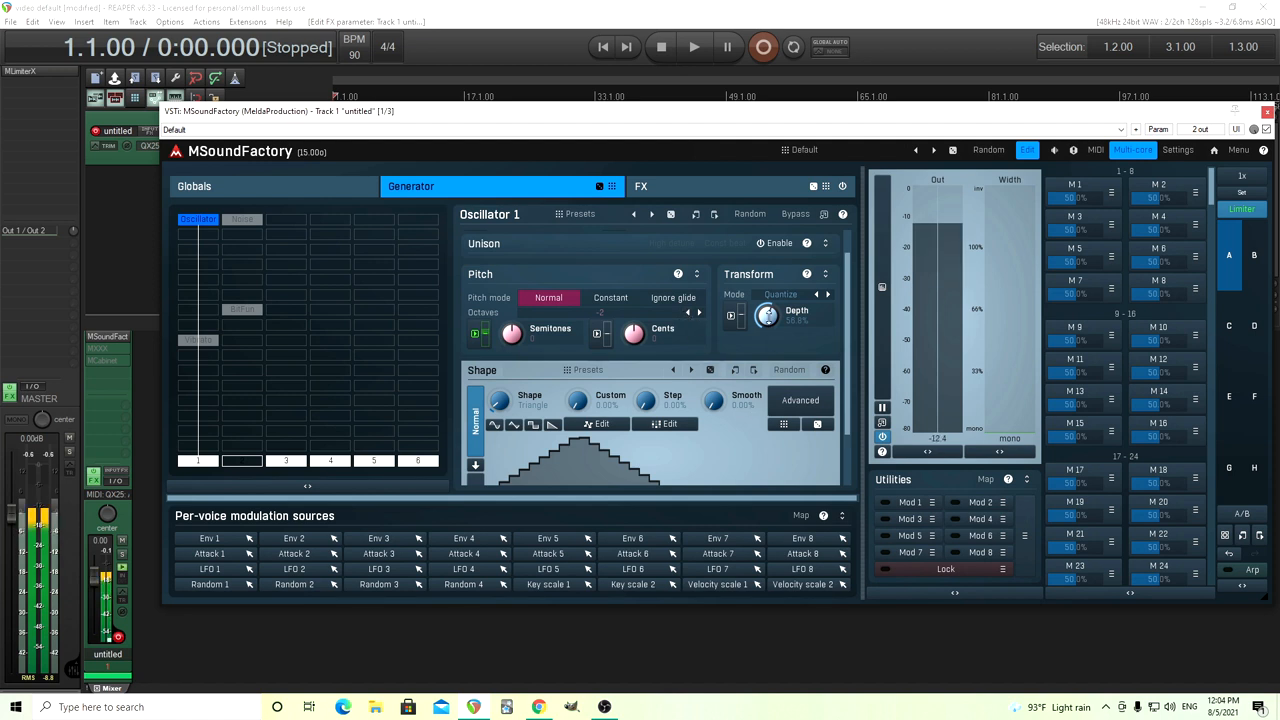
# Select the BitFun module, then open the Attack 1 per-voice modulator's envelope editor
pyautogui.click(800, 294)
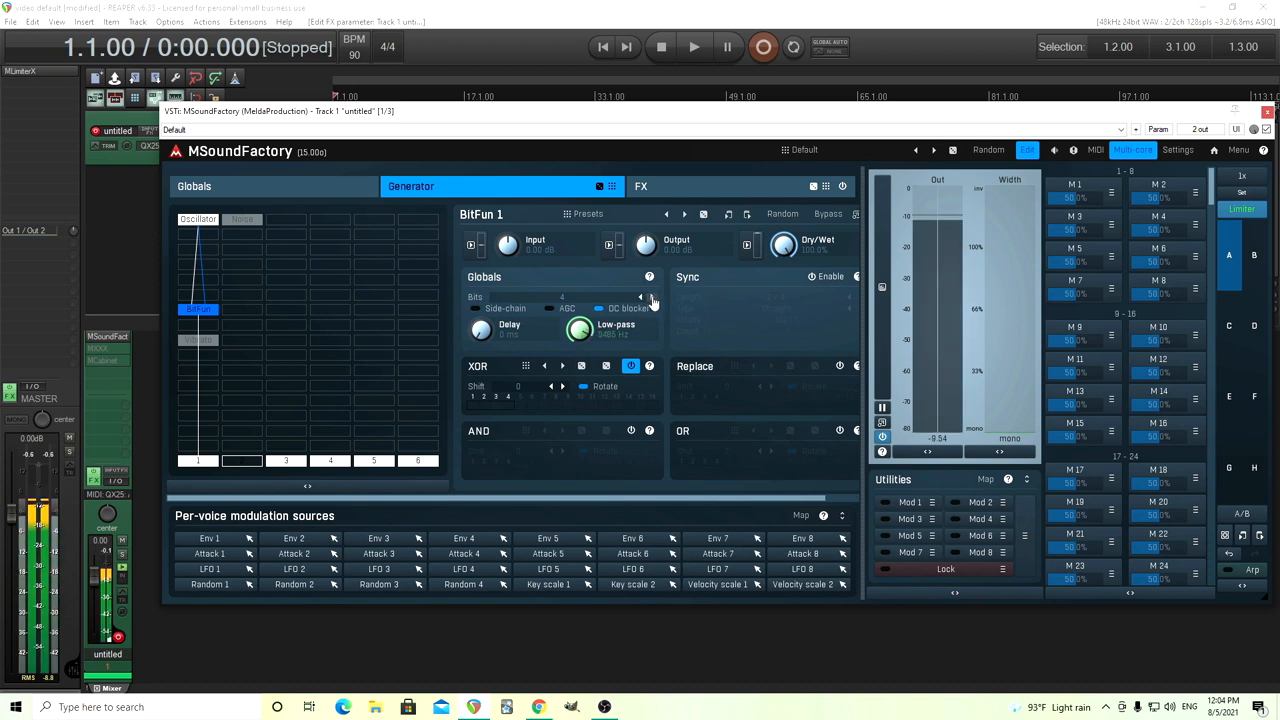
pyautogui.click(652, 298)
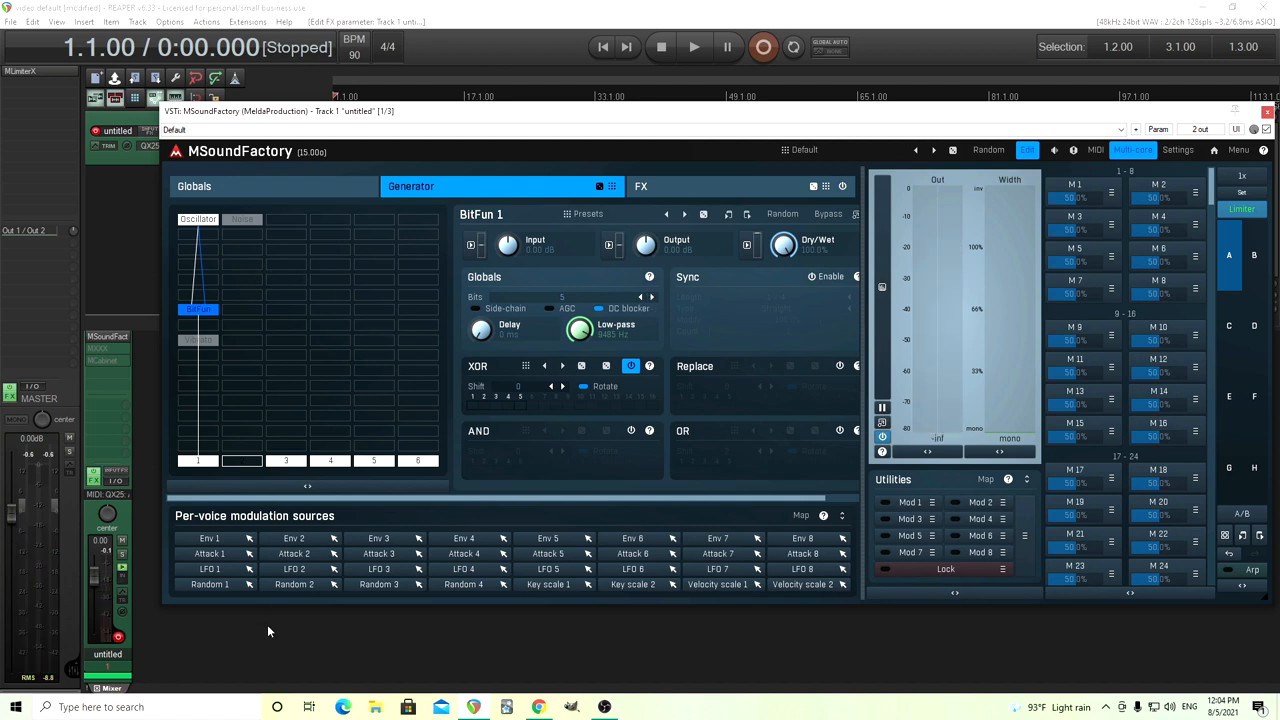
pyautogui.click(208, 538)
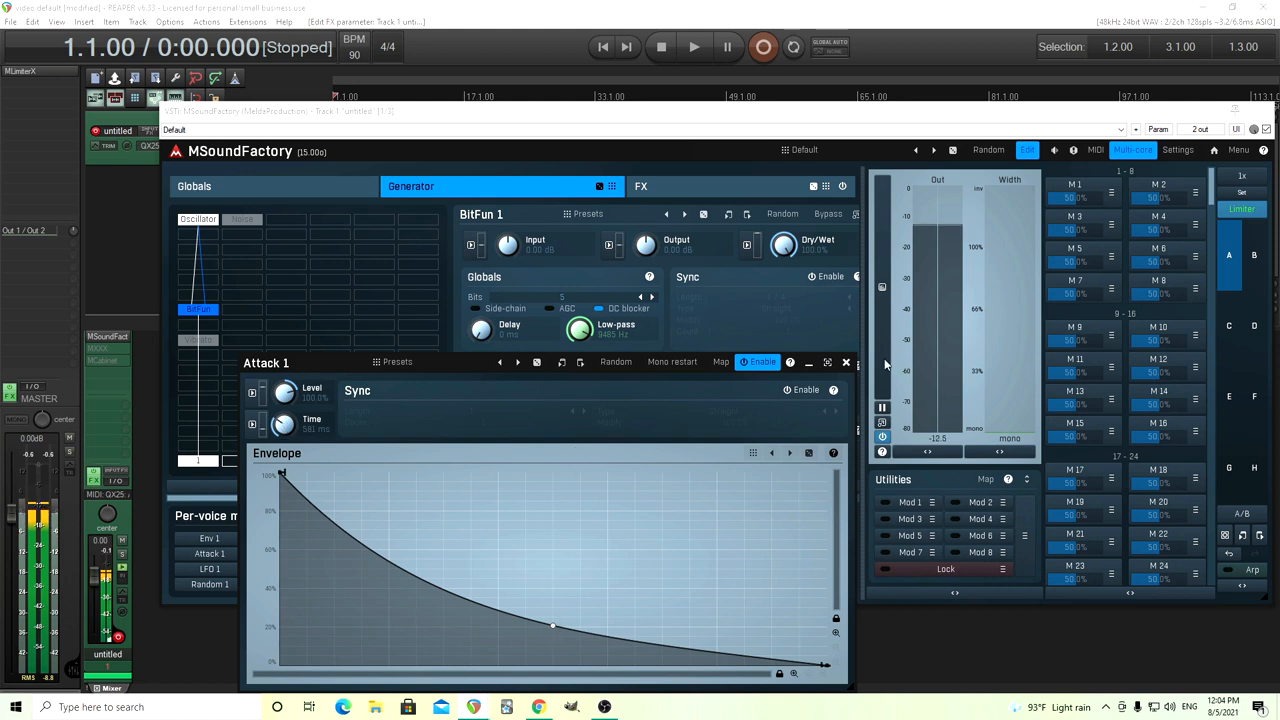
# Enter an exact time value in the global envelope so it fades out in a long linear fall
pyautogui.click(194, 186)
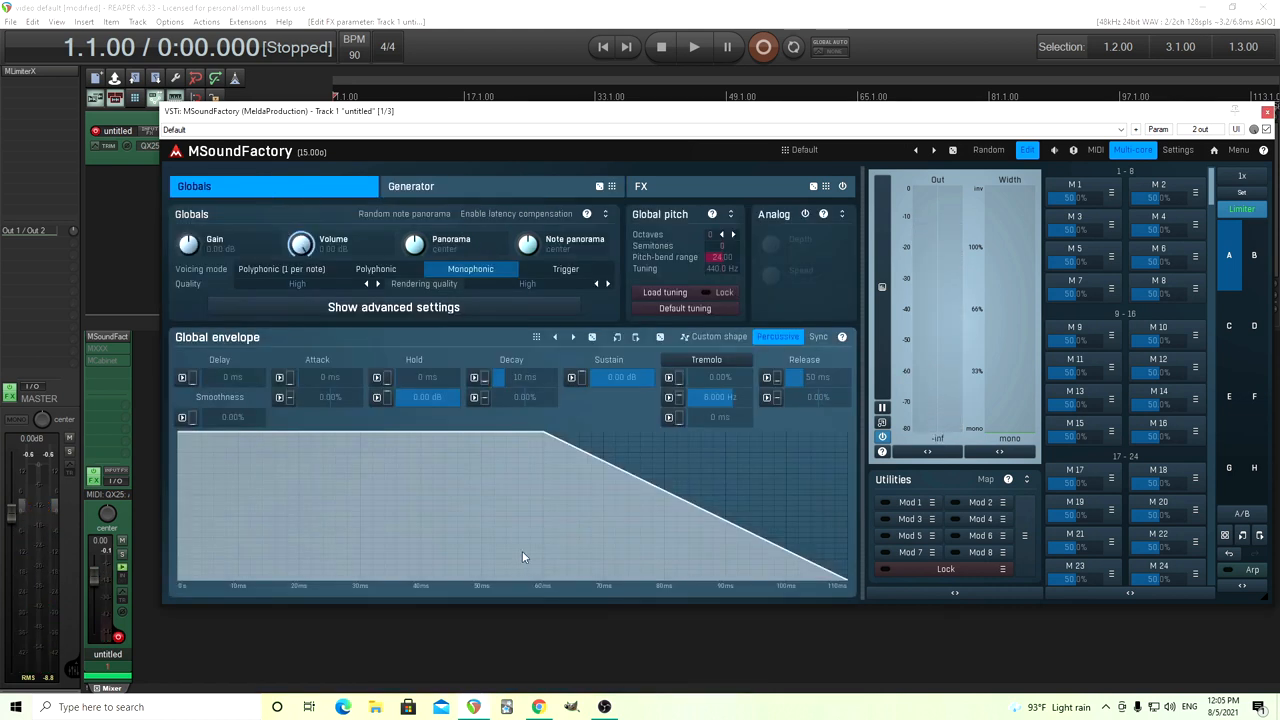
pyautogui.doubleClick(428, 396)
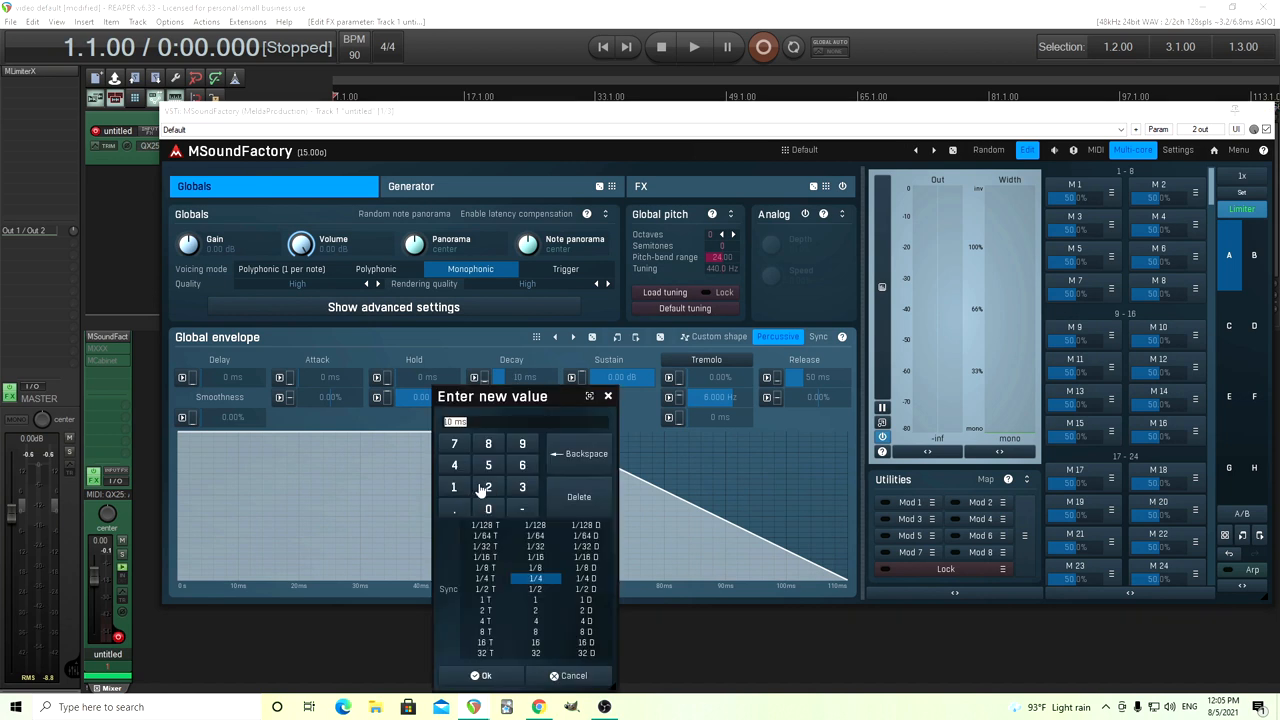
pyautogui.click(484, 676)
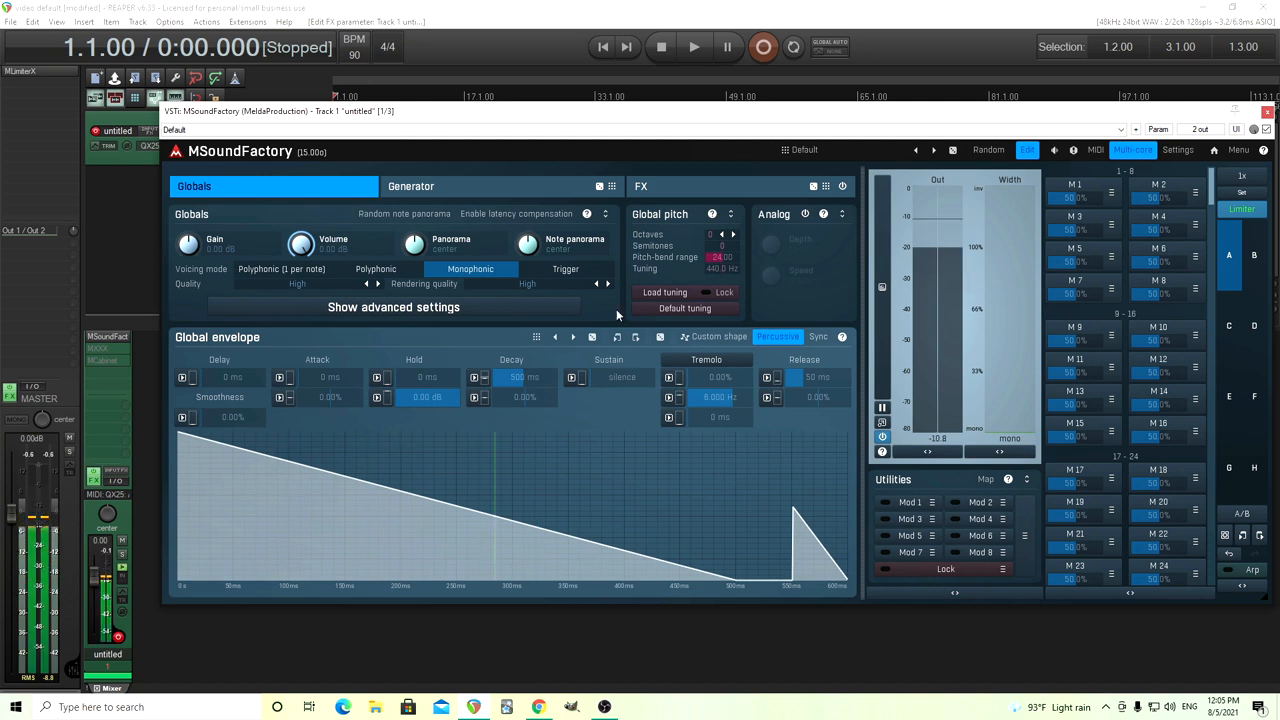
# Bypass the BitFun 1 module in the generator graph and select the oscillator
pyautogui.click(410, 186)
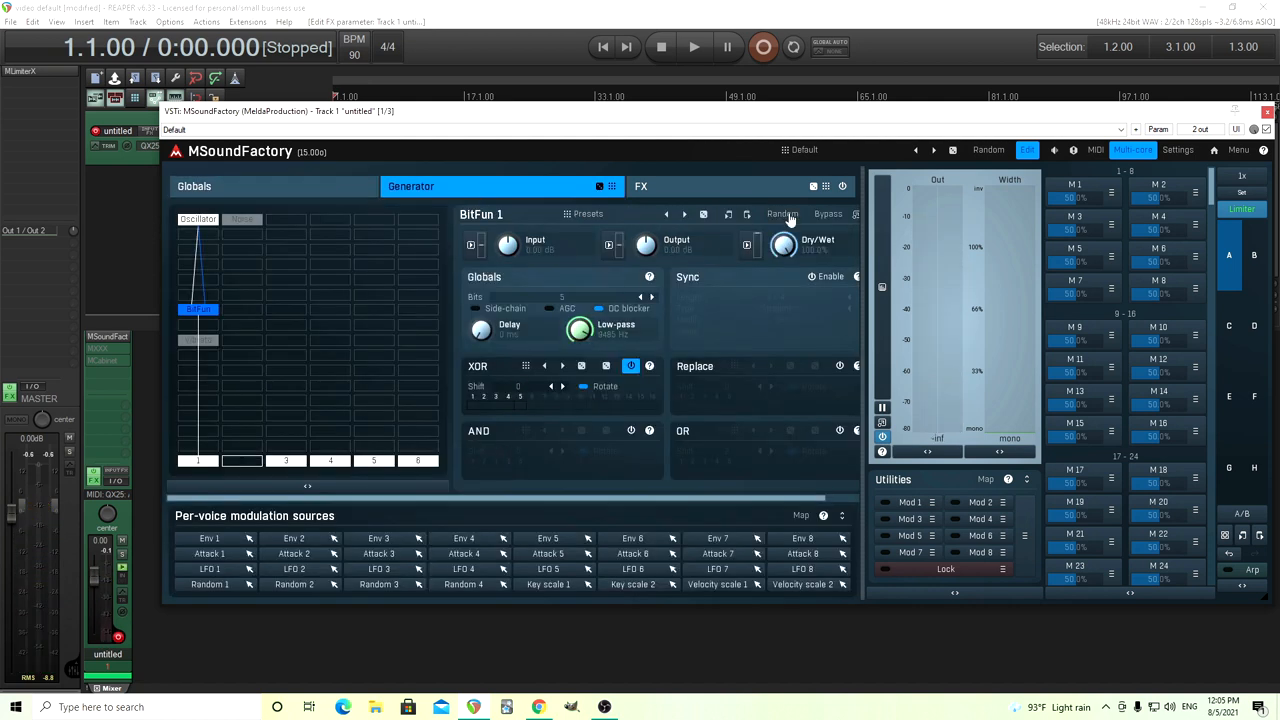
pyautogui.click(828, 214)
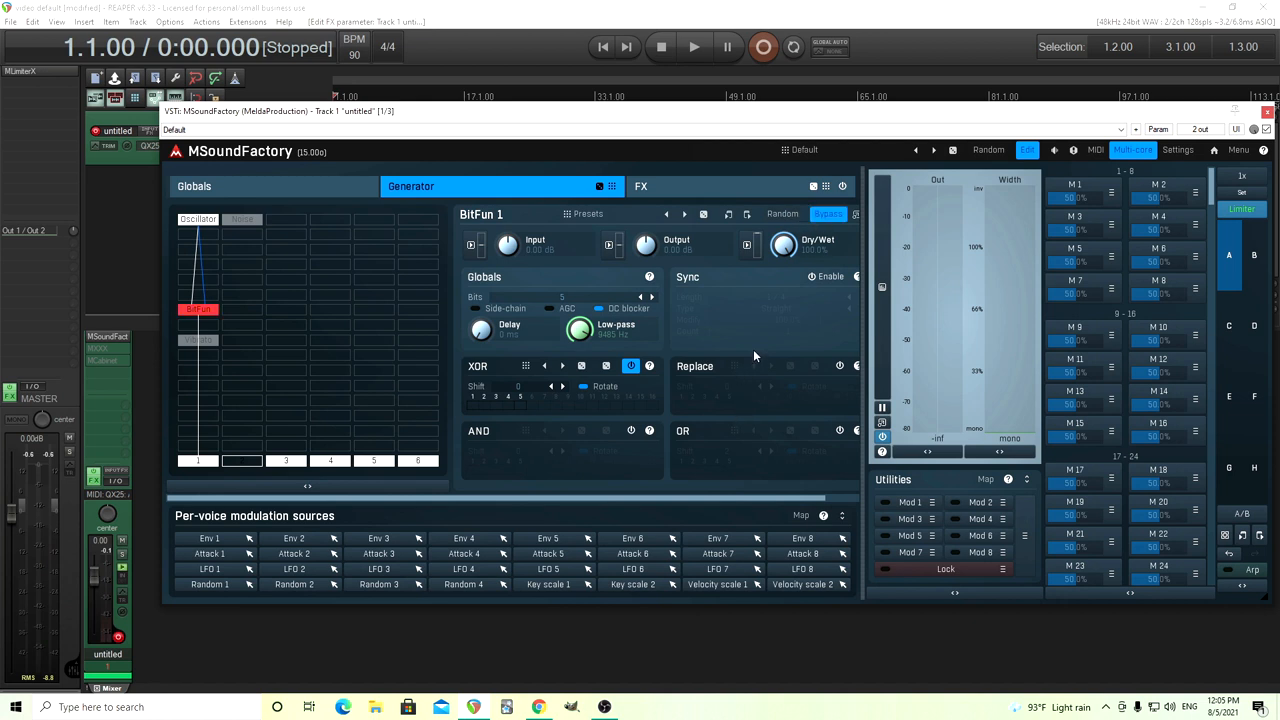
pyautogui.click(198, 218)
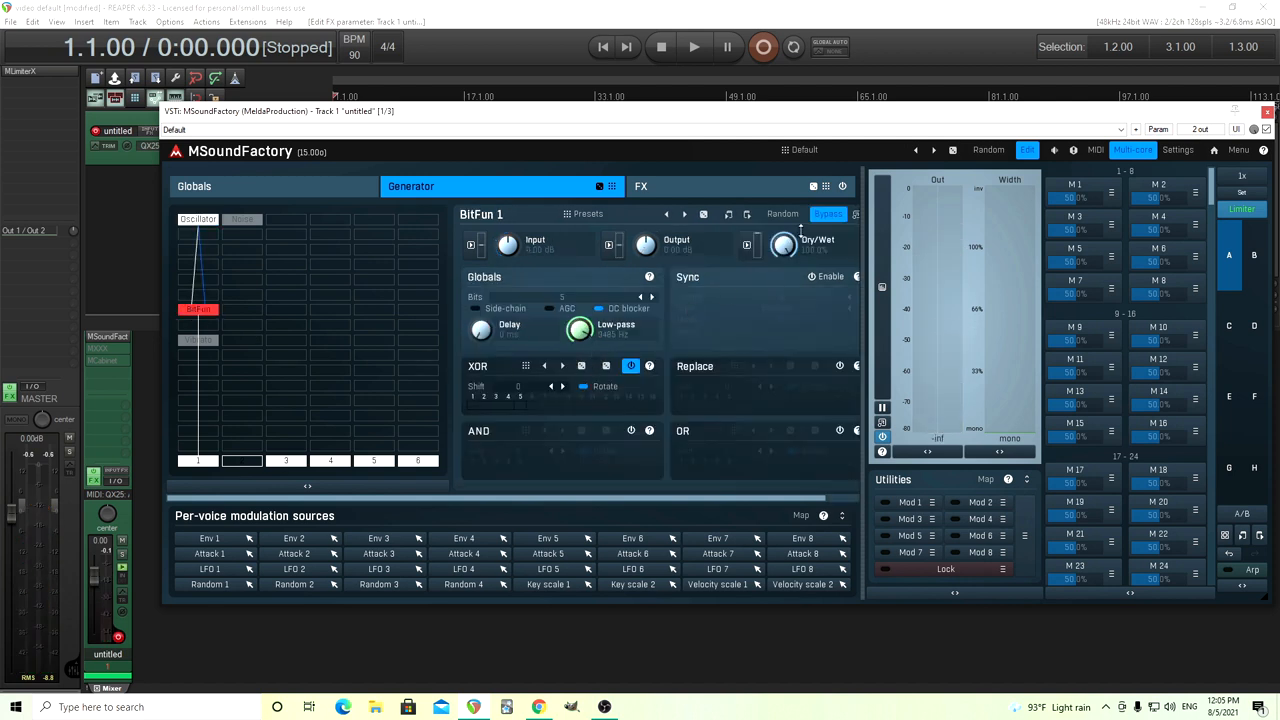
# Re-enable the BitFun 1 module by toggling its Bypass off
pyautogui.click(828, 212)
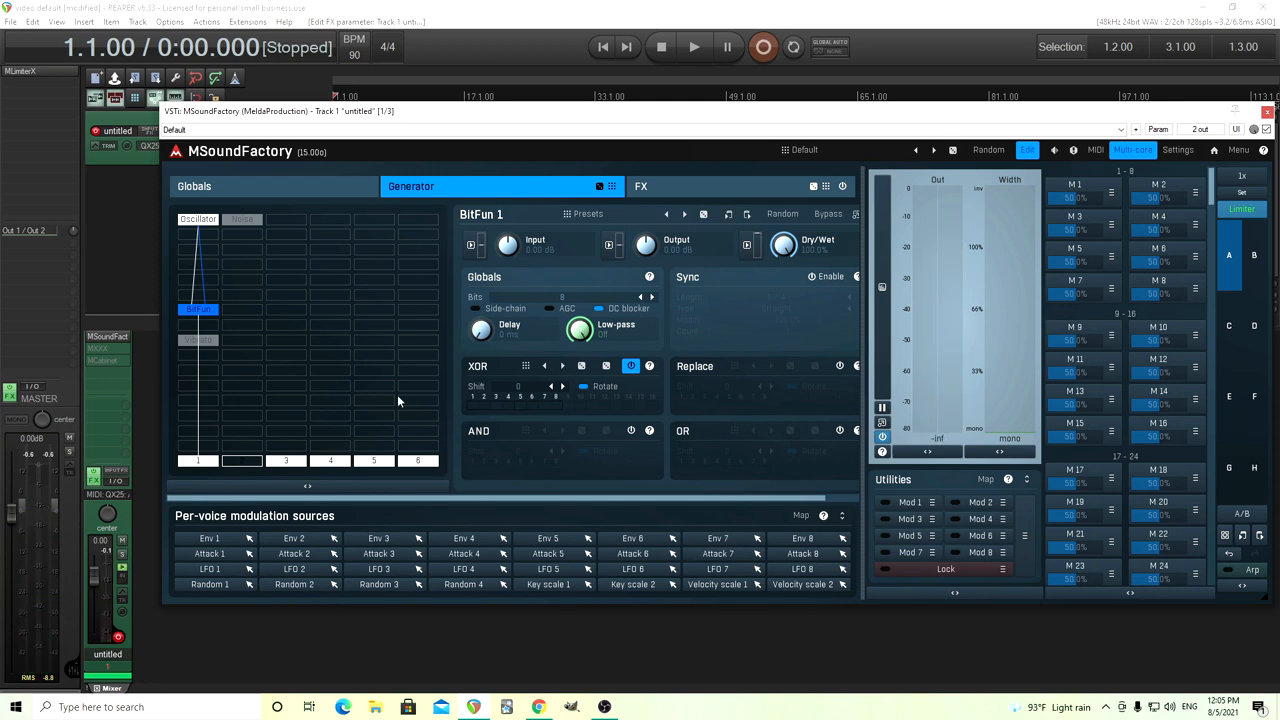
# Adjust Oscillator 1's Attack 1 semitone modulation amount and close the Mod window
pyautogui.click(198, 218)
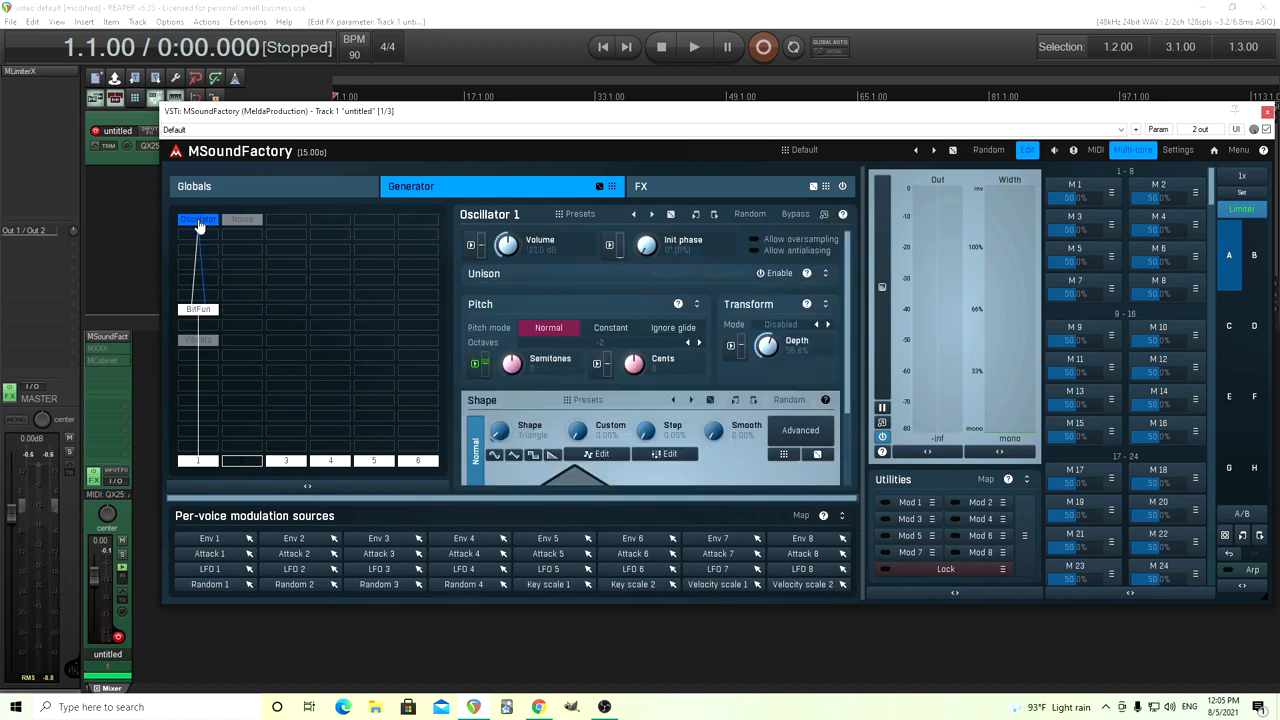
pyautogui.click(512, 364)
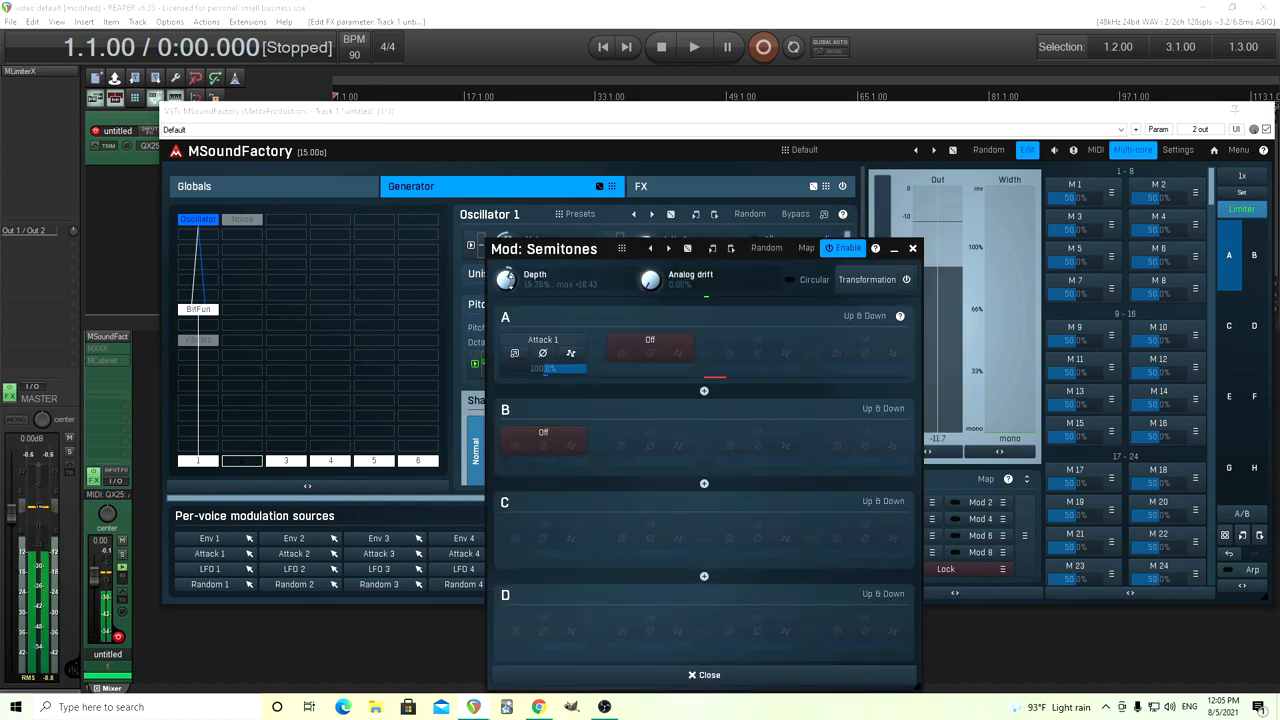
pyautogui.moveTo(504, 280); pyautogui.dragTo(504, 256)
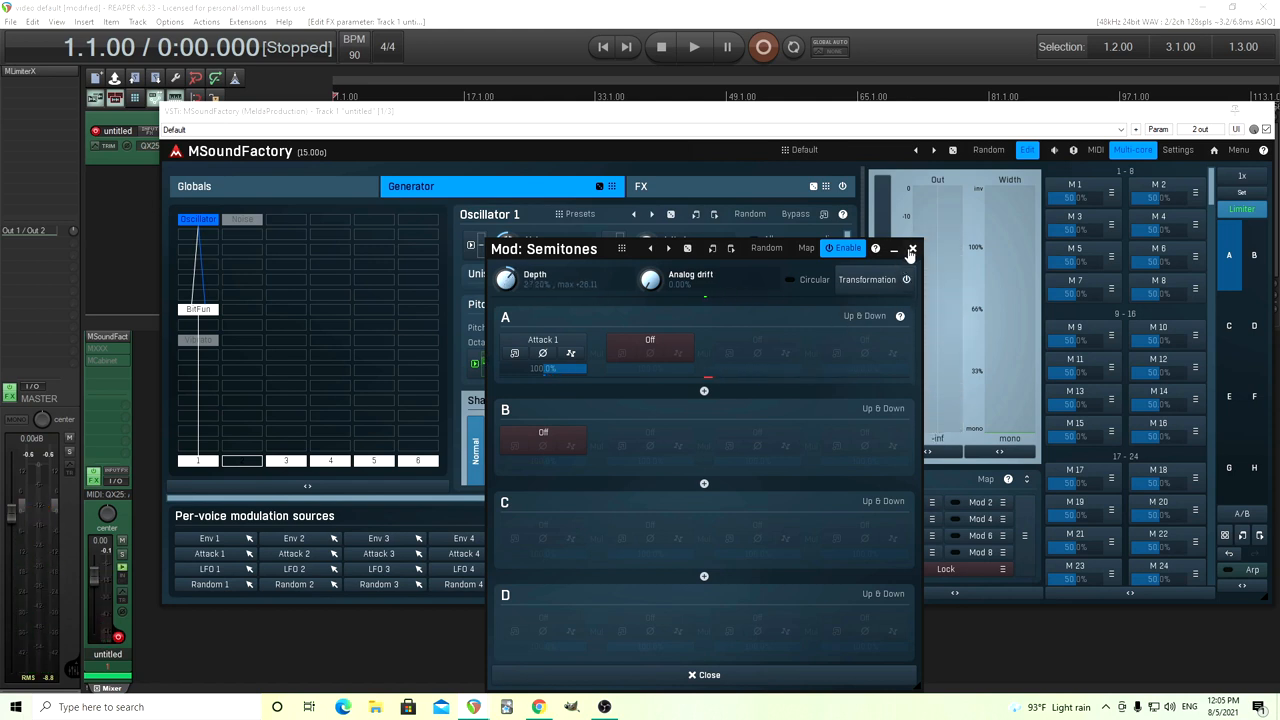
pyautogui.click(912, 248)
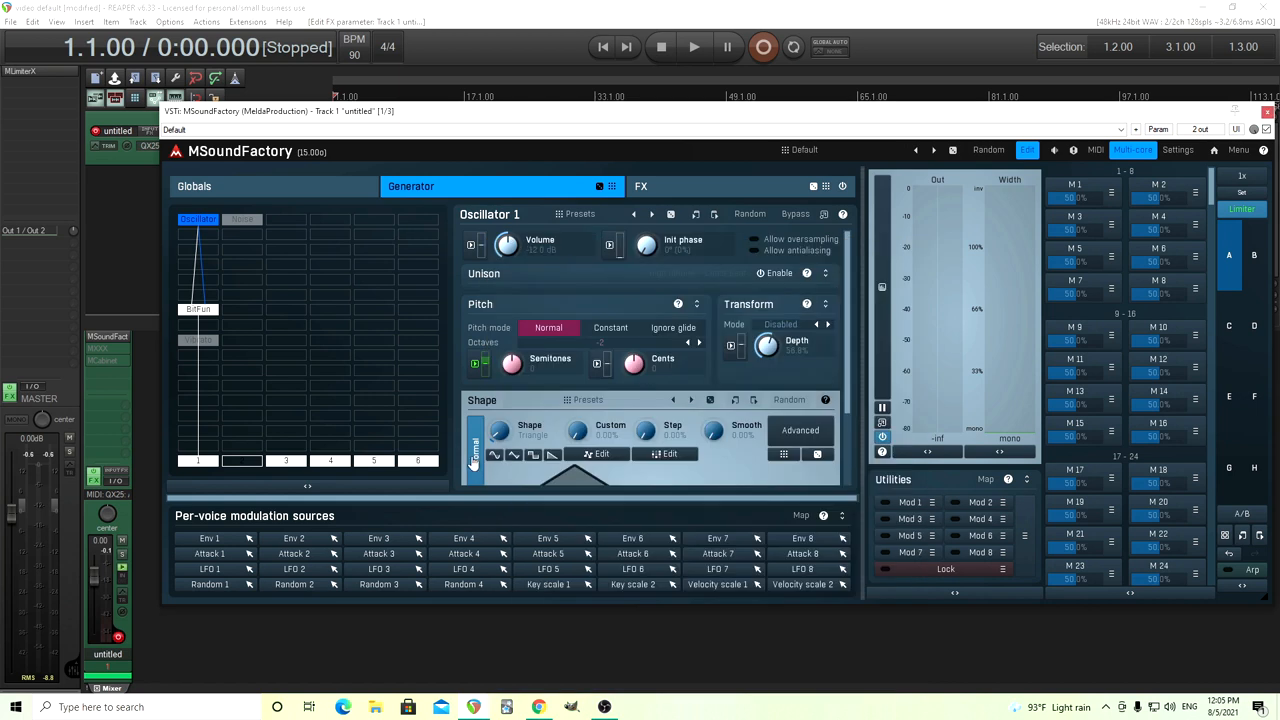
pyautogui.moveTo(228, 324)
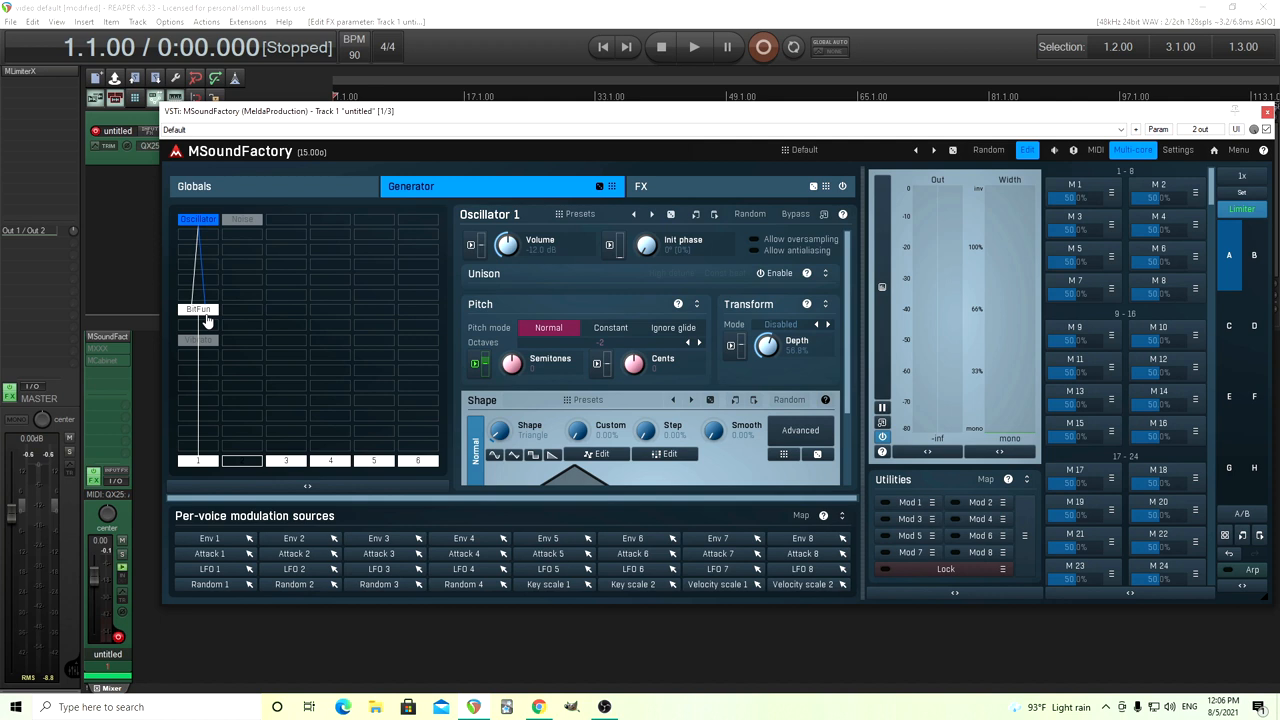
pyautogui.moveTo(238, 304)
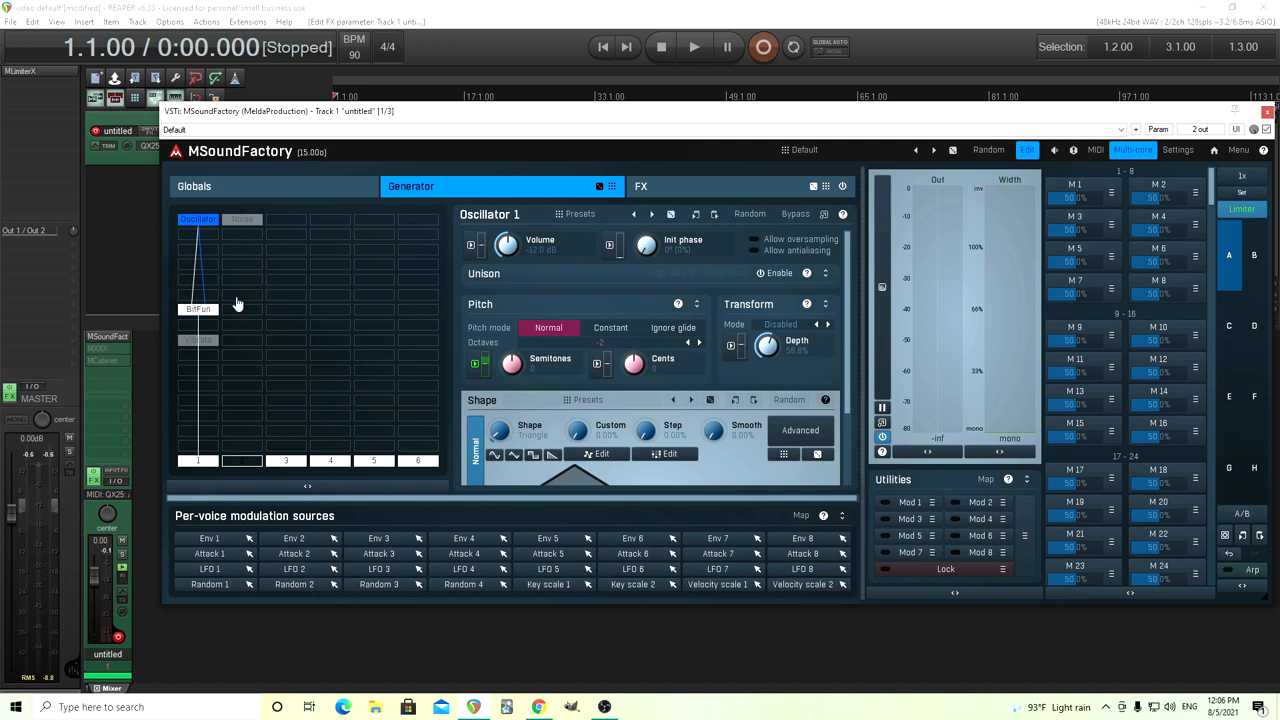
pyautogui.moveTo(204, 280)
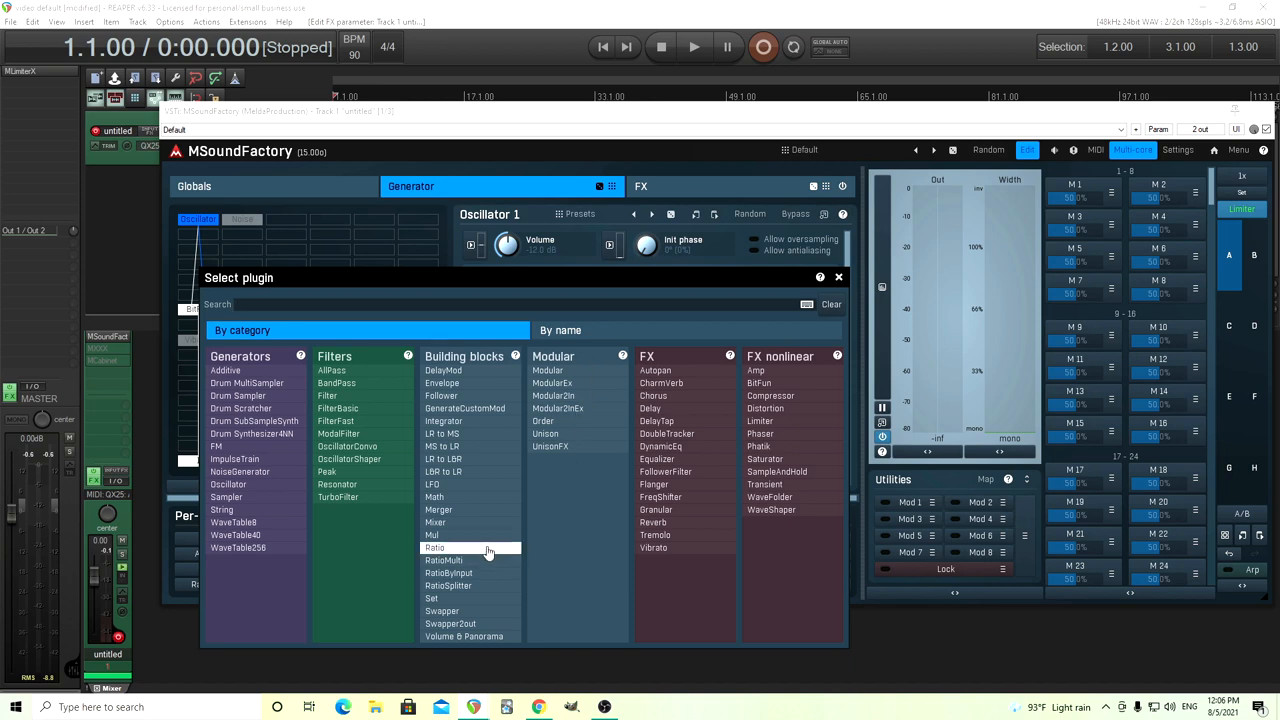
# Add a Ratio module to an empty cell in the generator graph
pyautogui.doubleClick(436, 548)
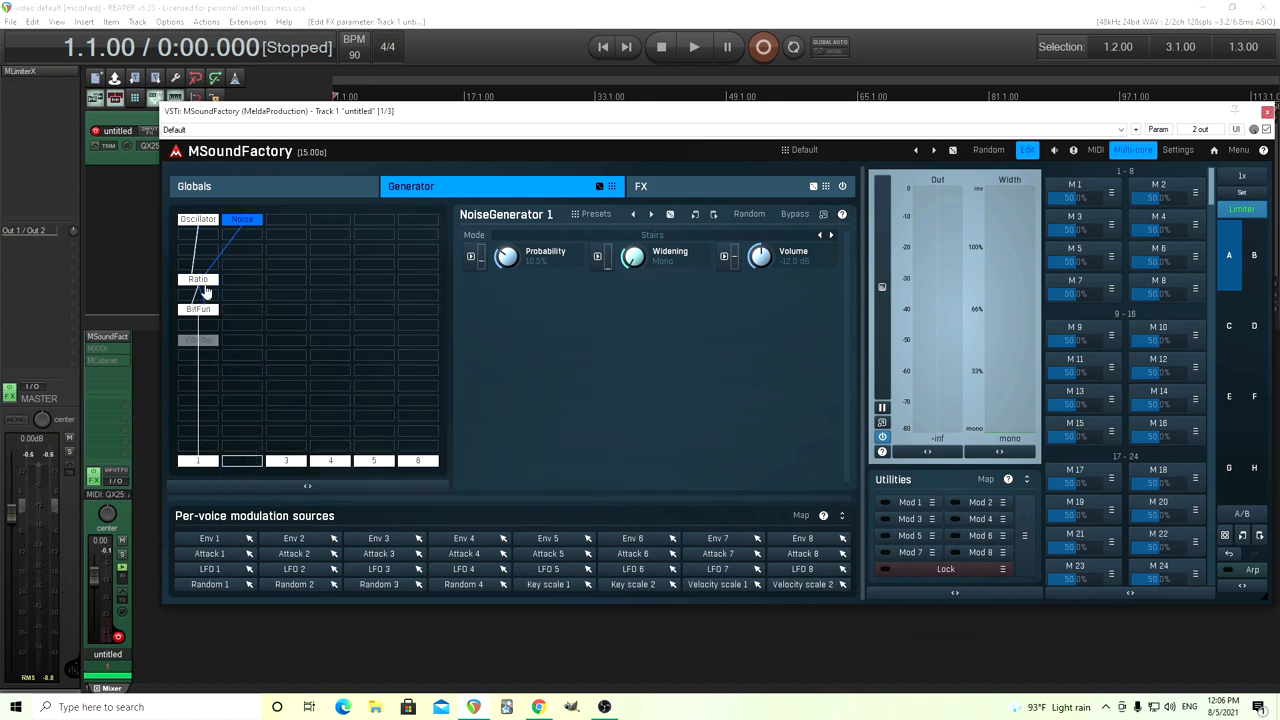
# Review Ratio 1 and NoiseGenerator 1 settings, and set the Attack 1 pitch-drop depth
pyautogui.click(198, 280)
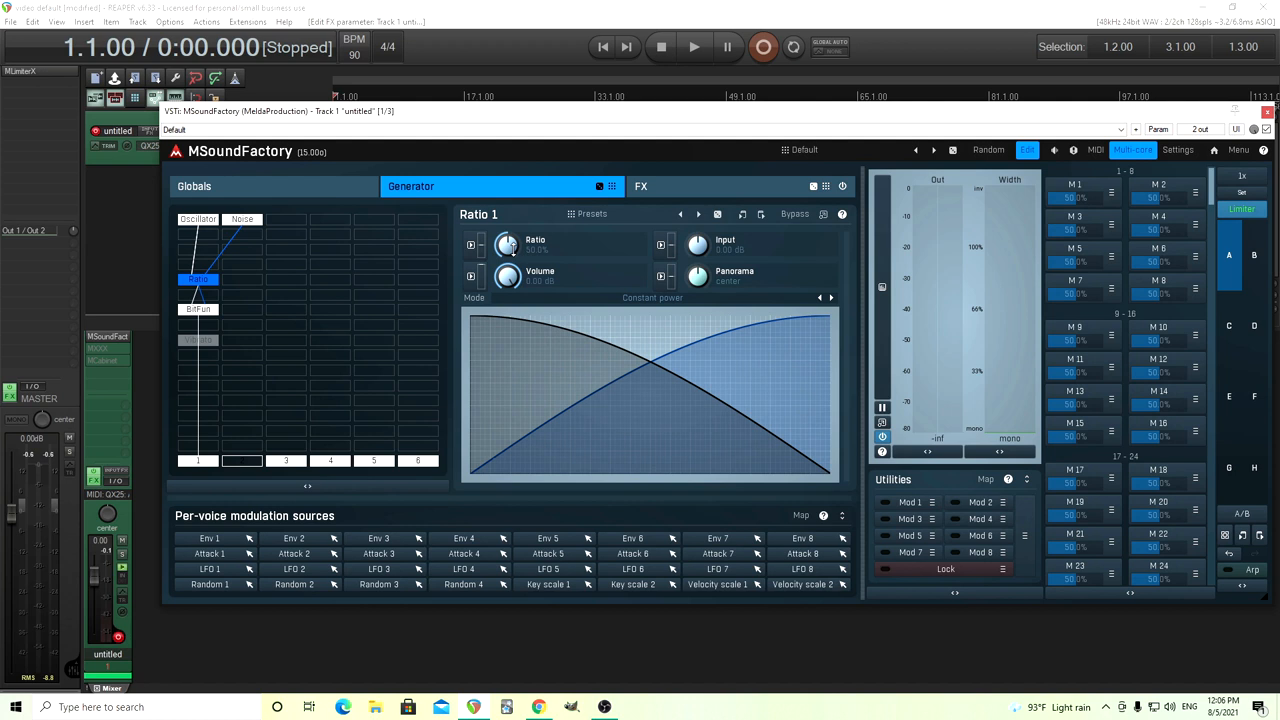
pyautogui.click(242, 218)
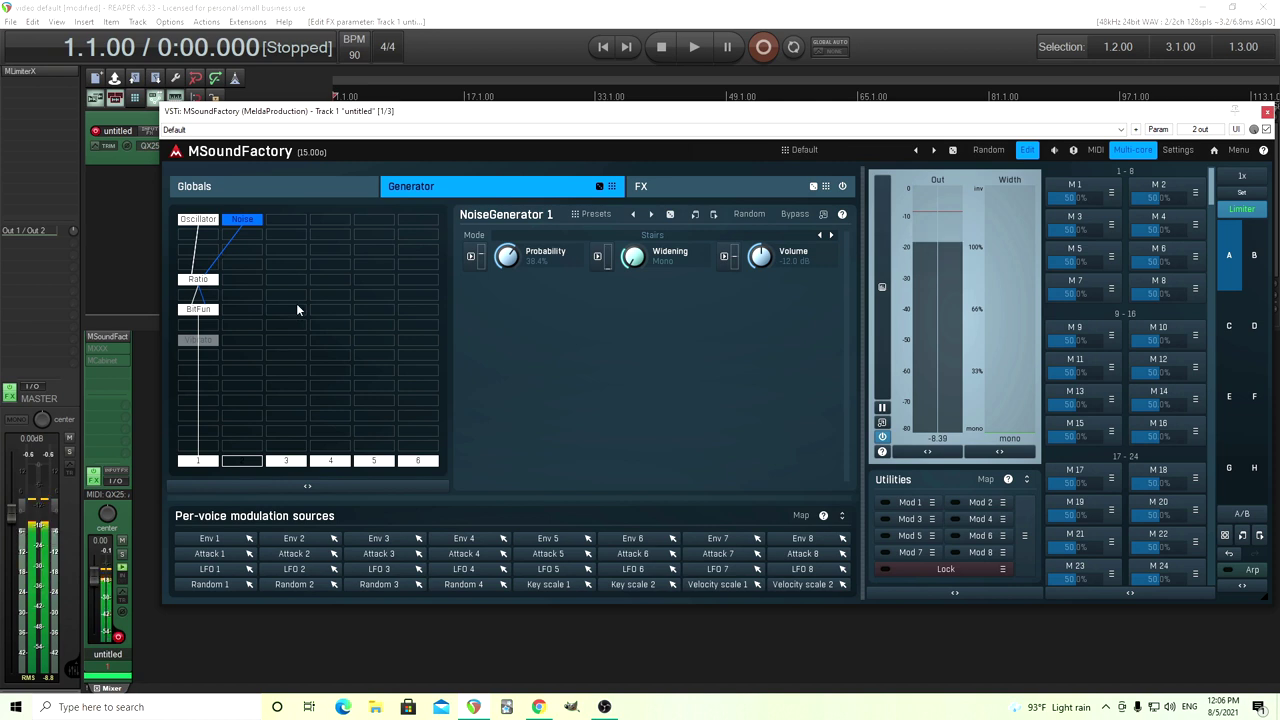
pyautogui.click(198, 280)
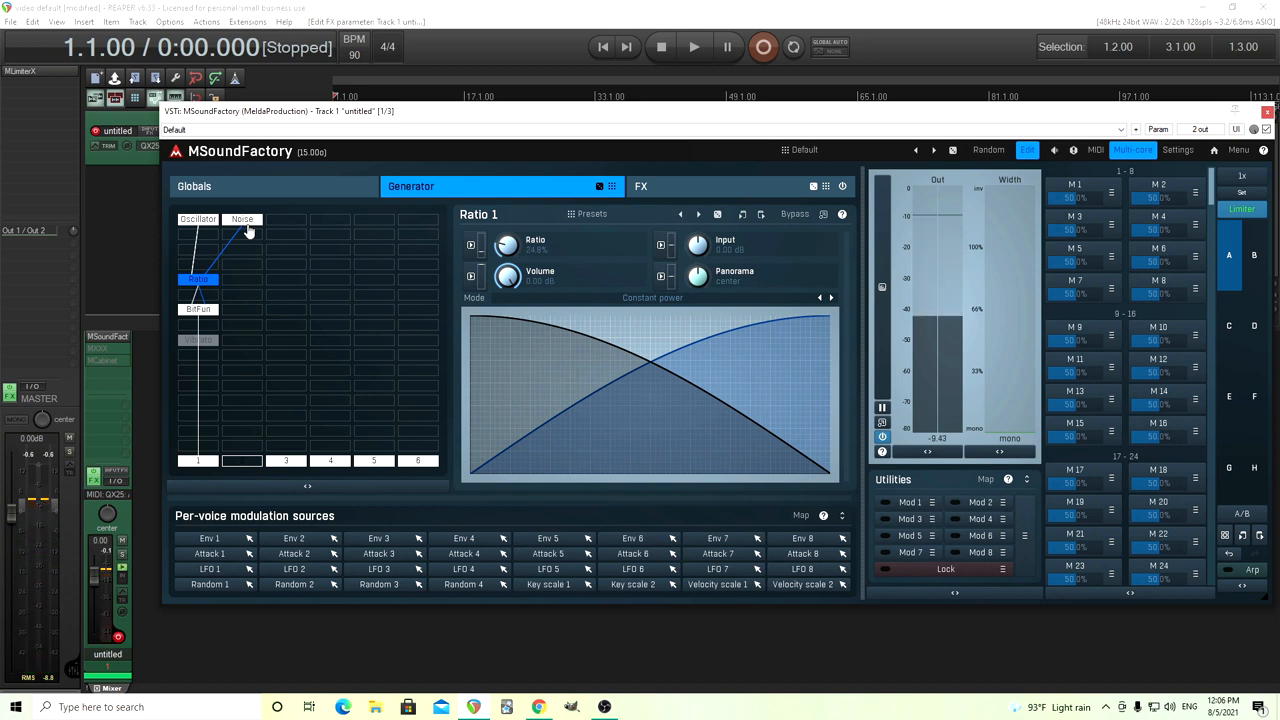
pyautogui.click(242, 218)
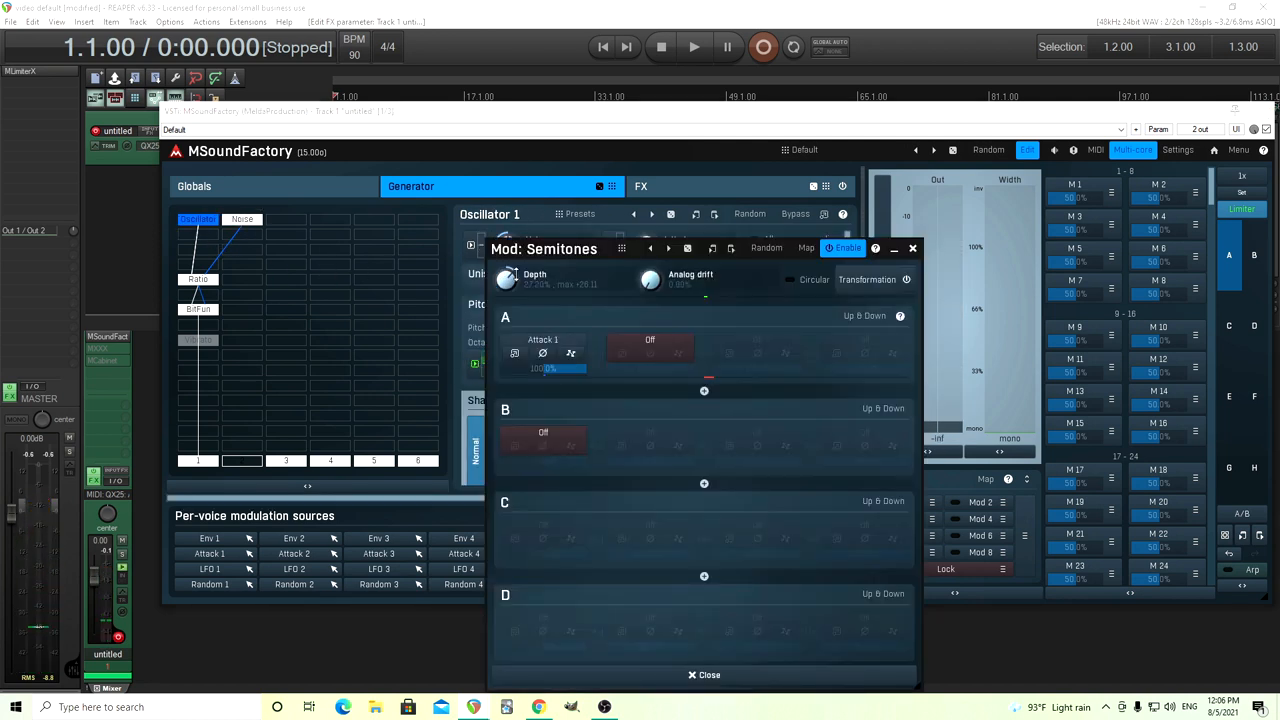
pyautogui.moveTo(508, 280); pyautogui.dragTo(508, 290)
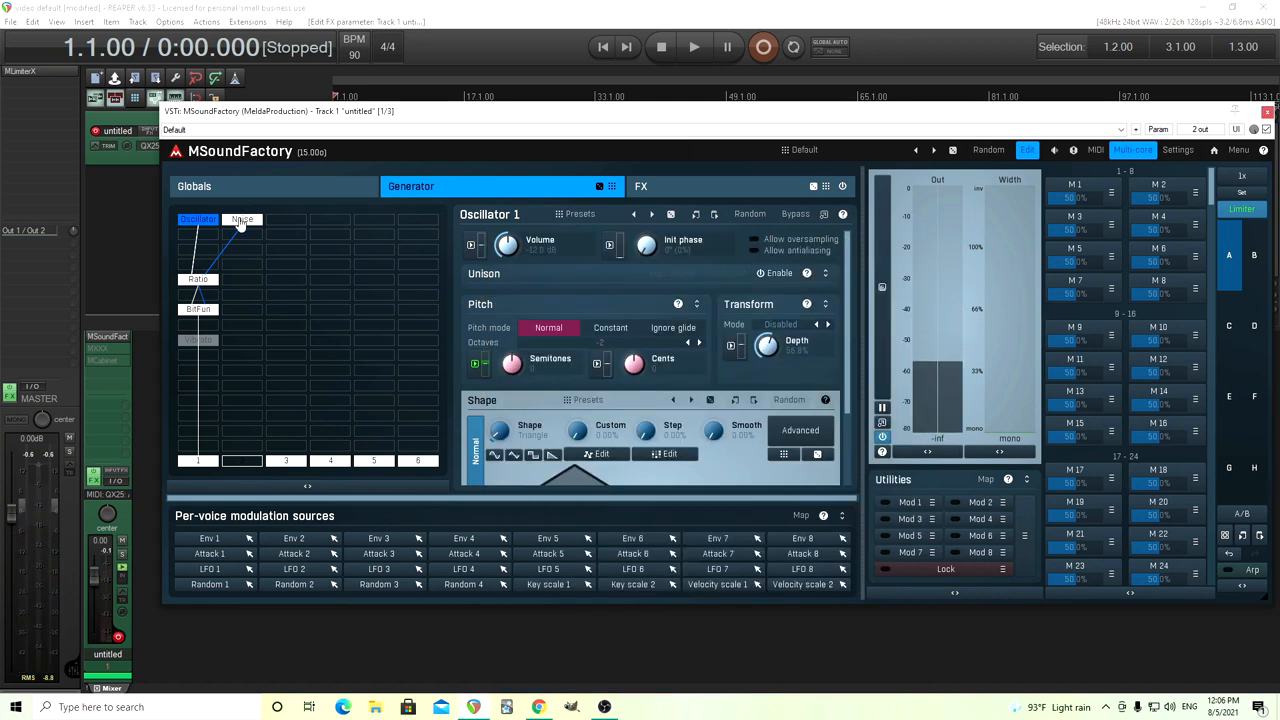
pyautogui.click(242, 218)
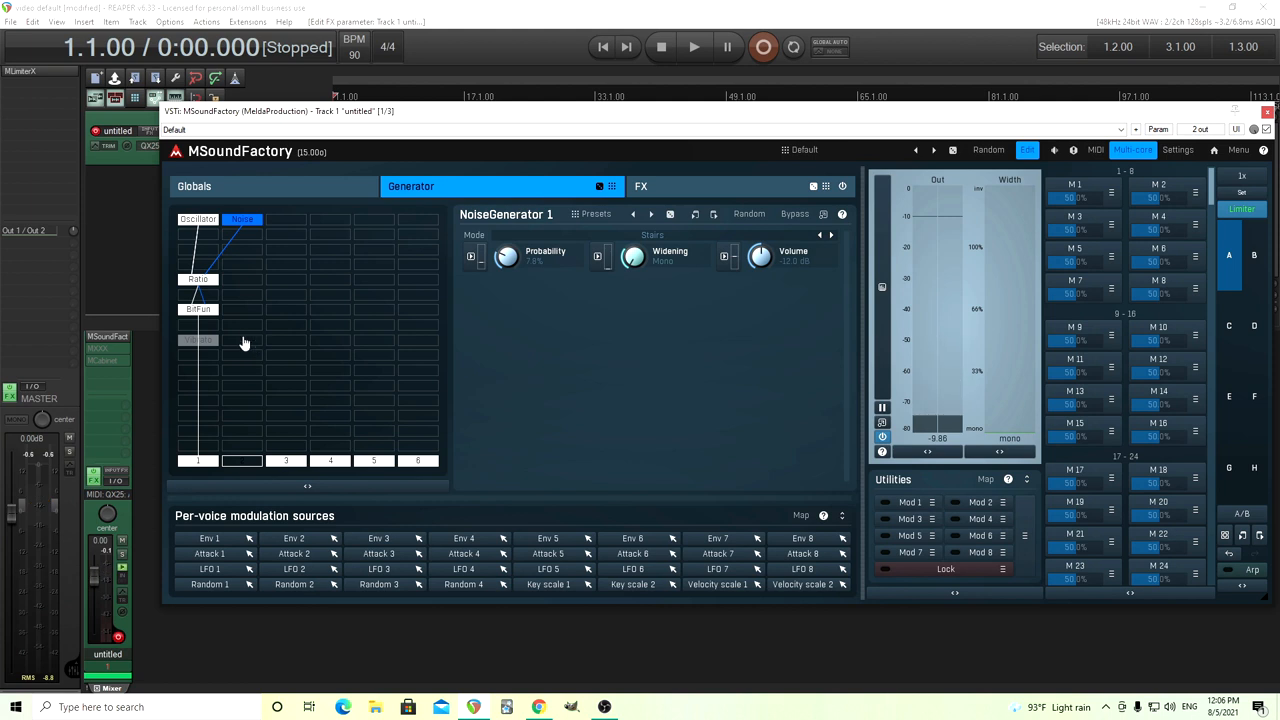
# Show BitFun 1's settings and adjust a control in its panel
pyautogui.click(198, 308)
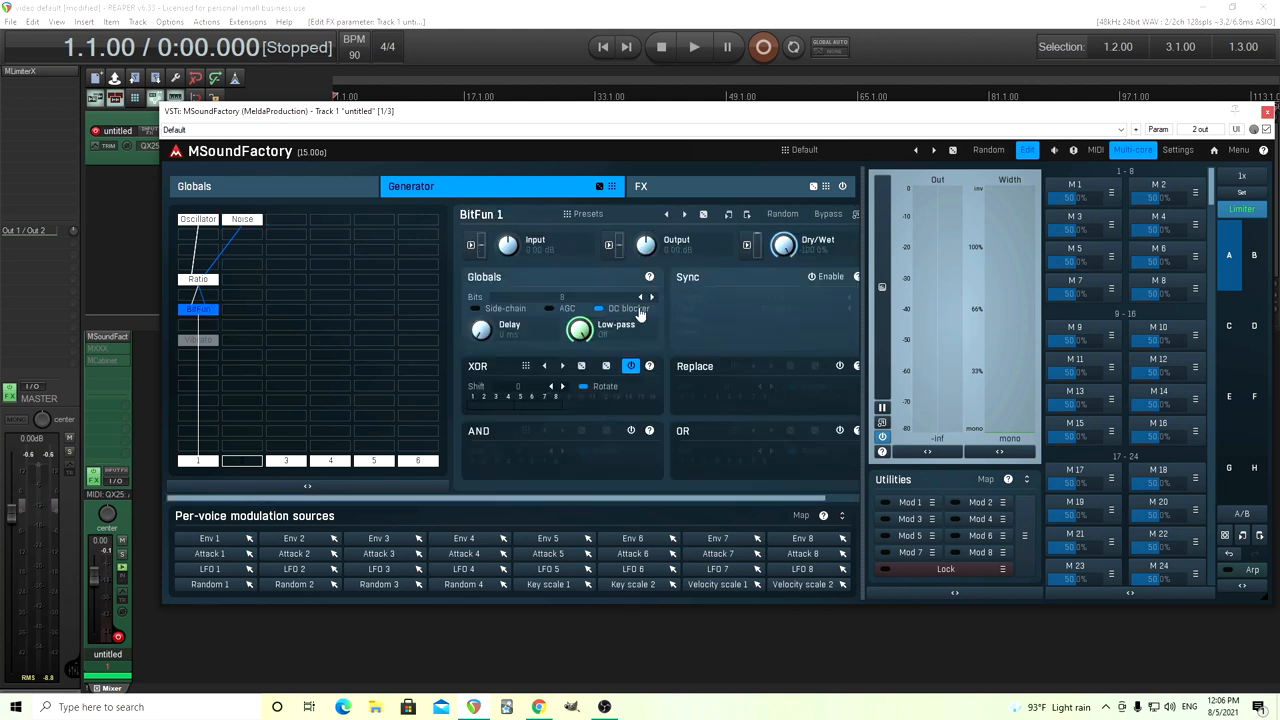
pyautogui.click(642, 296)
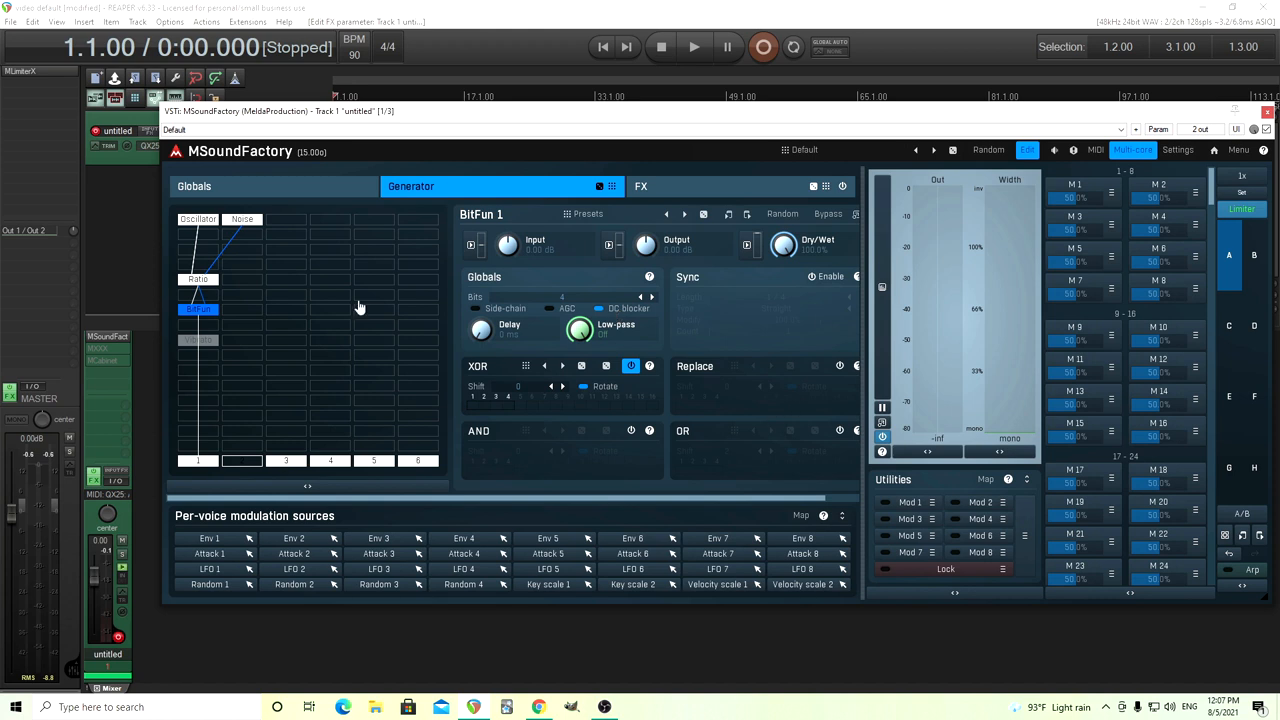
# Review the Ratio and Oscillator modules, audition a note, and return to the Globals page
pyautogui.click(198, 280)
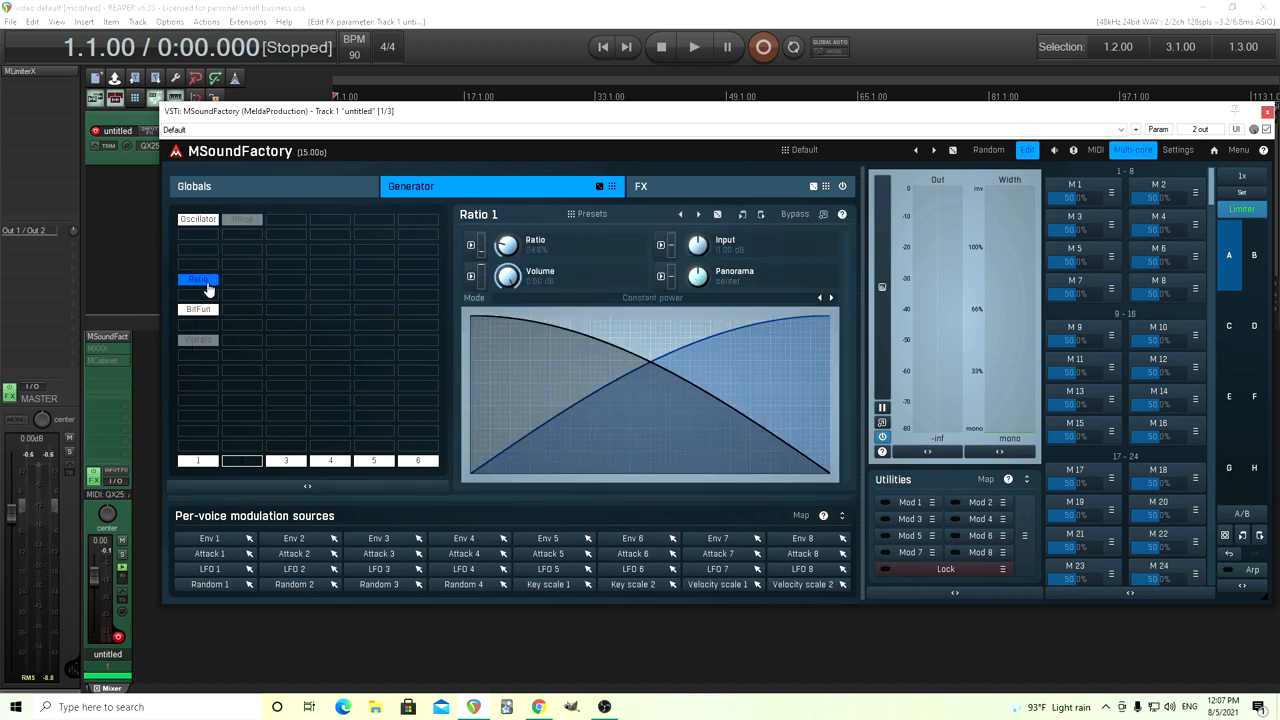
pyautogui.click(196, 218)
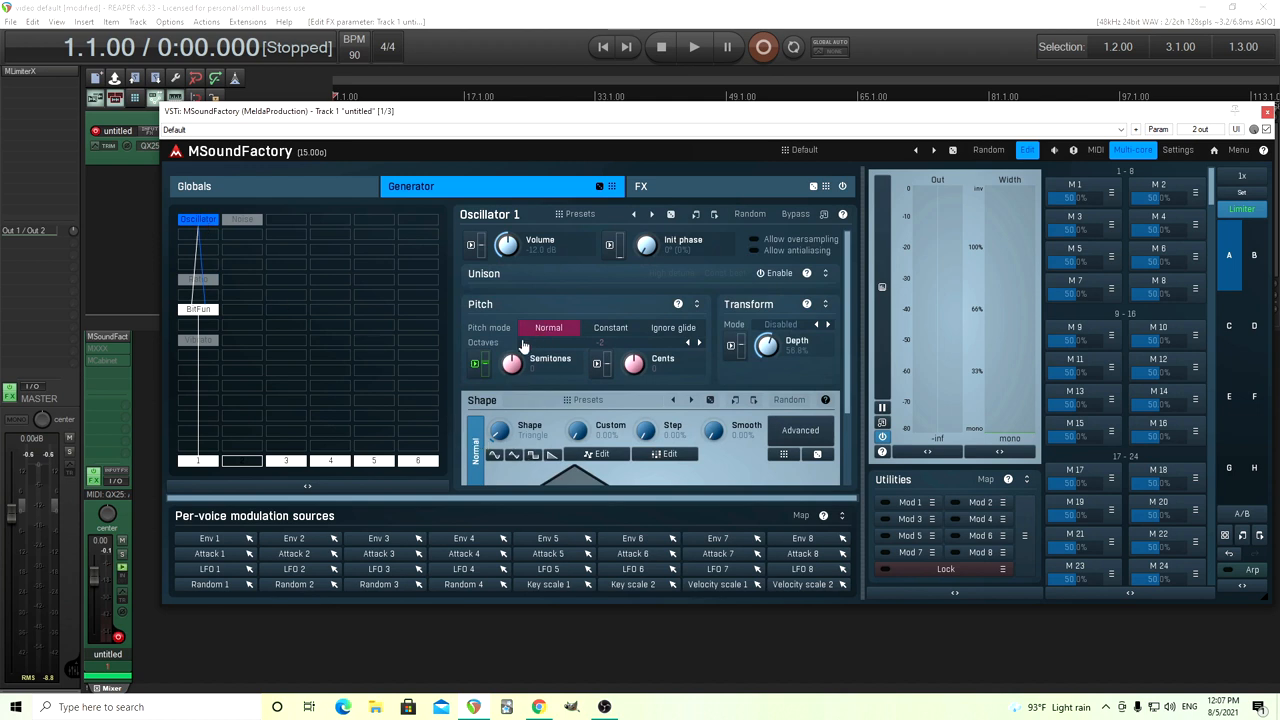
pyautogui.click(698, 342)
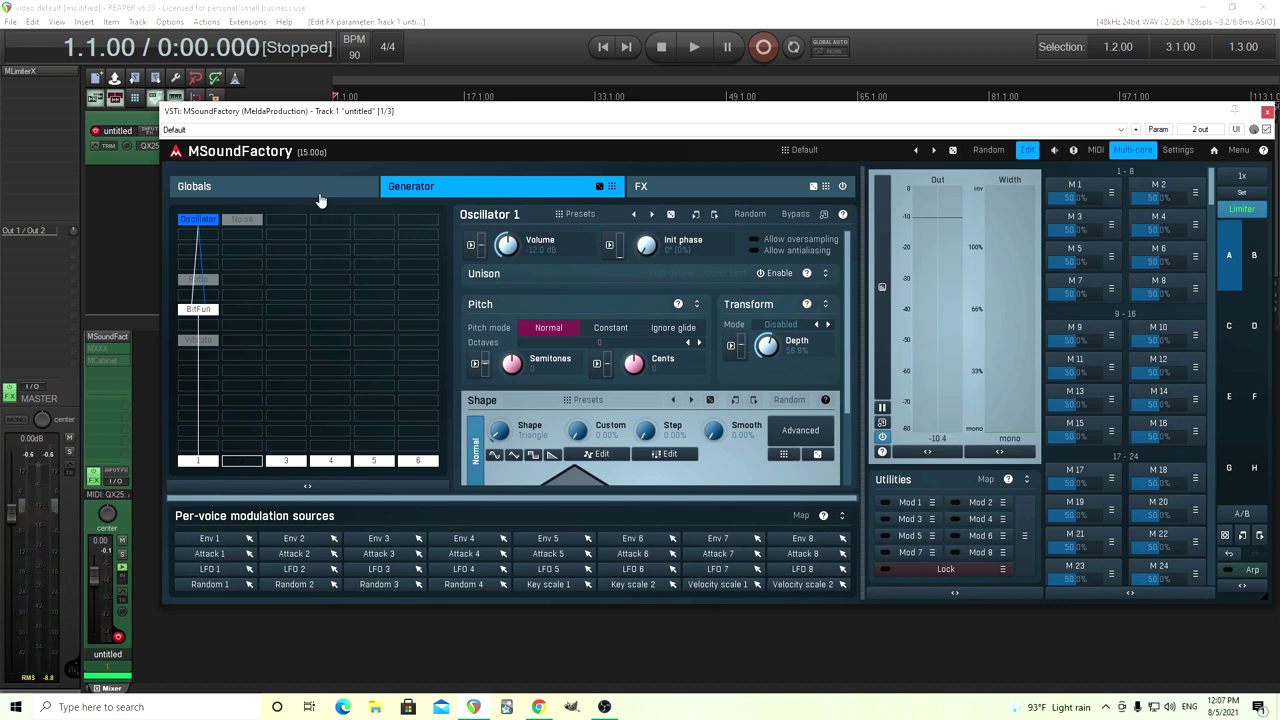
pyautogui.click(194, 186)
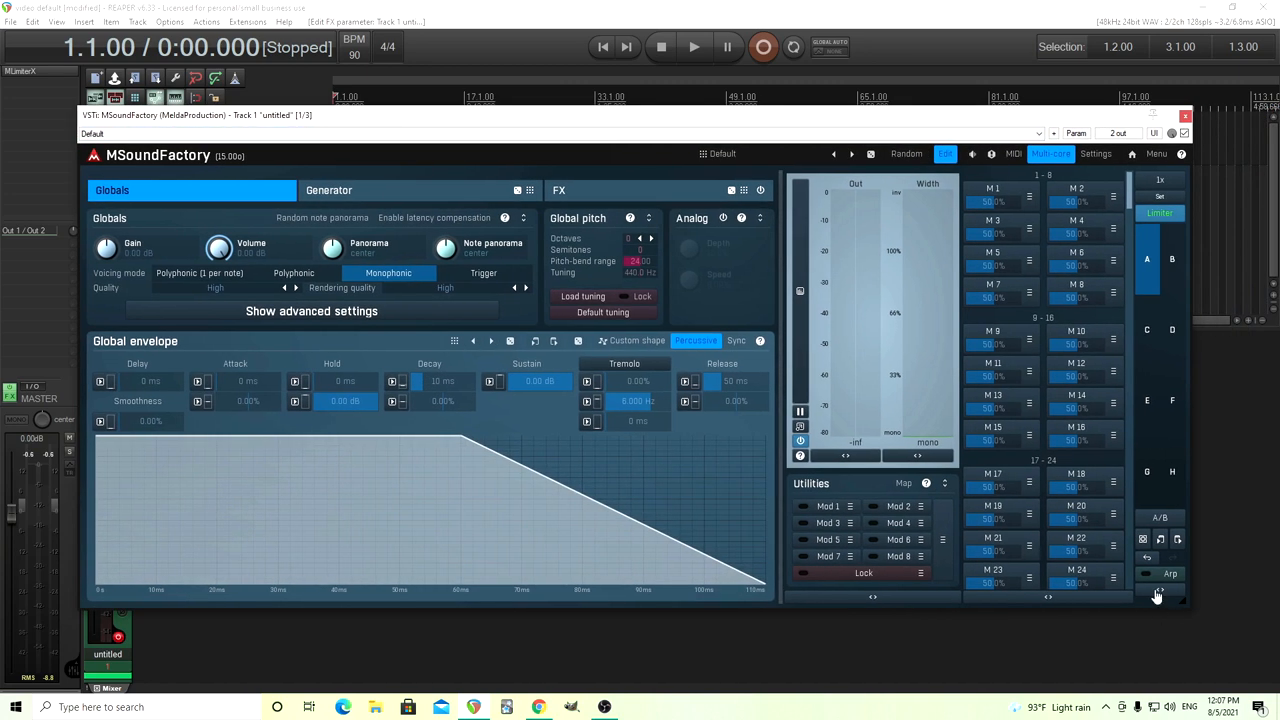
# Enable the arpeggiator and replace the Up pattern with step 1 at 0 and step 2 at +12 semitones
pyautogui.click(1148, 572)
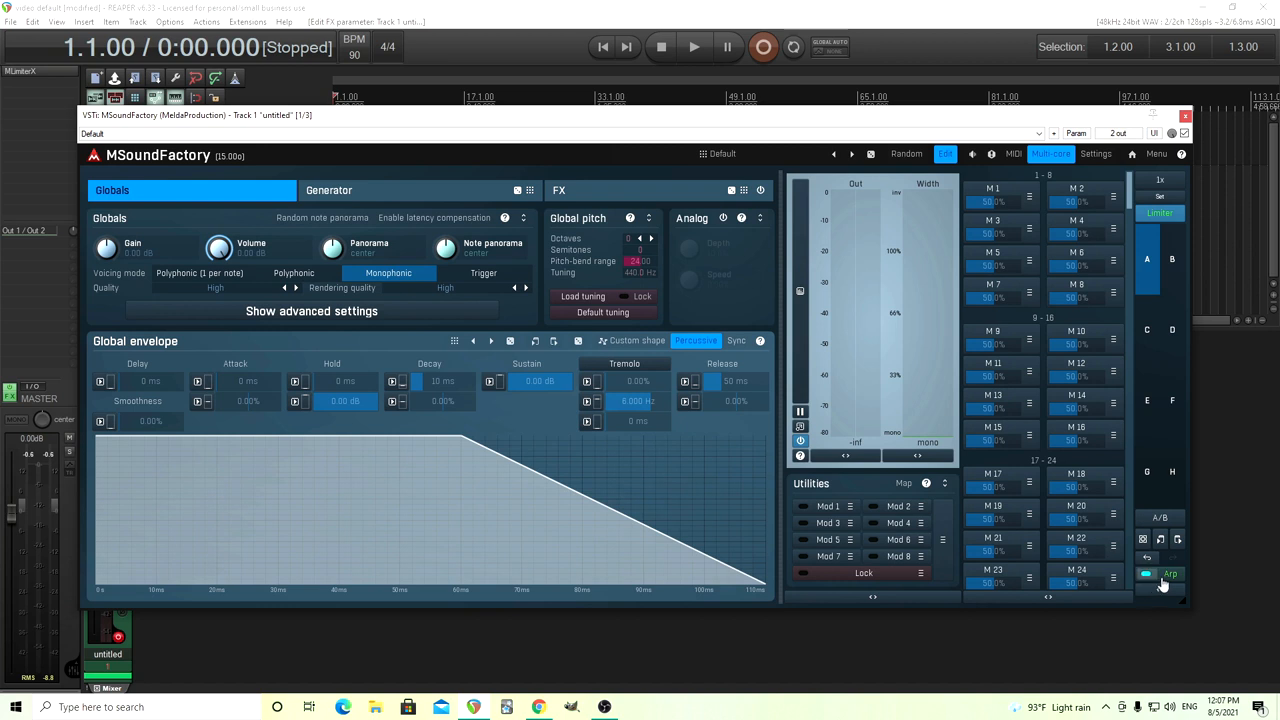
pyautogui.click(1168, 572)
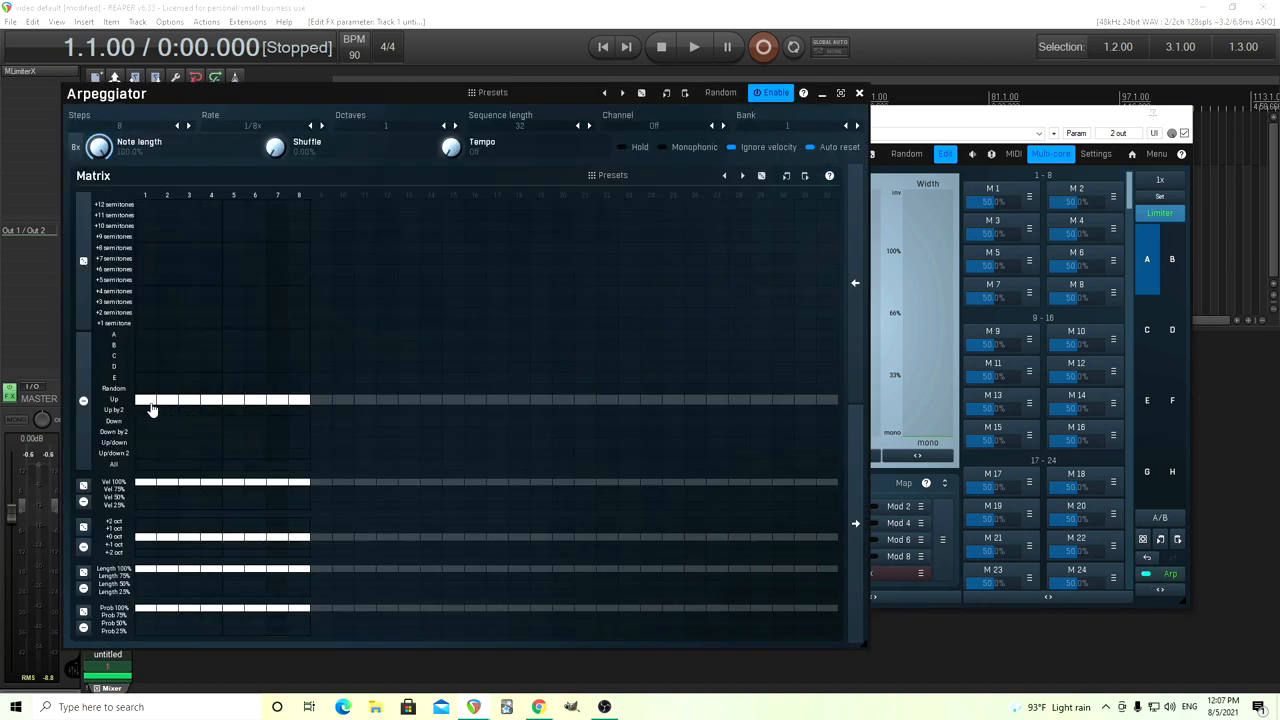
pyautogui.click(148, 400)
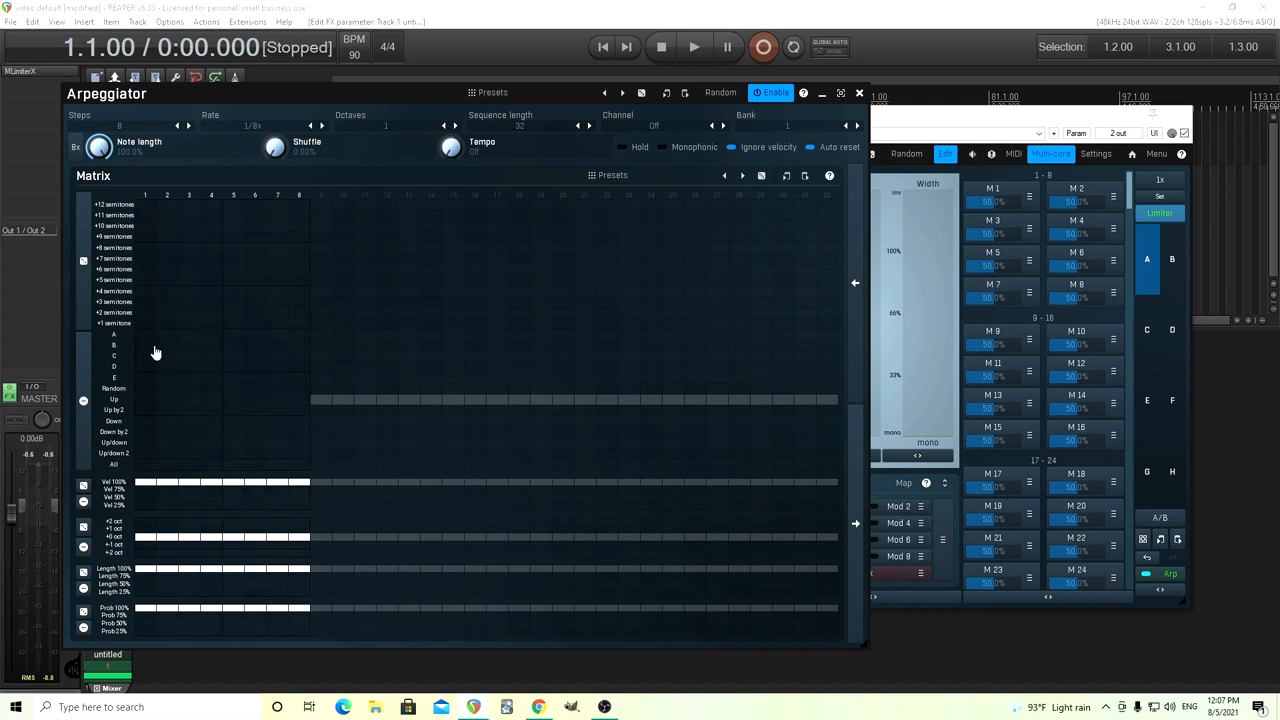
pyautogui.click(144, 336)
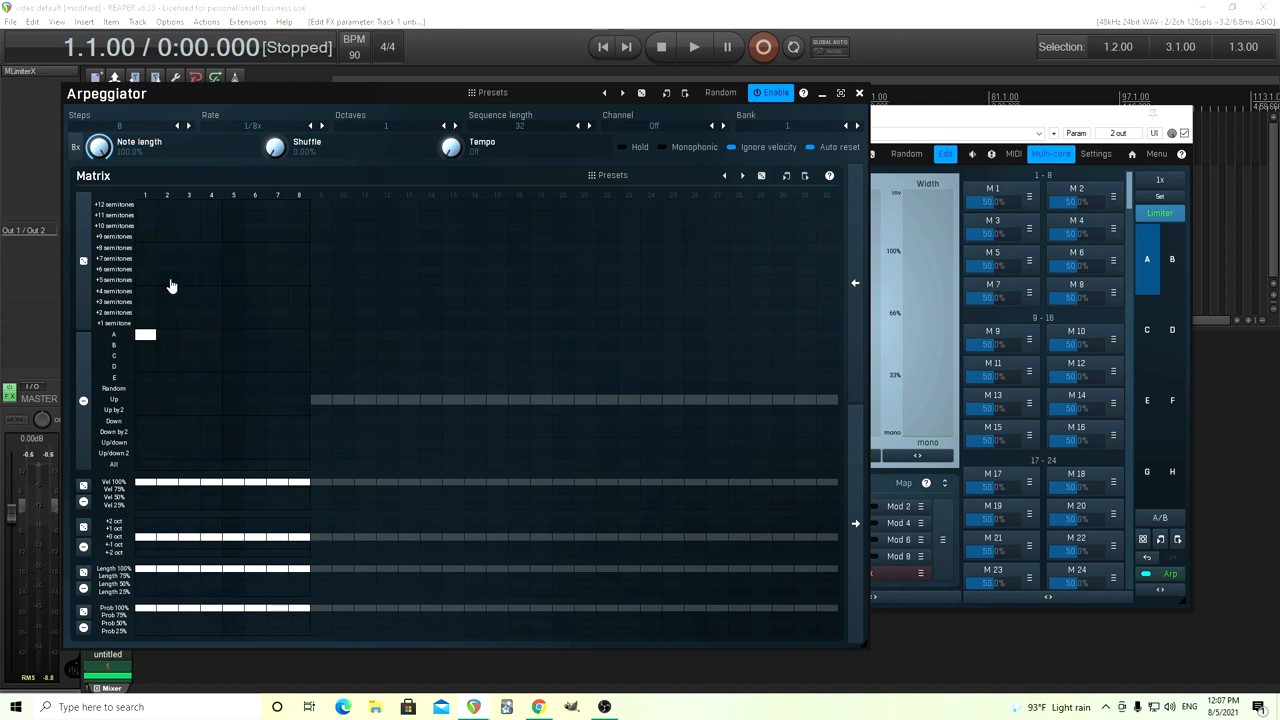
pyautogui.click(168, 204)
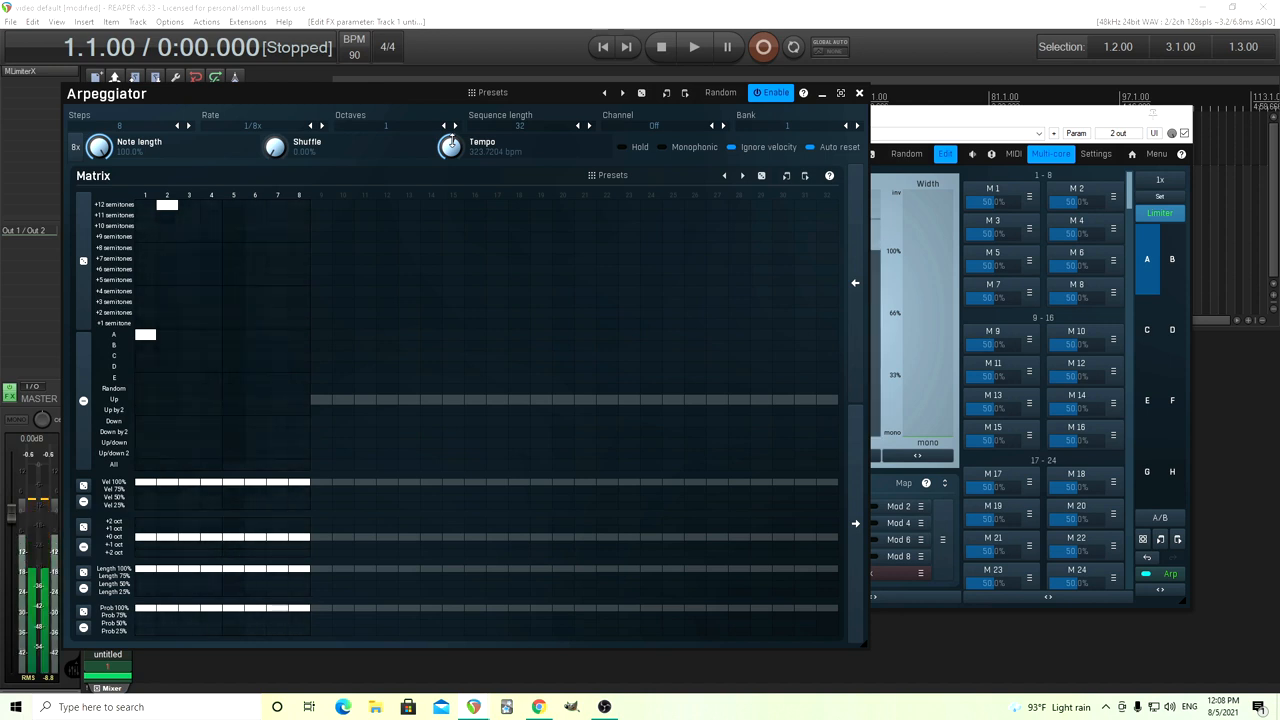
pyautogui.moveTo(504, 190)
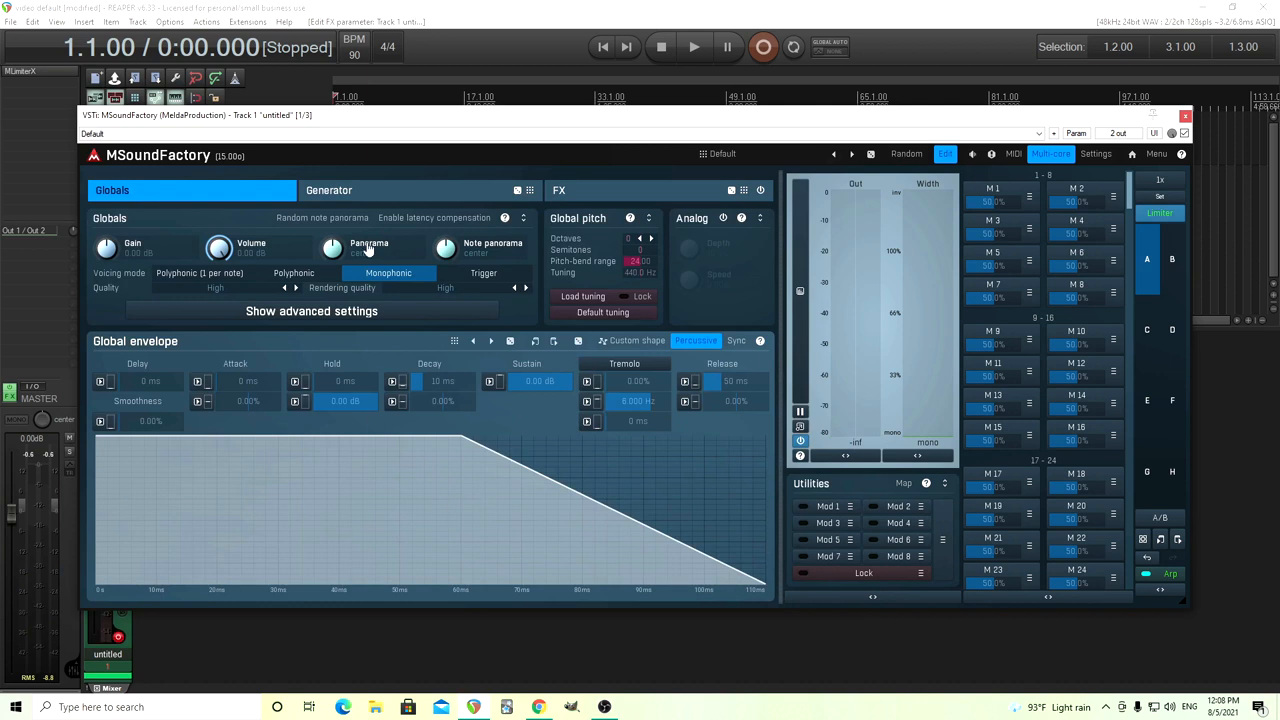
# Reshape Oscillator 1 into a rounded square wave and bring up BitFun 1's settings
pyautogui.click(328, 190)
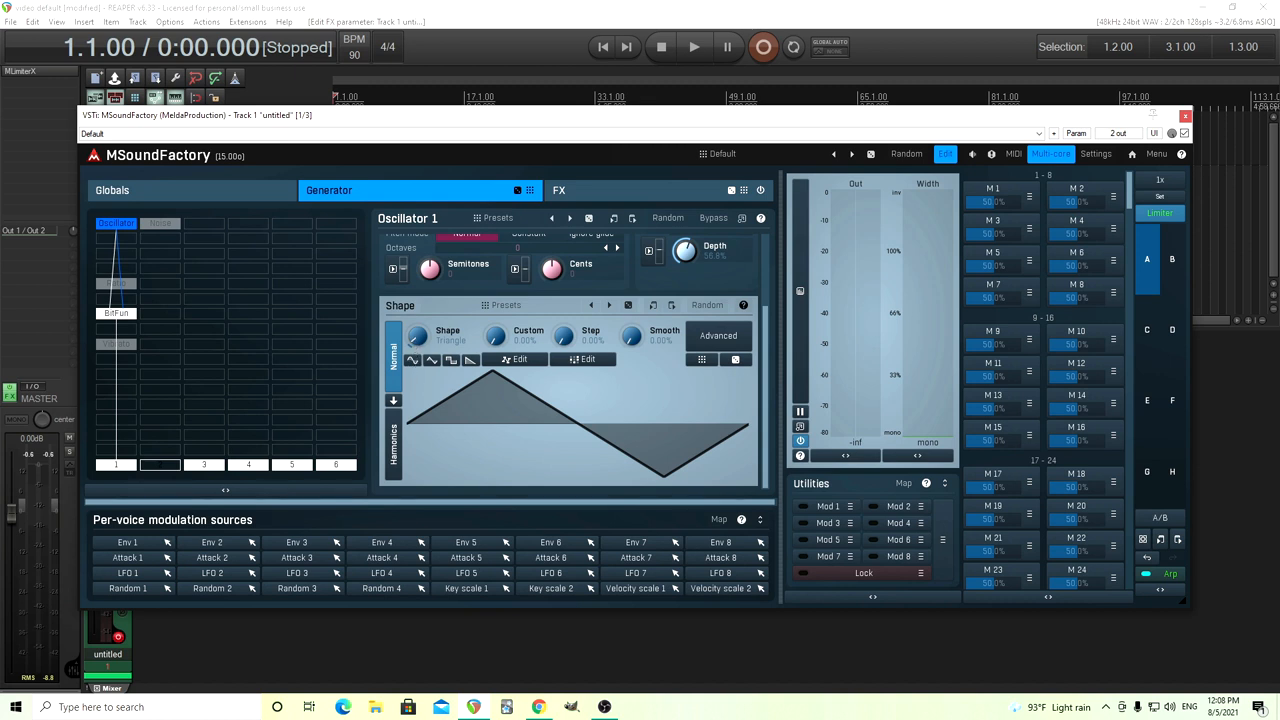
pyautogui.click(416, 336)
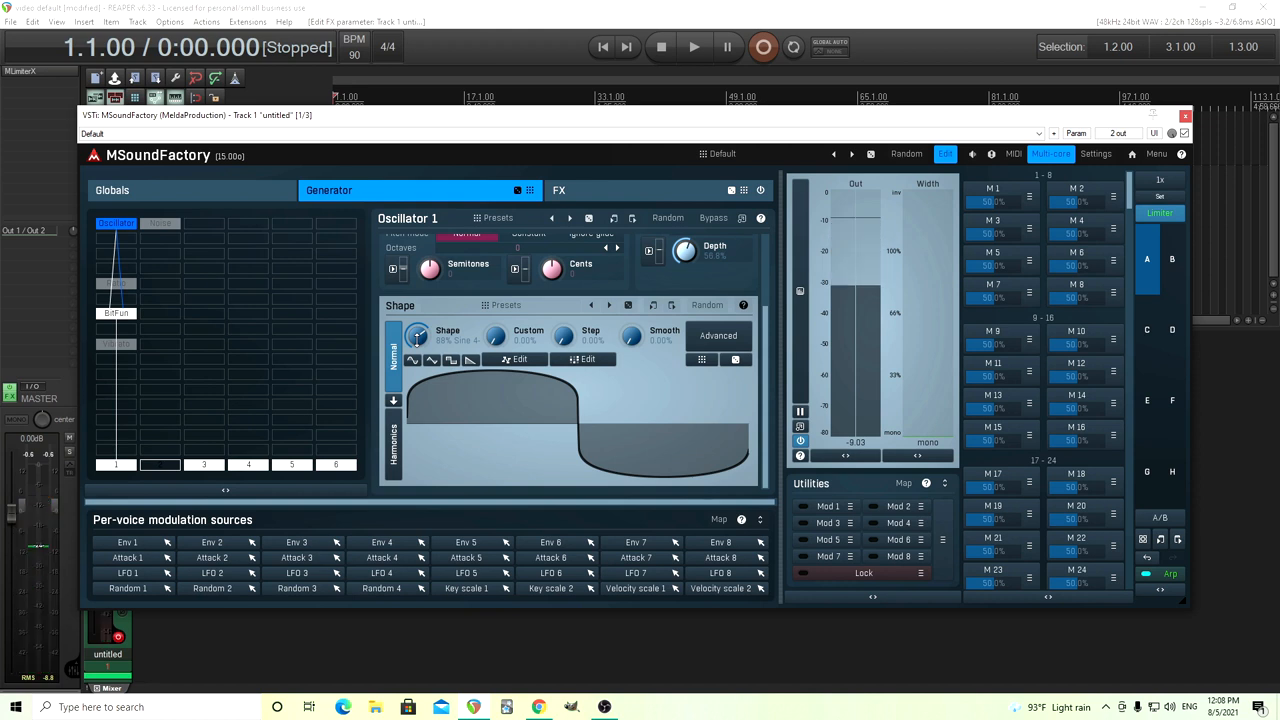
pyautogui.click(116, 312)
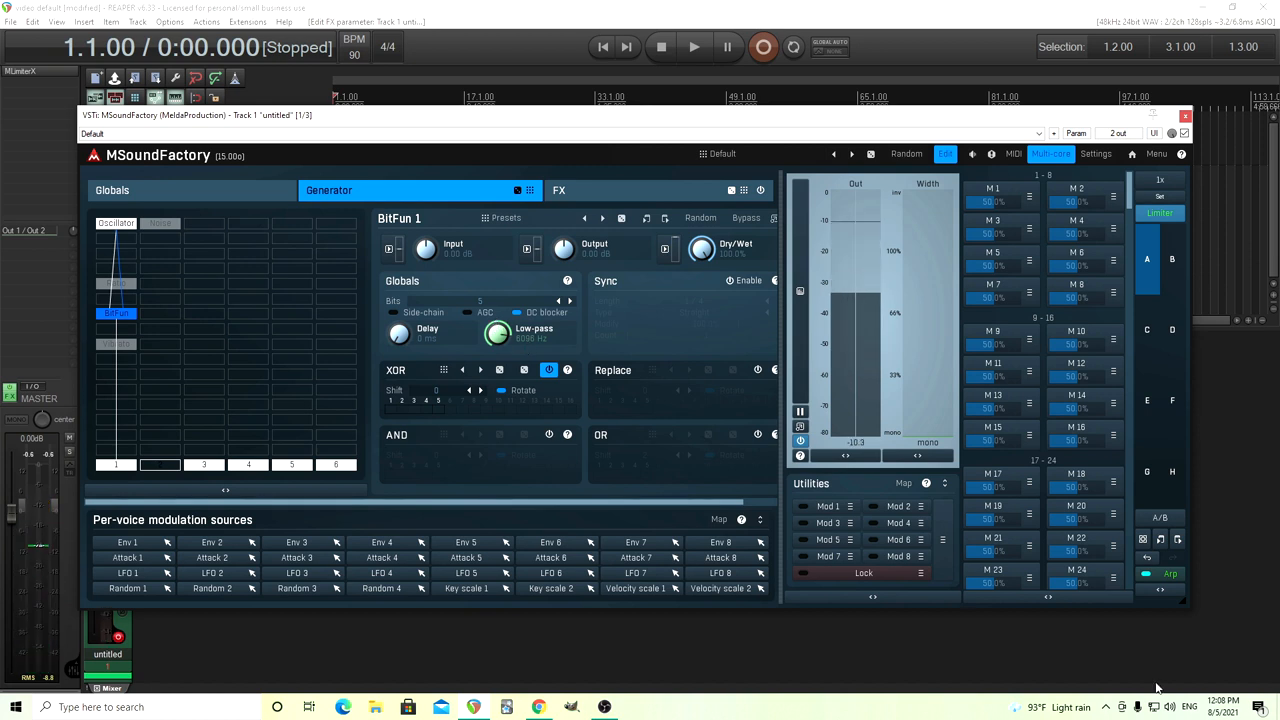
# Place arpeggiator steps 1–4 in the top semitone rows and close the editor
pyautogui.click(1170, 572)
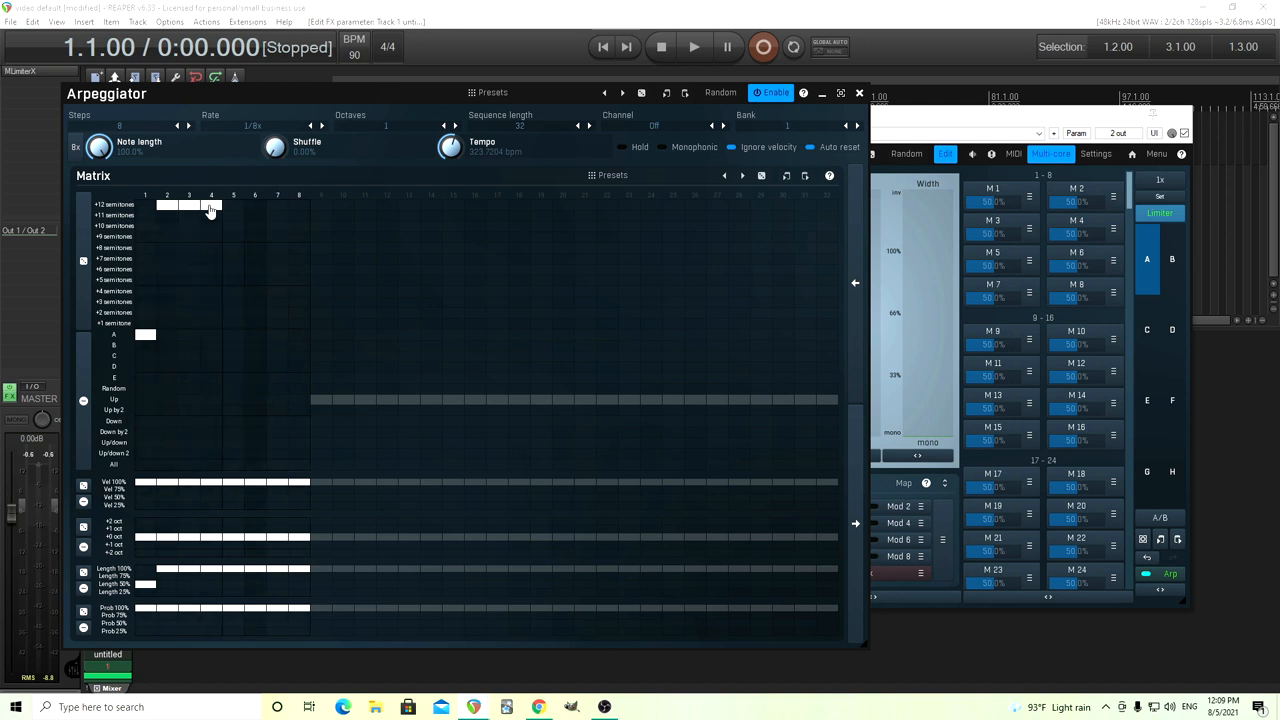
pyautogui.click(210, 204)
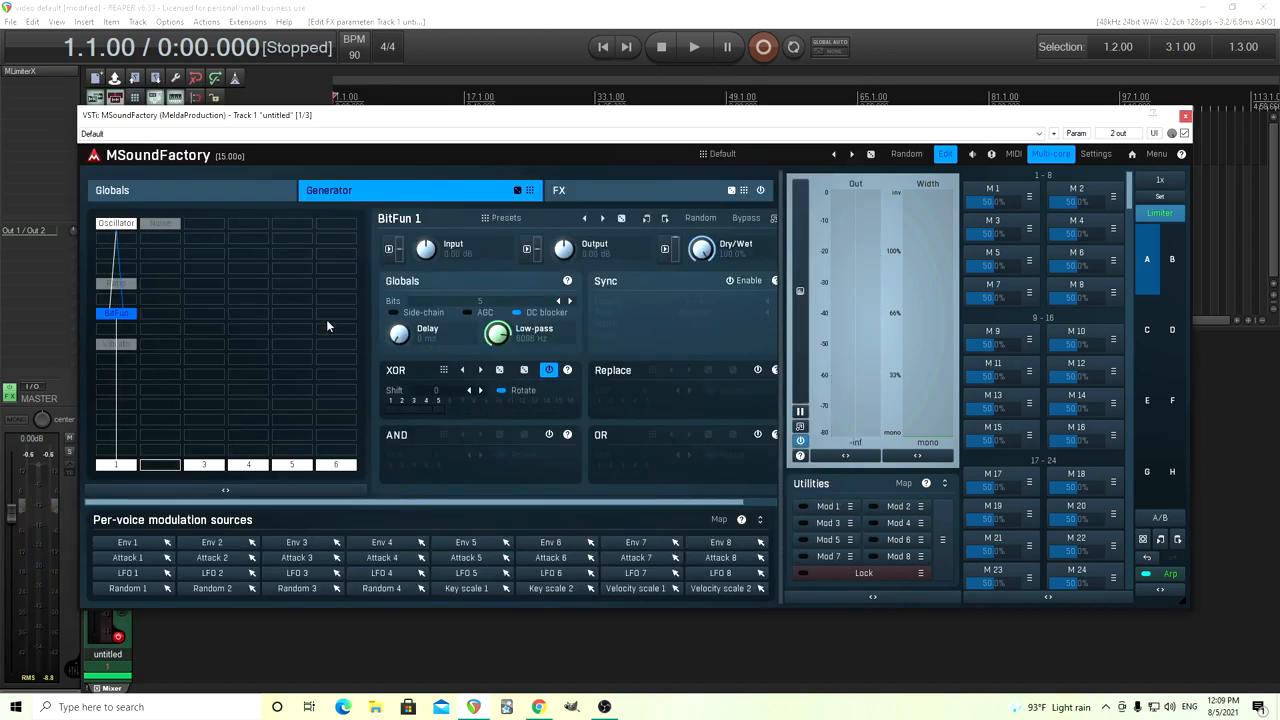
# Lengthen the global envelope's decay and return to the generator grid
pyautogui.click(112, 190)
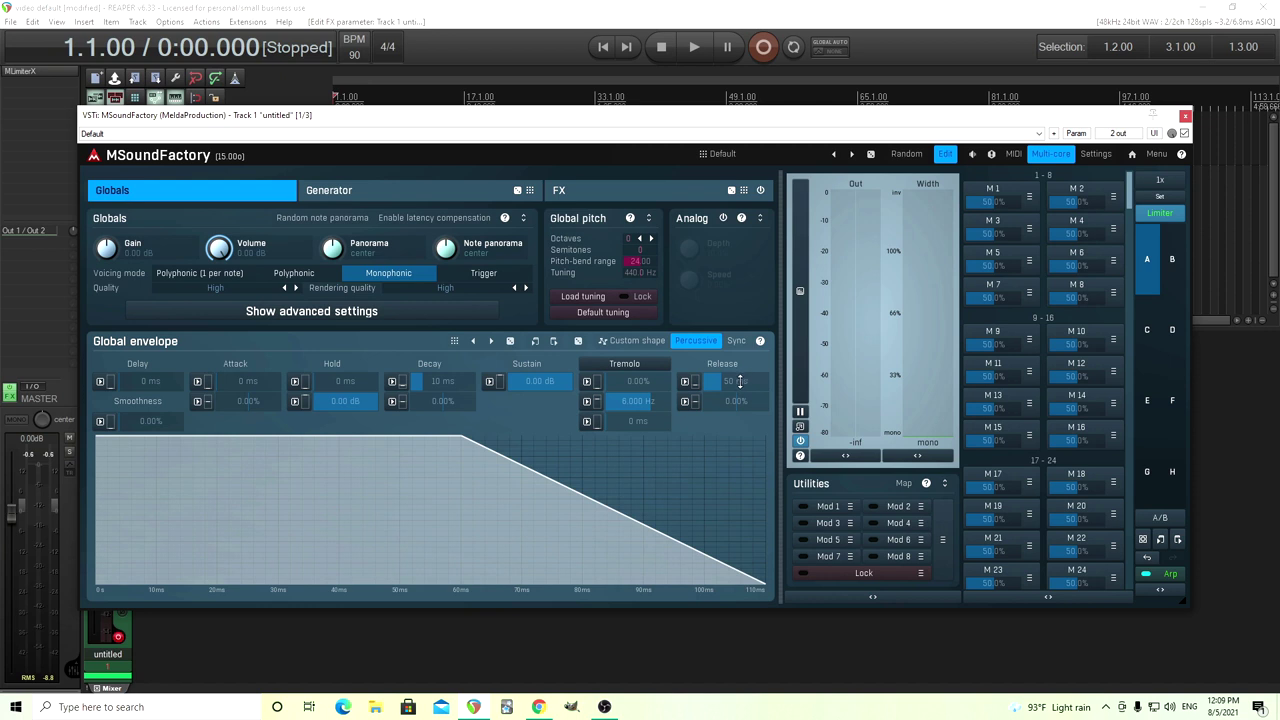
pyautogui.click(730, 380)
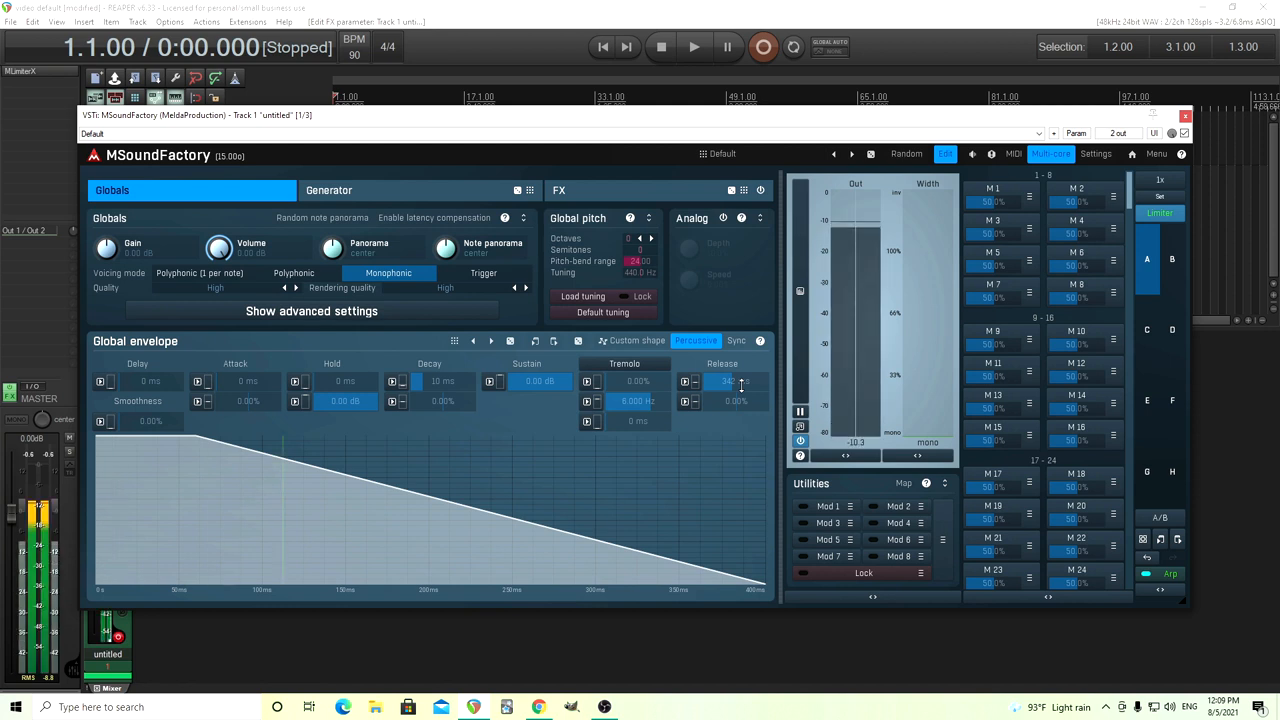
pyautogui.click(328, 190)
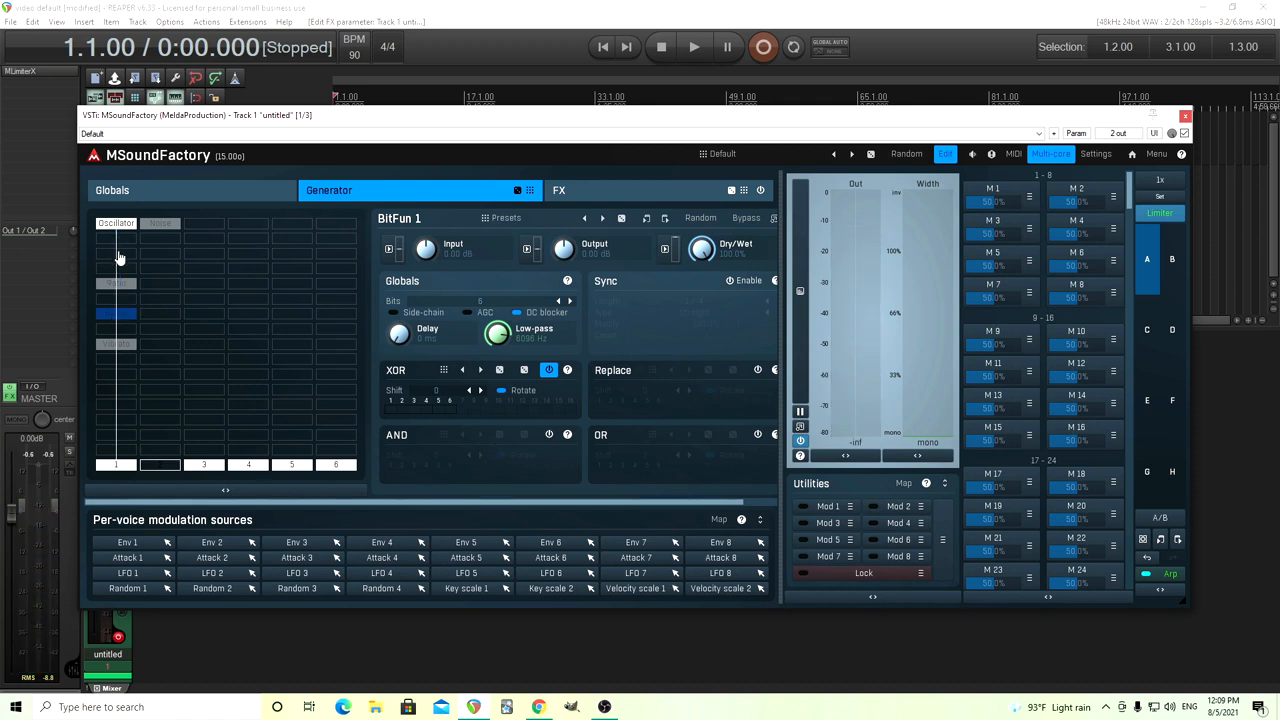
# Set Oscillator 1's transform mode to Quantize for a stepped waveform
pyautogui.click(116, 224)
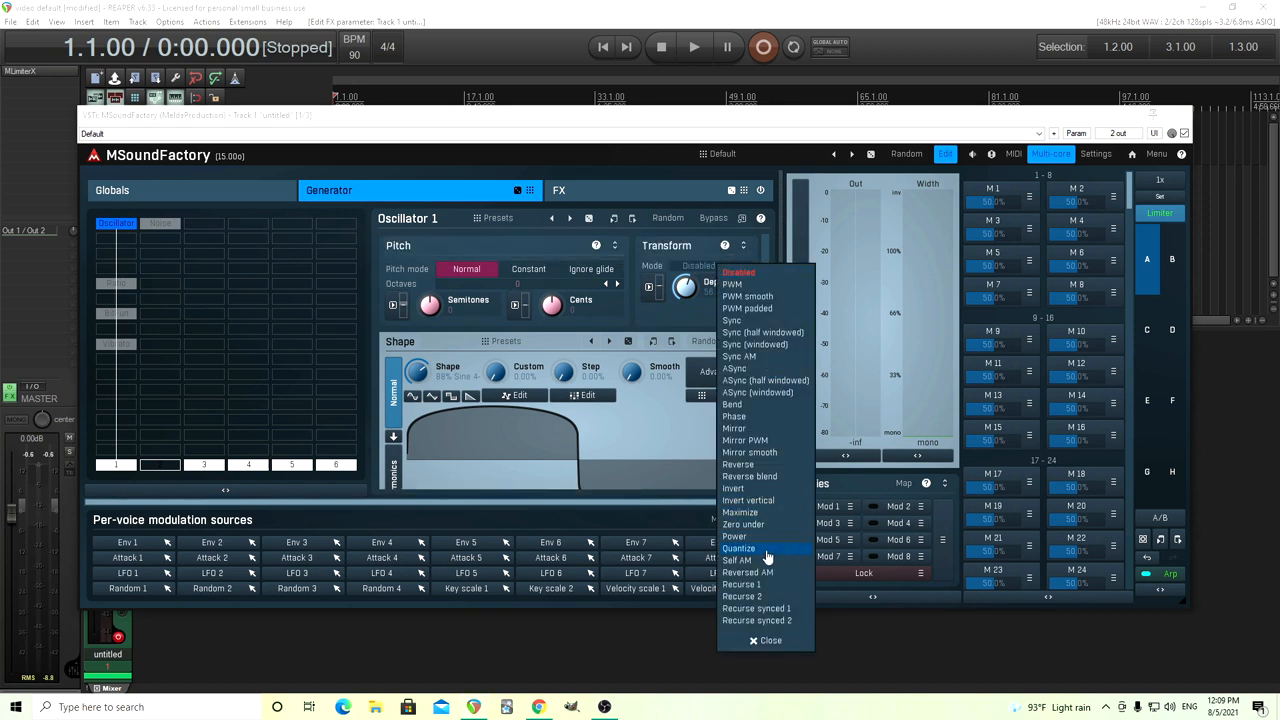
pyautogui.click(740, 548)
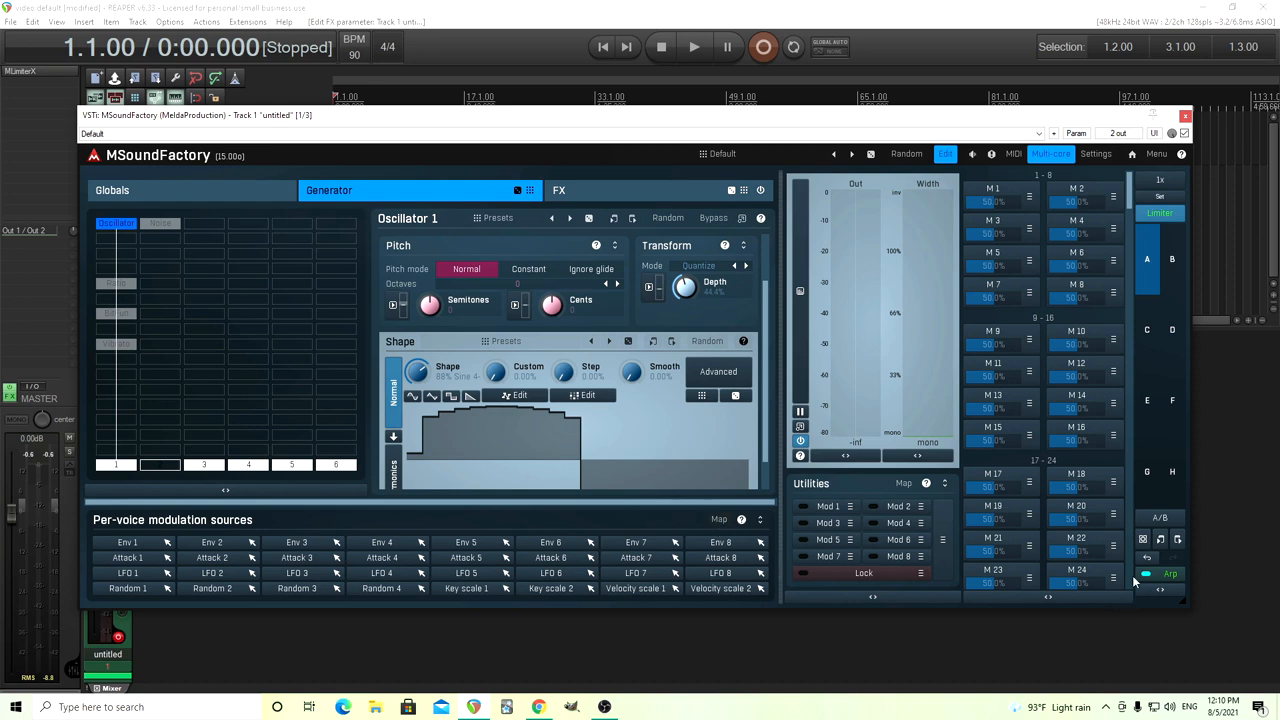
# Load the Chipper instrument from the FX category
pyautogui.click(1170, 572)
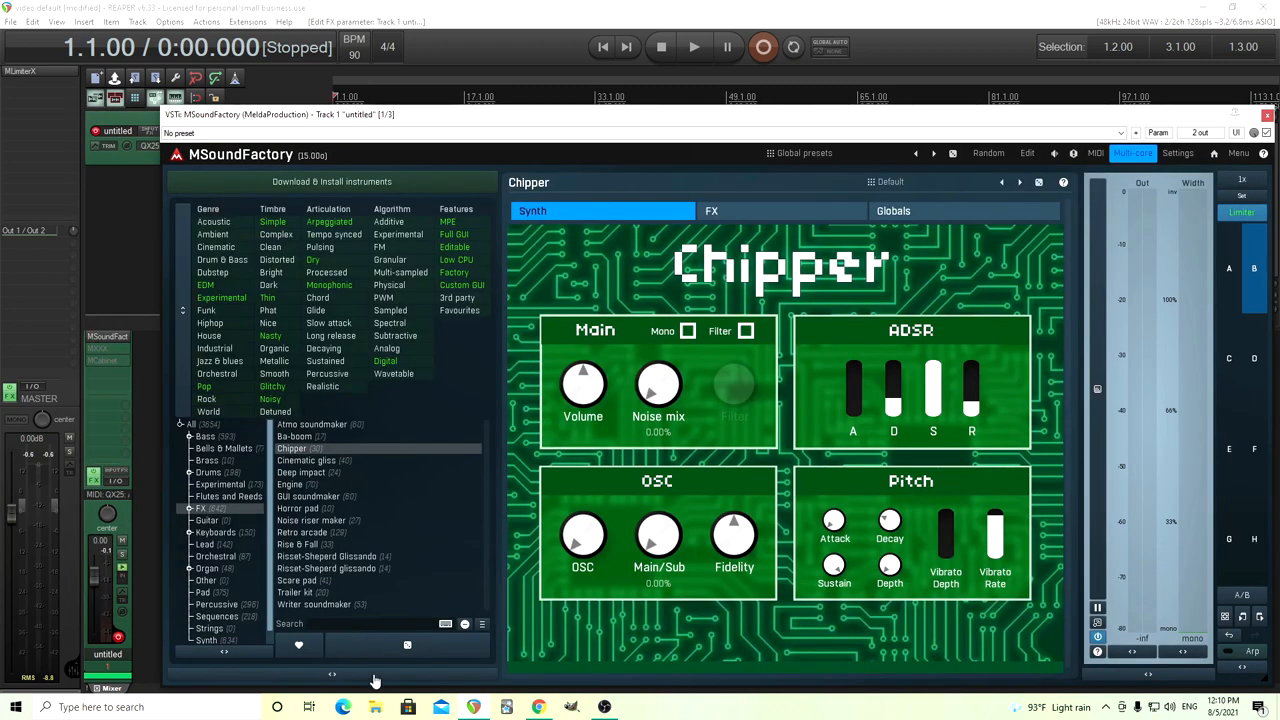
# Browse the FX instrument presets, audition the Falling and arpeggiated presets, and close the browser
pyautogui.click(804, 152)
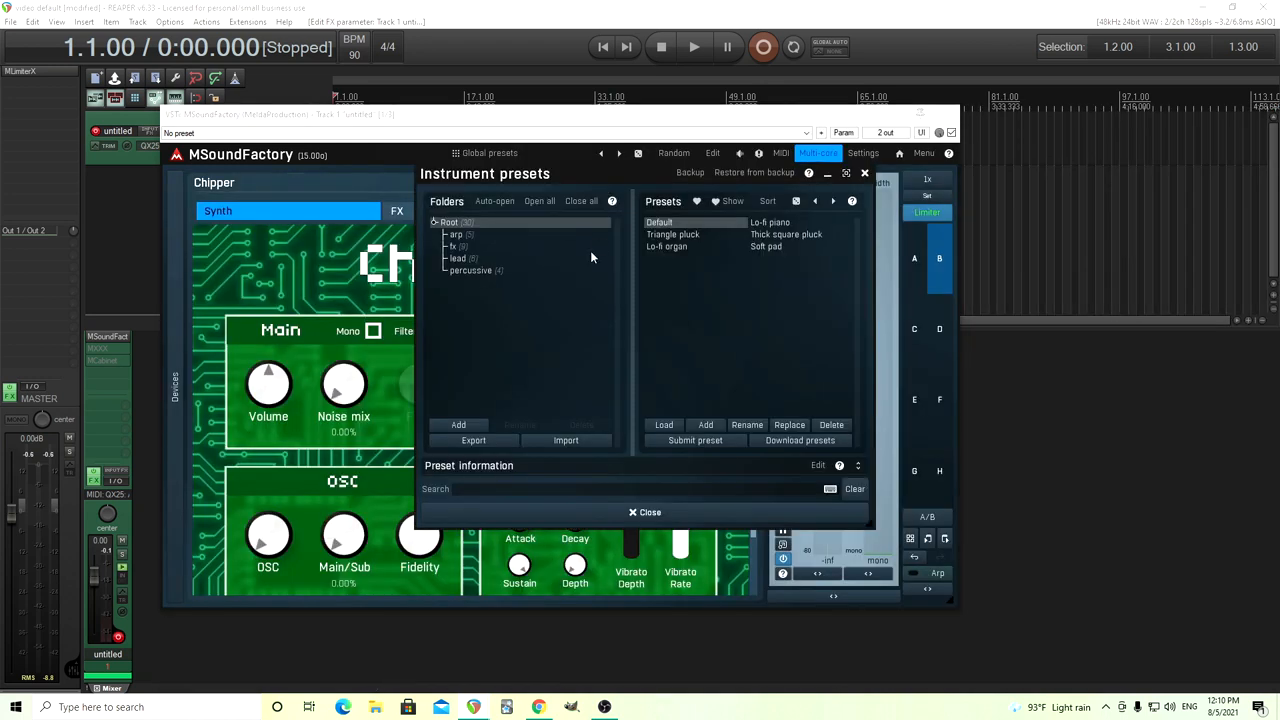
pyautogui.click(456, 234)
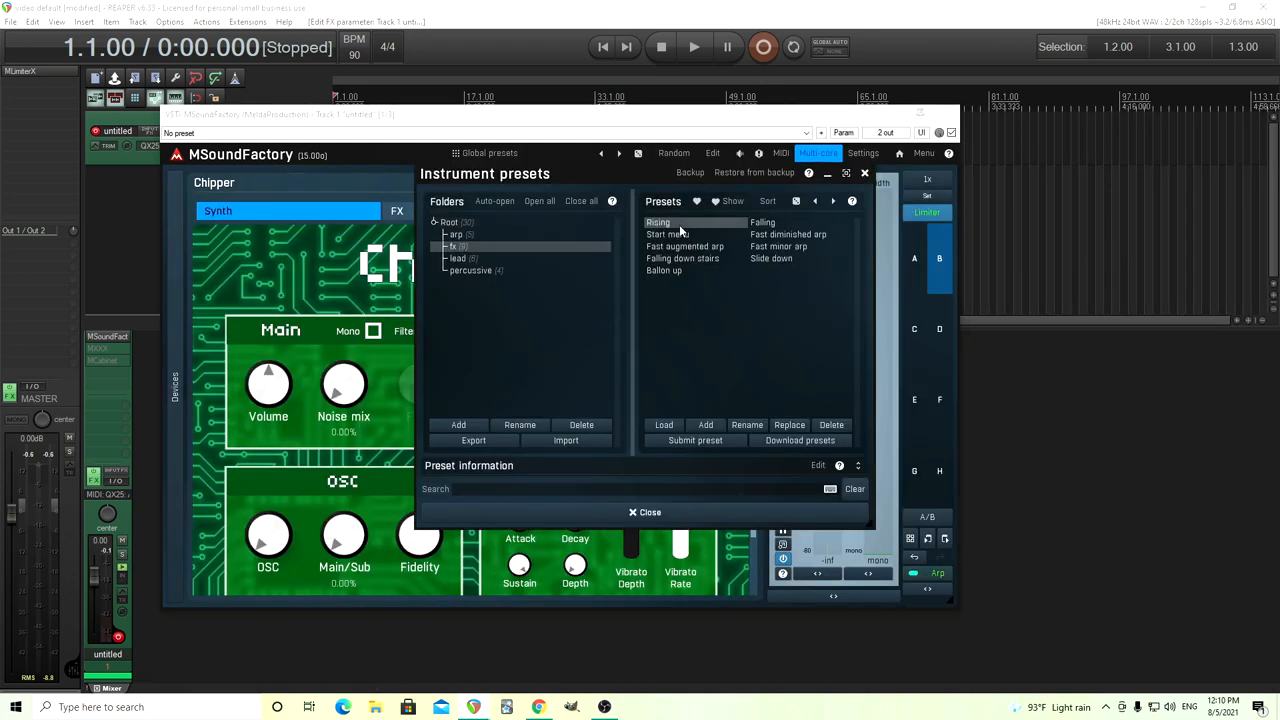
pyautogui.click(764, 222)
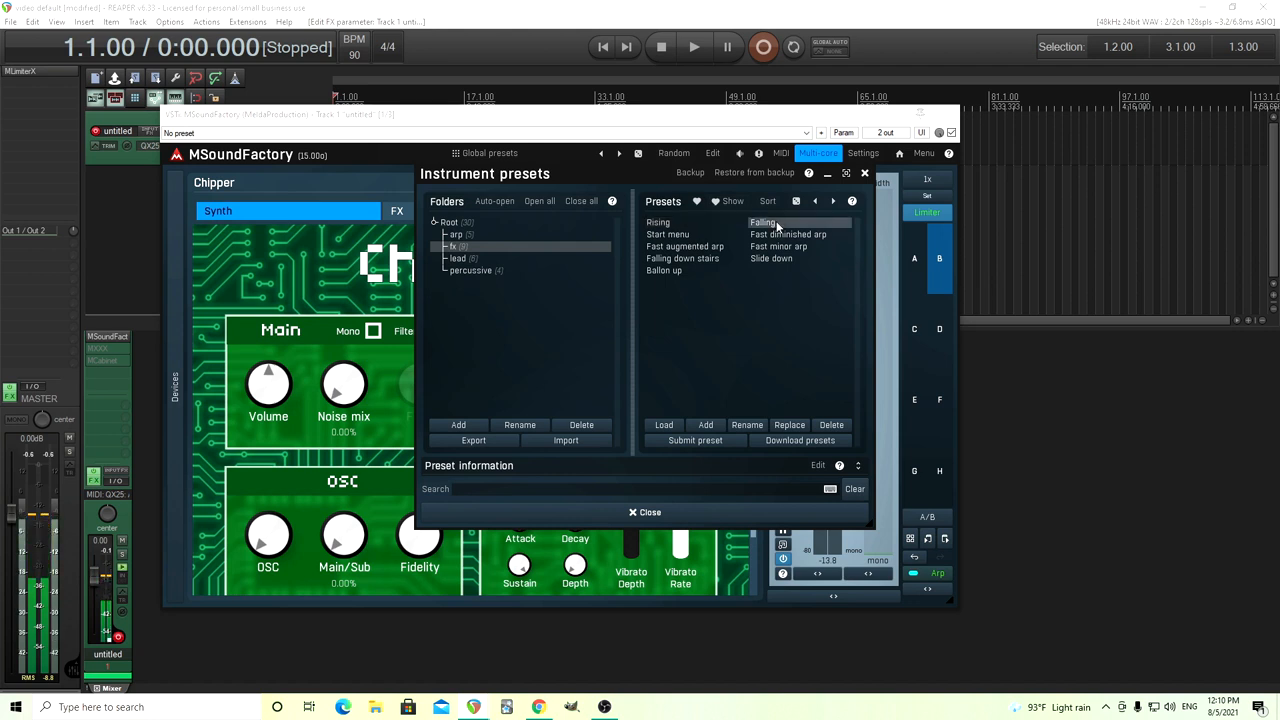
pyautogui.click(788, 234)
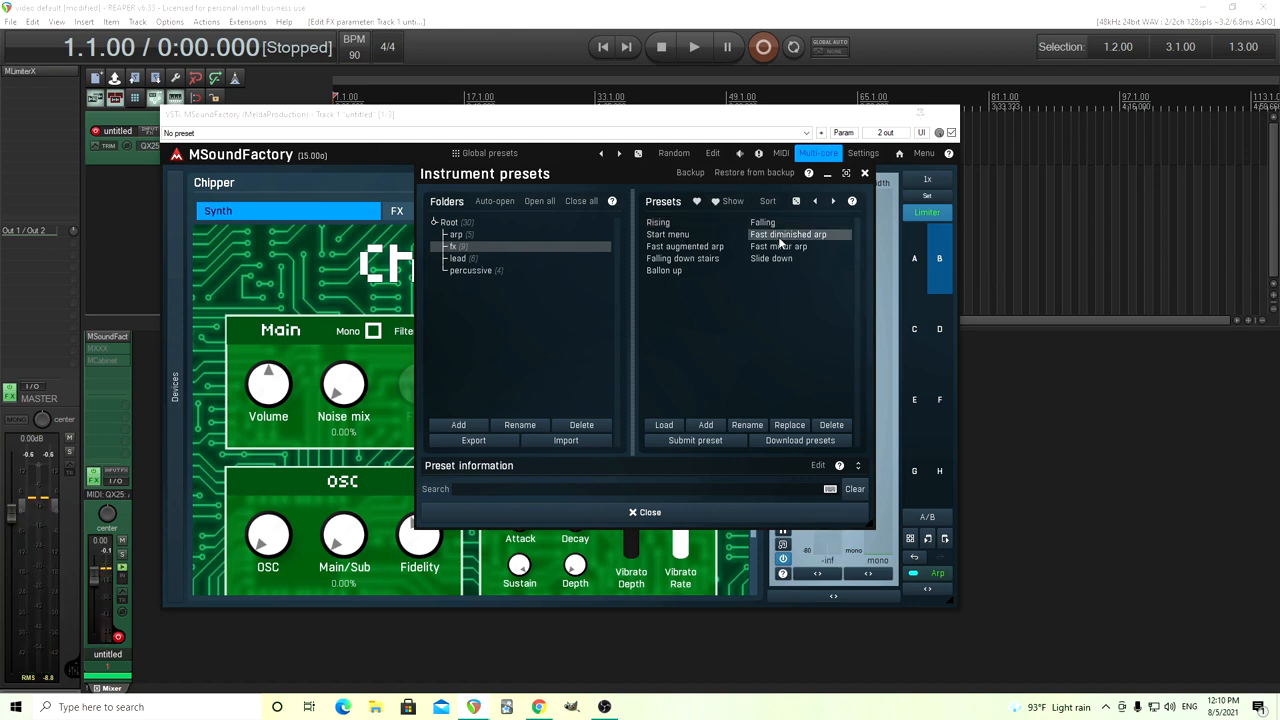
pyautogui.click(778, 246)
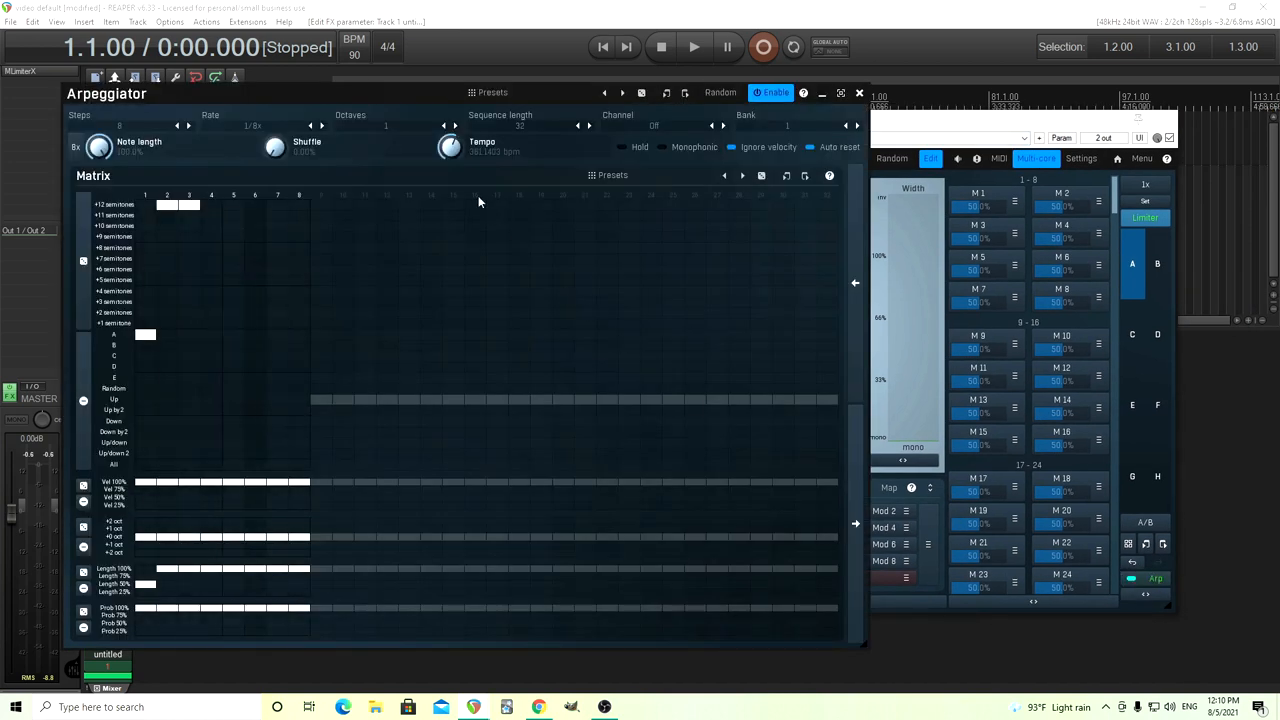
# Load the 'Falling down stairs' arpeggiator preset and bring its 32-step matrix back on screen
pyautogui.click(612, 176)
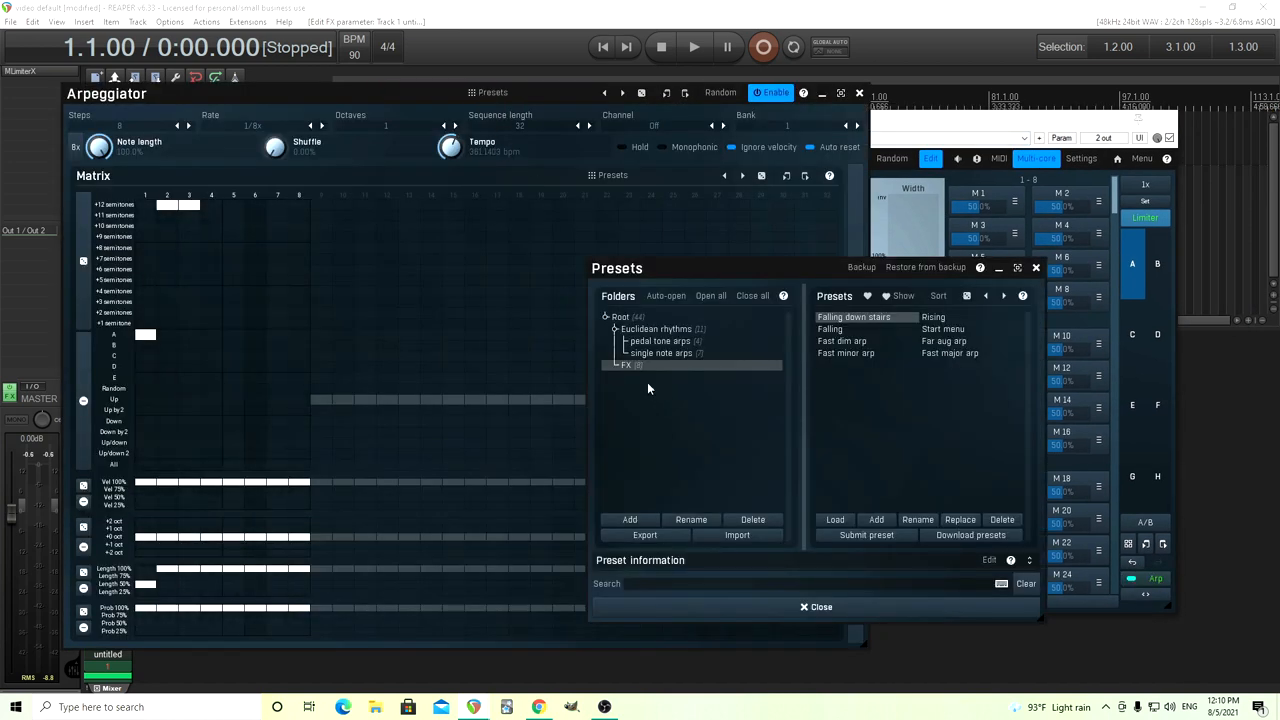
pyautogui.moveTo(640, 380)
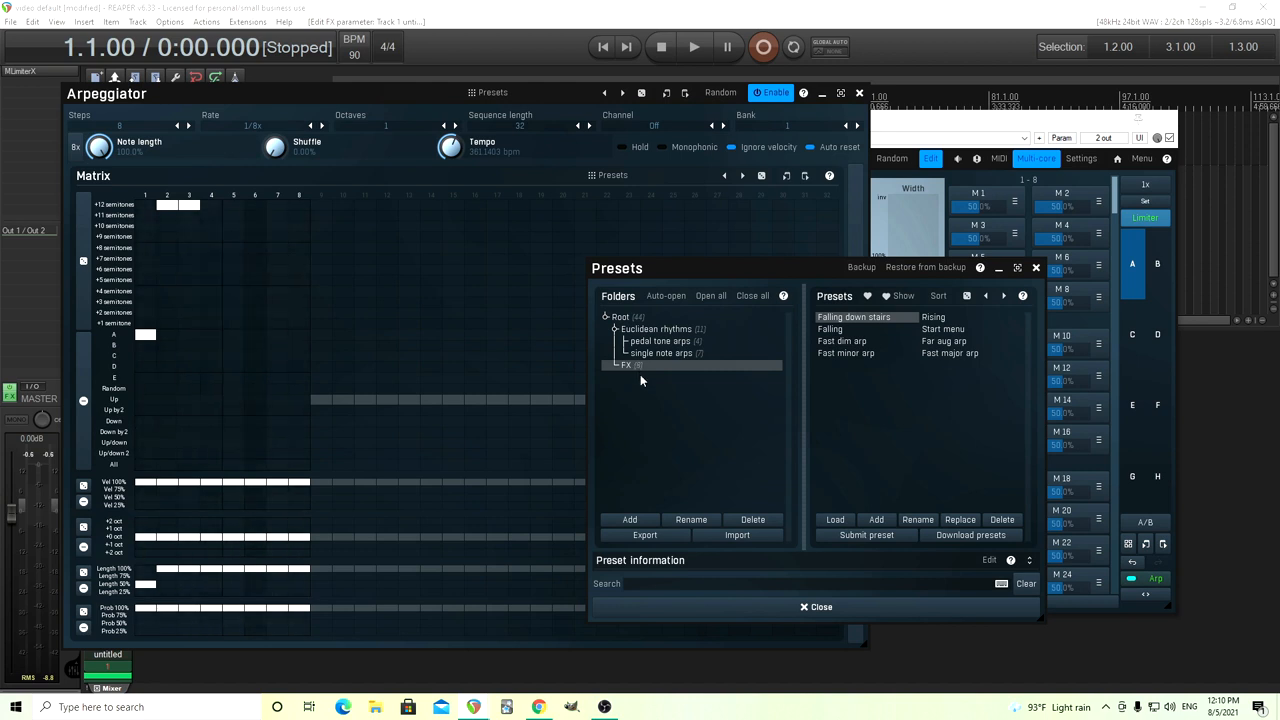
pyautogui.moveTo(956, 488)
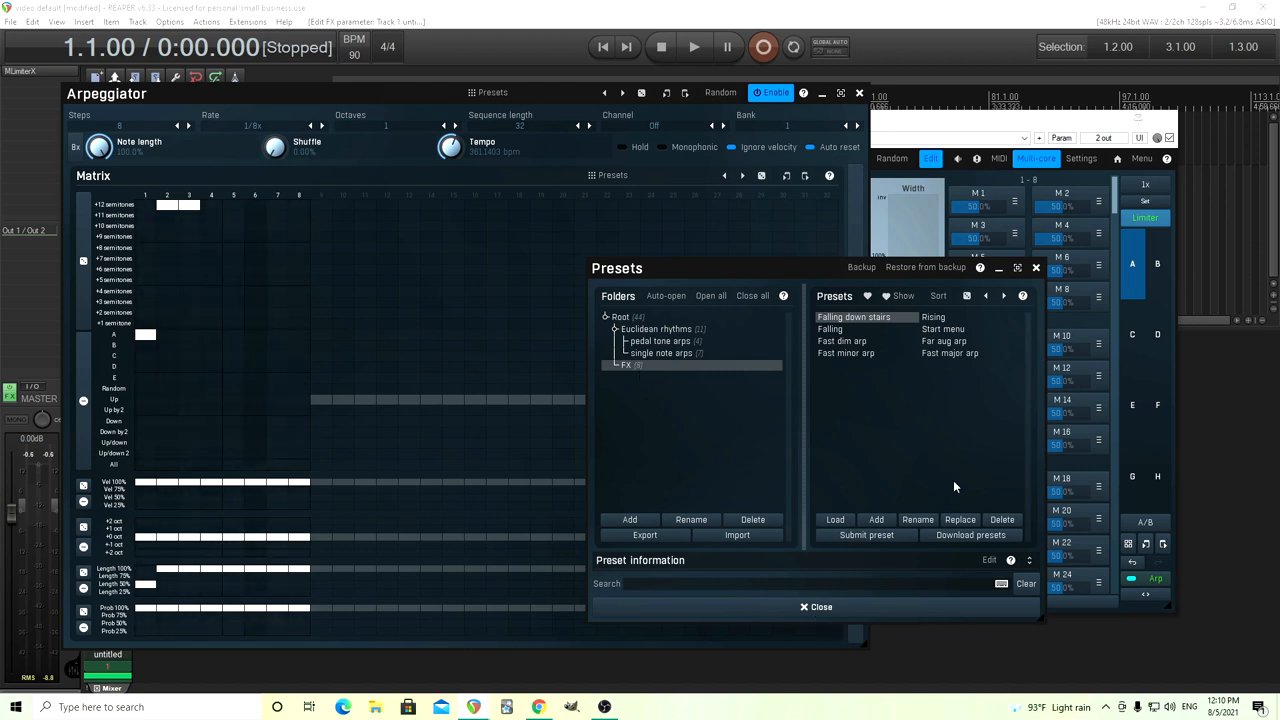
pyautogui.moveTo(868, 328)
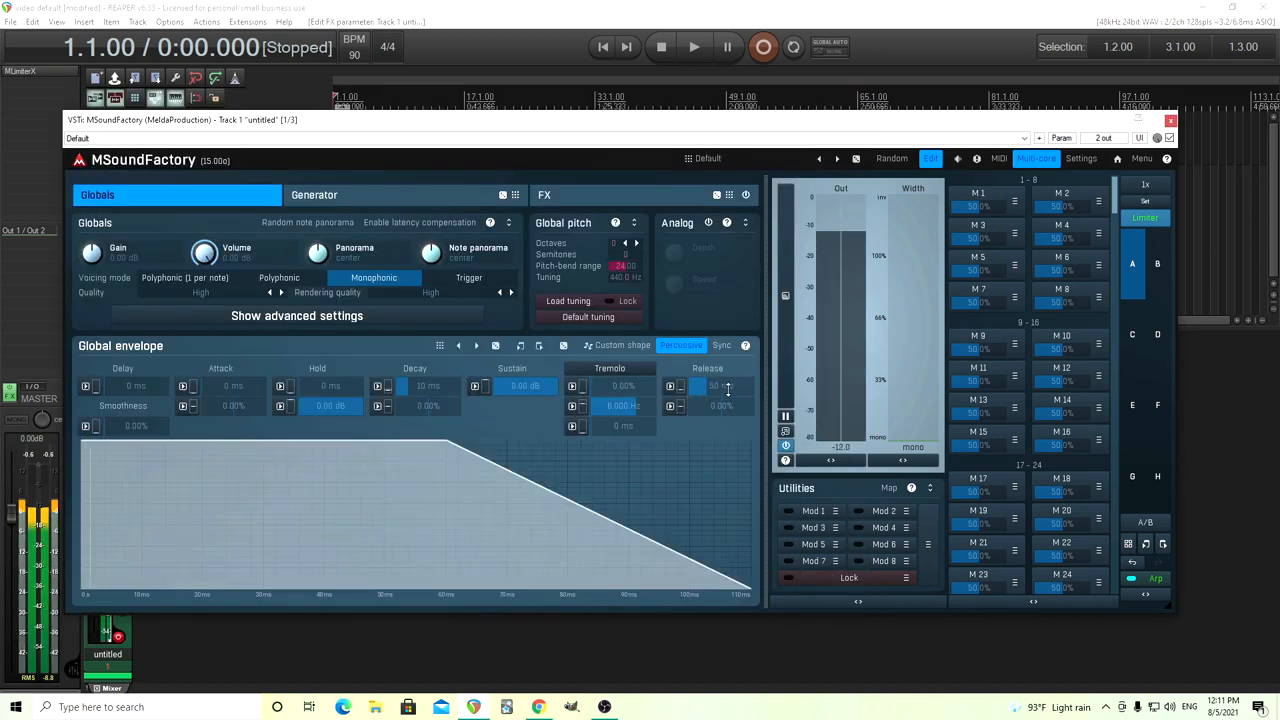
pyautogui.click(1156, 578)
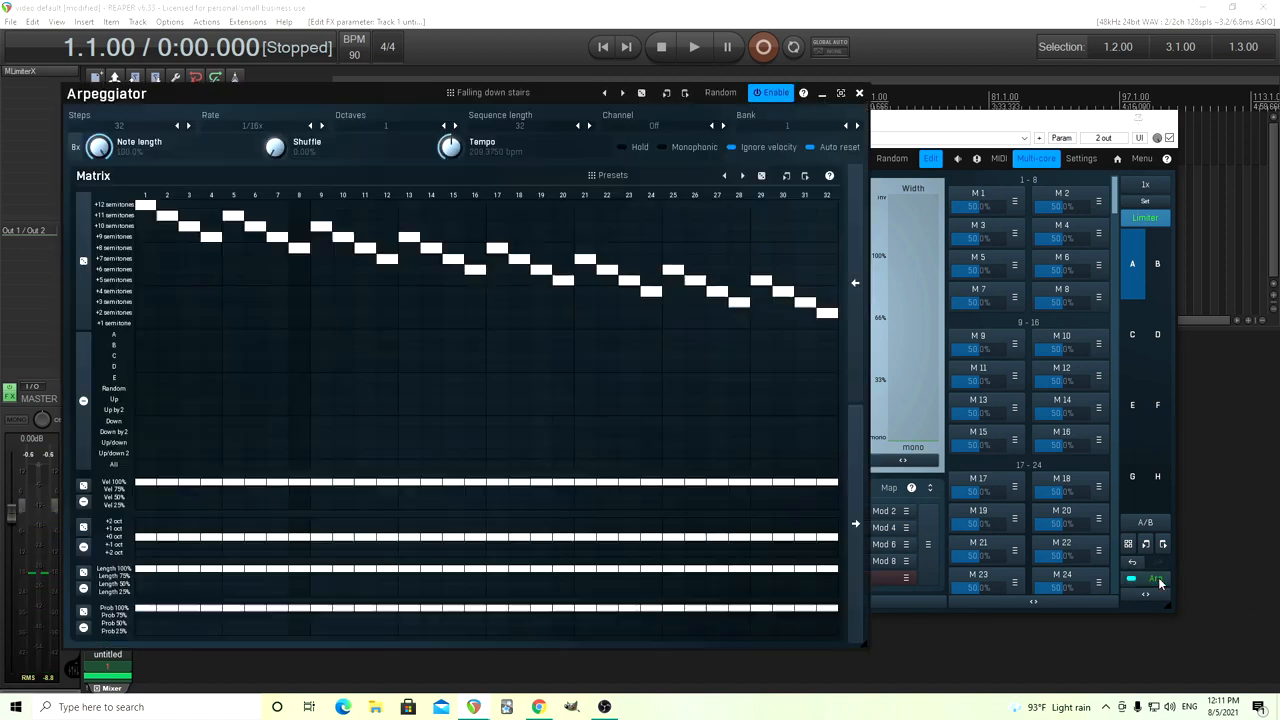
pyautogui.click(1156, 578)
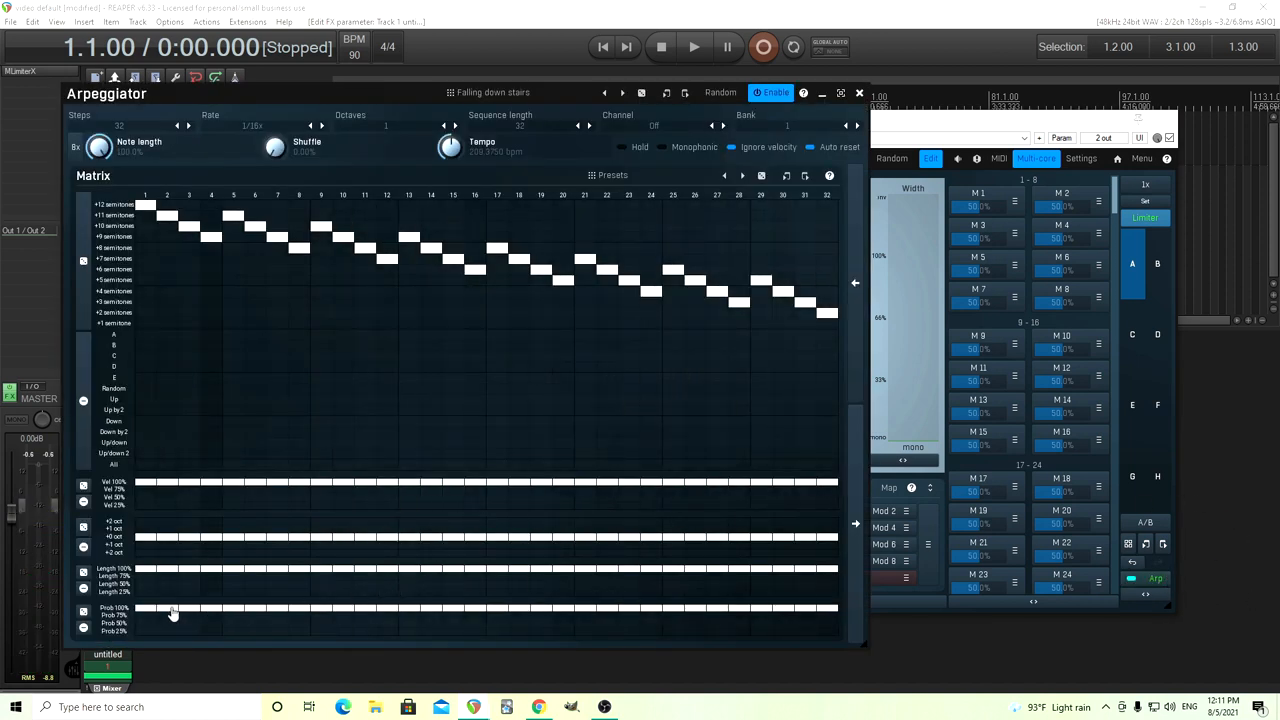
pyautogui.moveTo(144, 604)
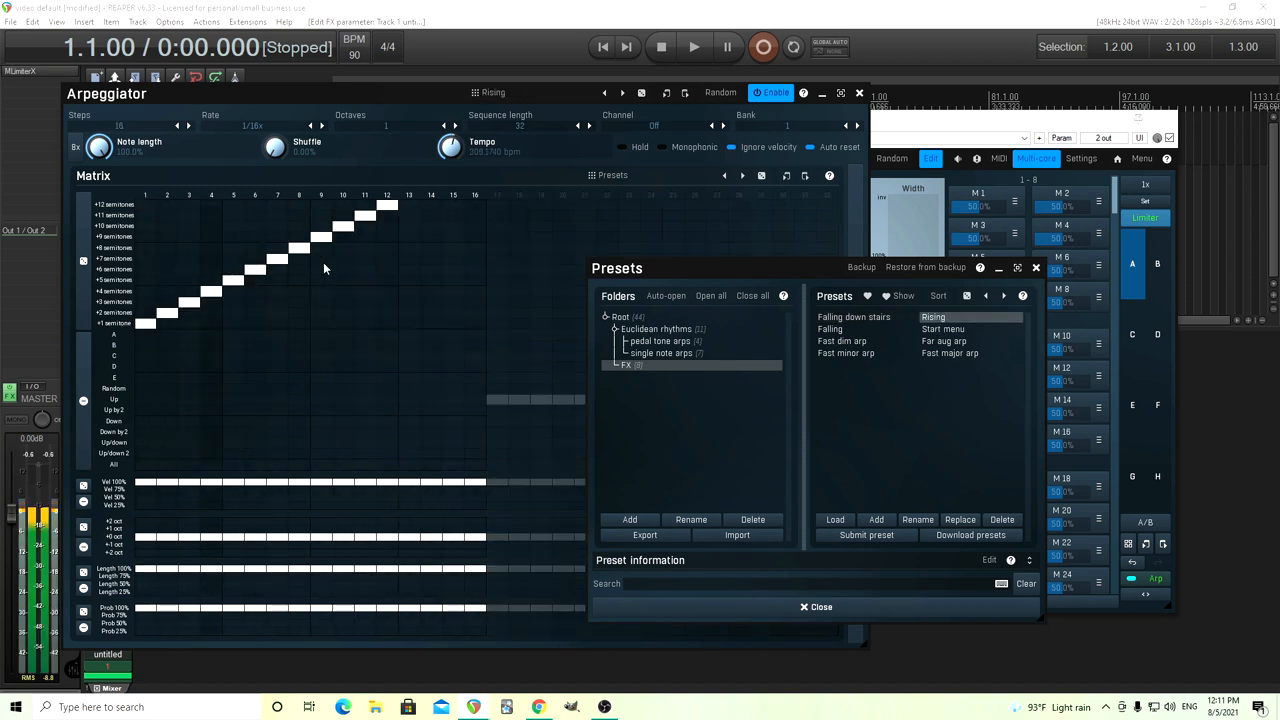
# Audition the Falling, Start menu, Fast dim arp, aug arp and Fast minor arp presets, then close the arpeggiator
pyautogui.click(830, 328)
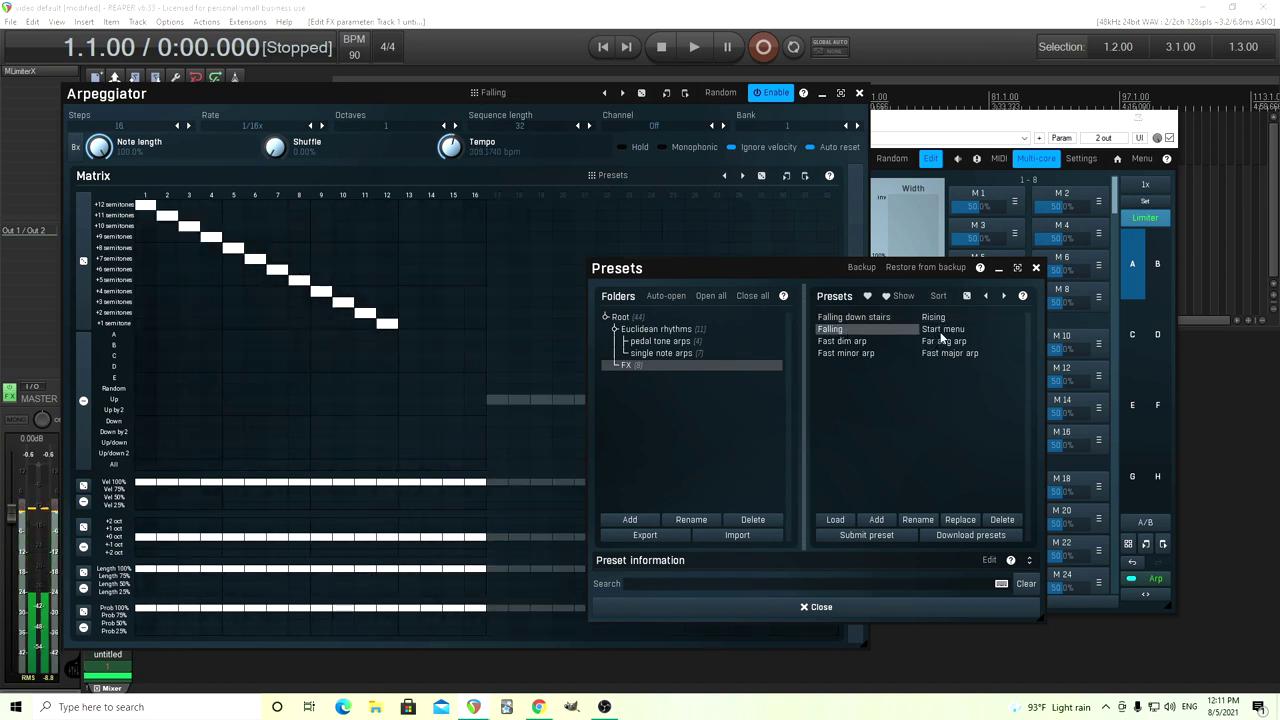
pyautogui.click(944, 328)
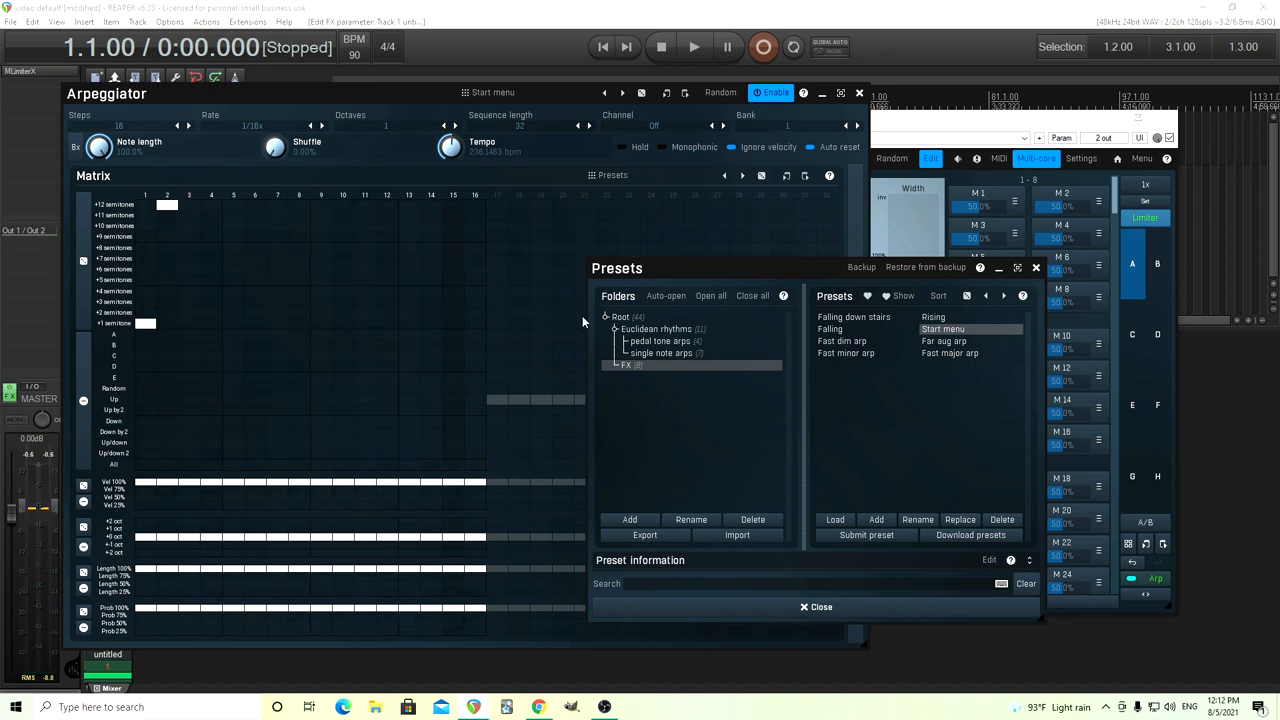
pyautogui.moveTo(560, 310)
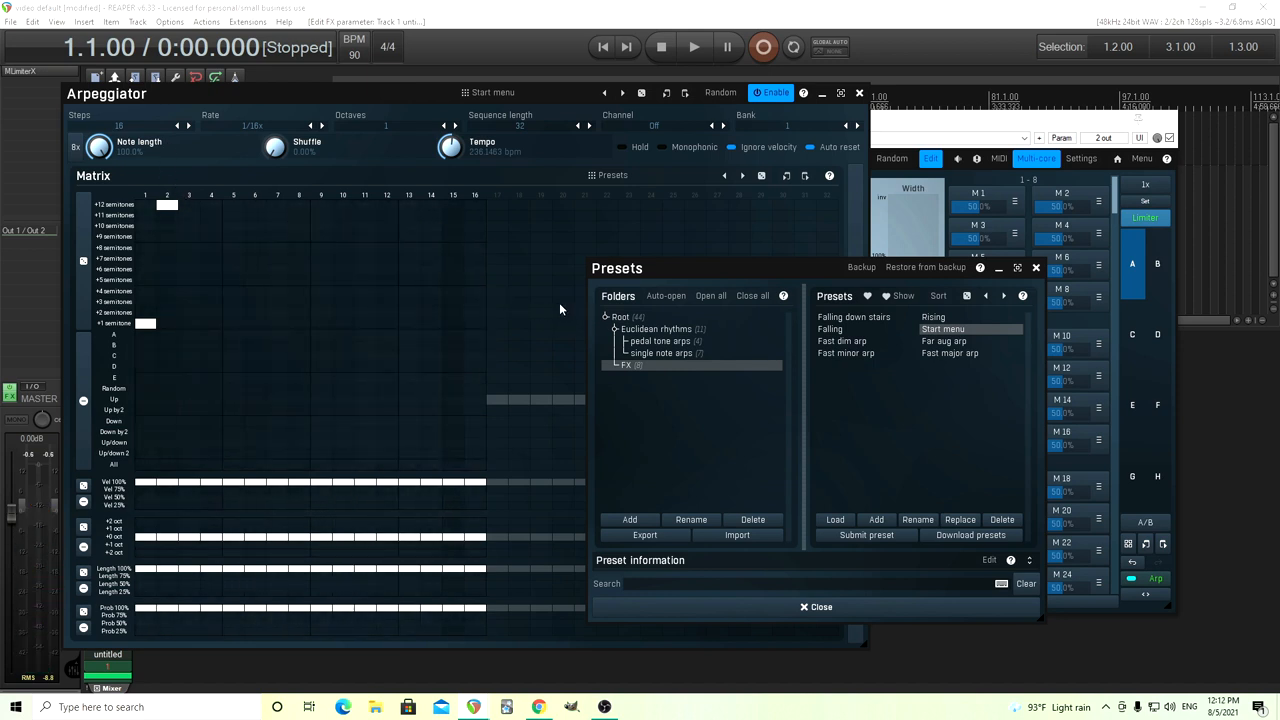
pyautogui.moveTo(836, 344)
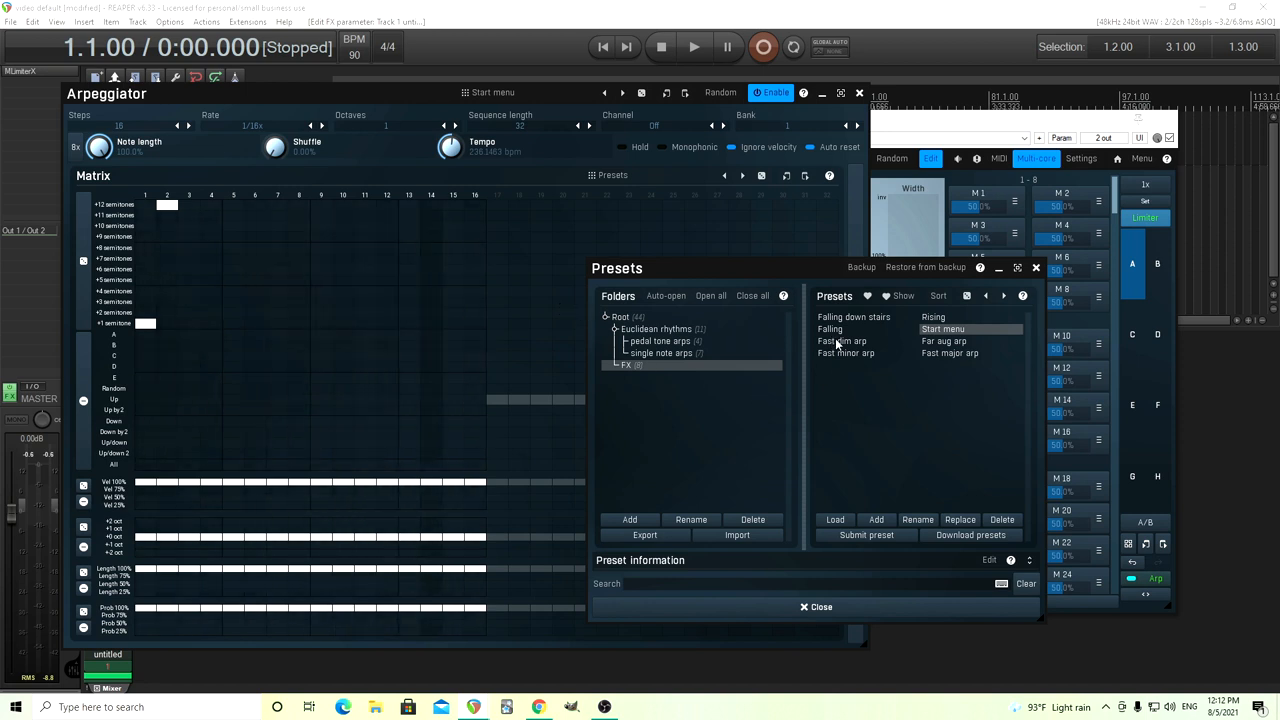
pyautogui.click(840, 340)
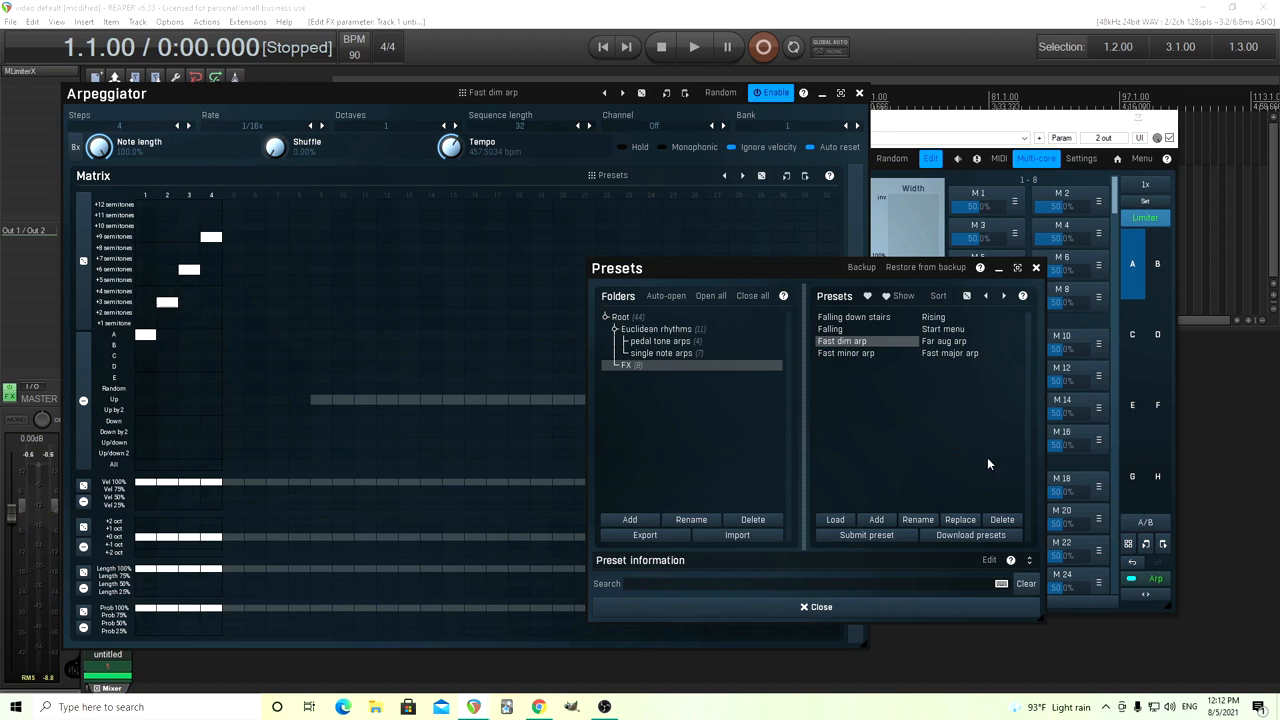
pyautogui.moveTo(958, 348)
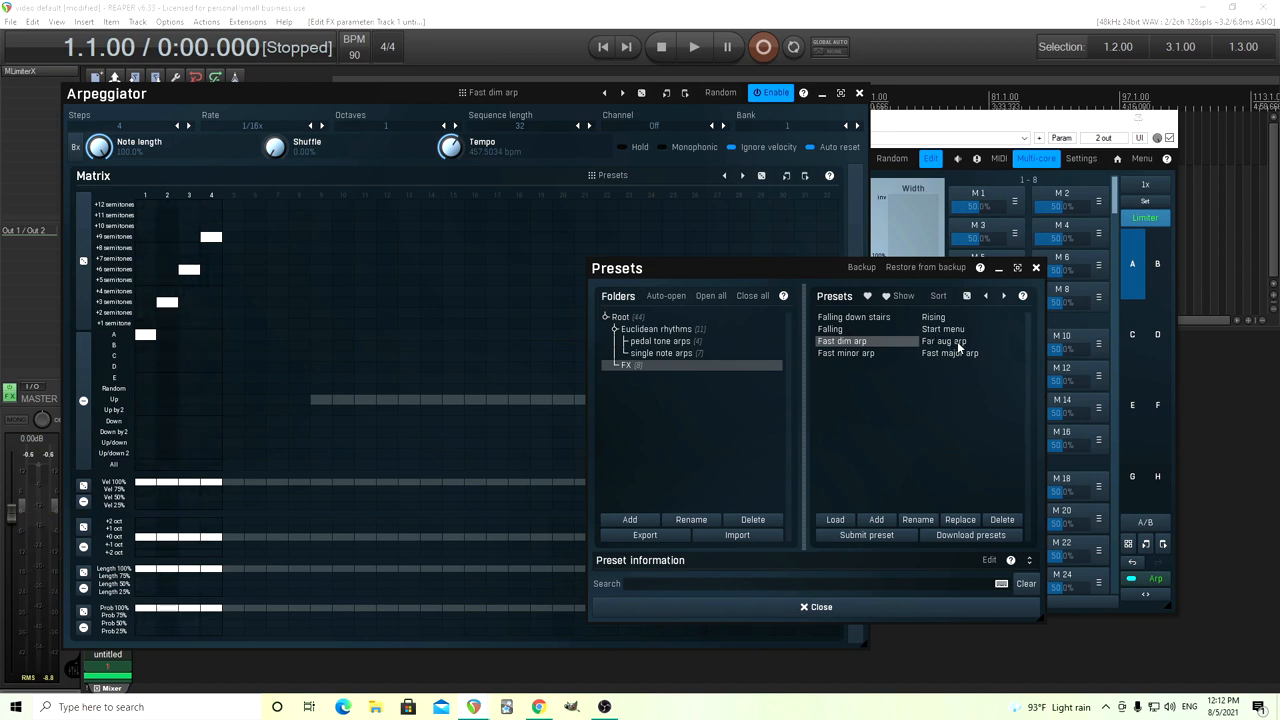
pyautogui.click(944, 340)
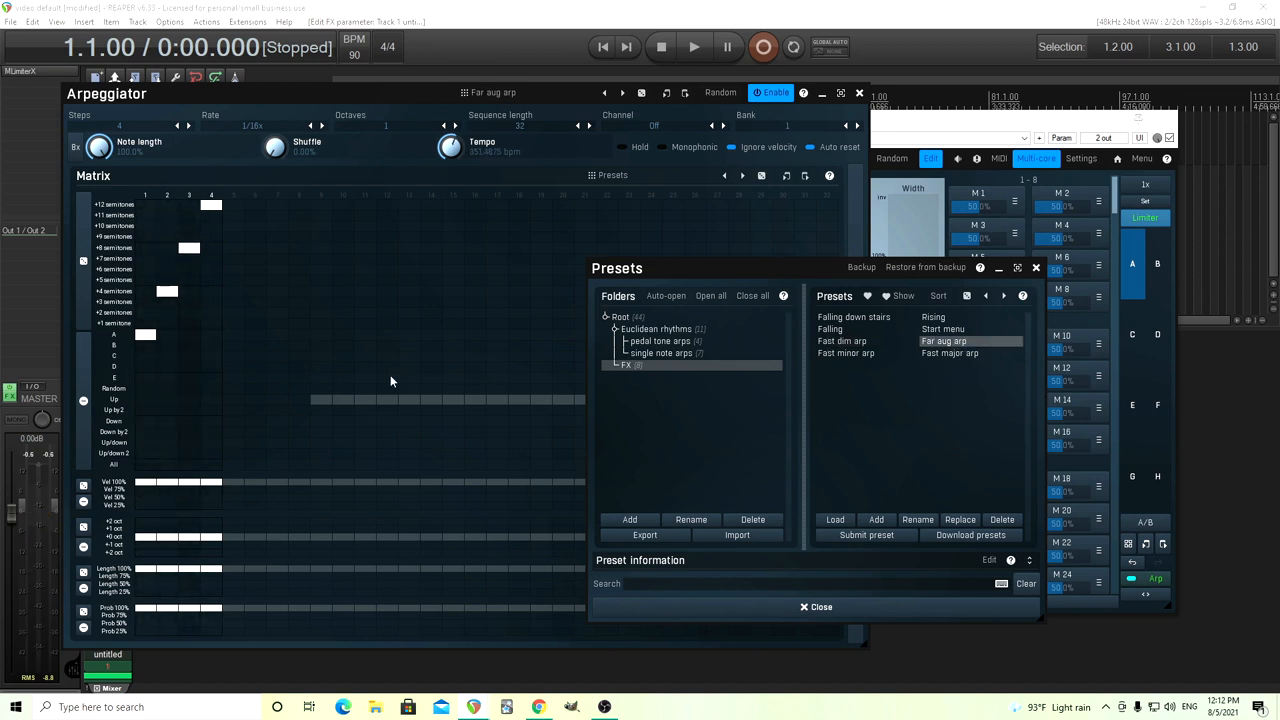
pyautogui.moveTo(276, 364)
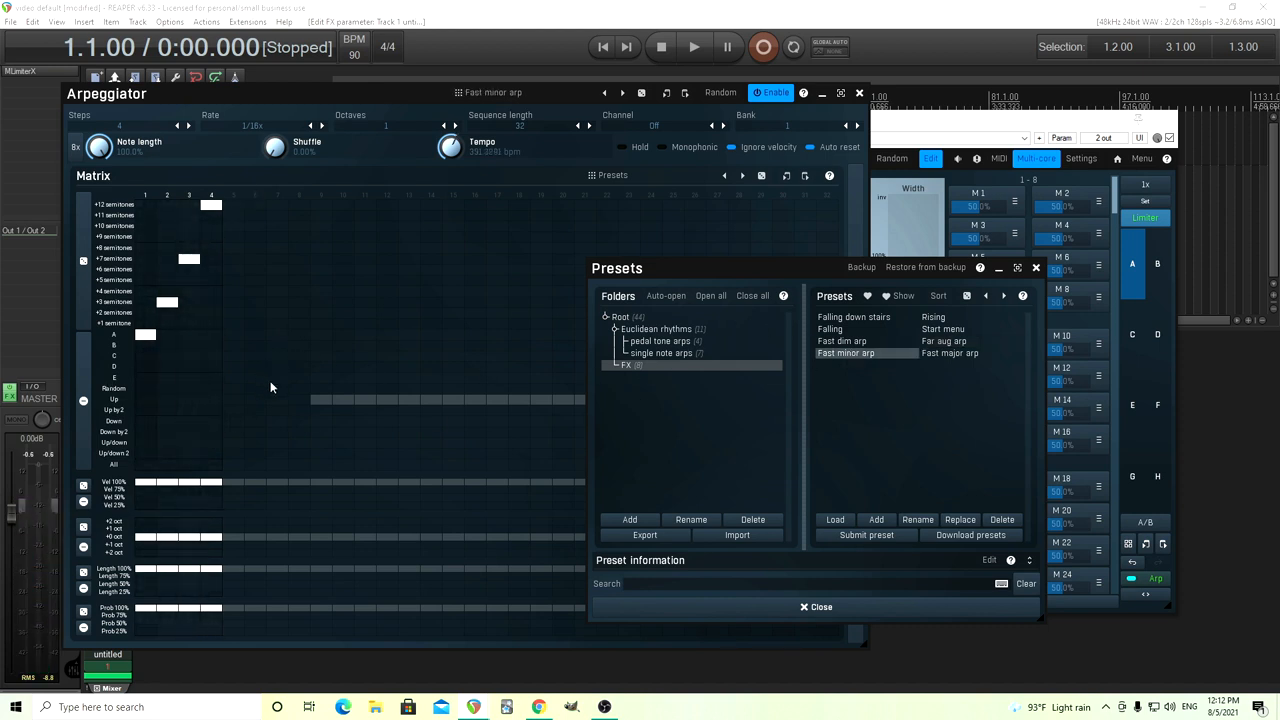
pyautogui.click(948, 352)
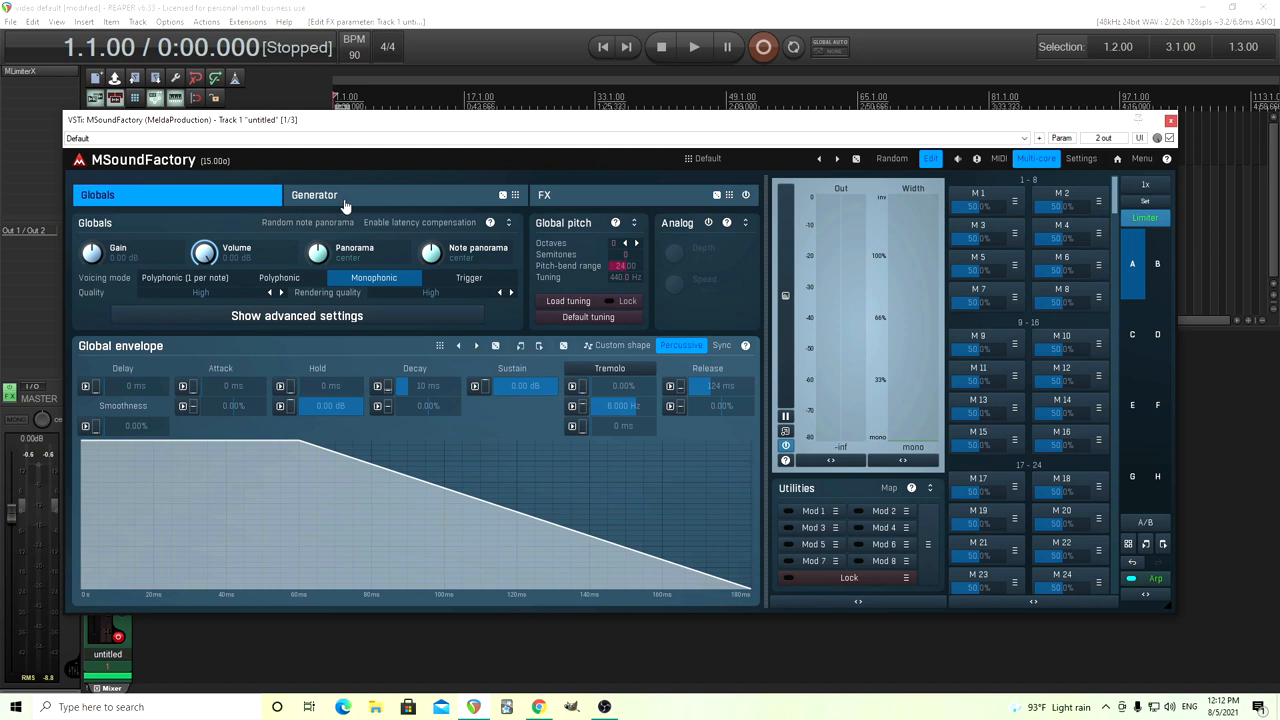
# On the Generator page, compare the BitFun 1 module with Oscillator 1's stepped waveform shape
pyautogui.click(314, 196)
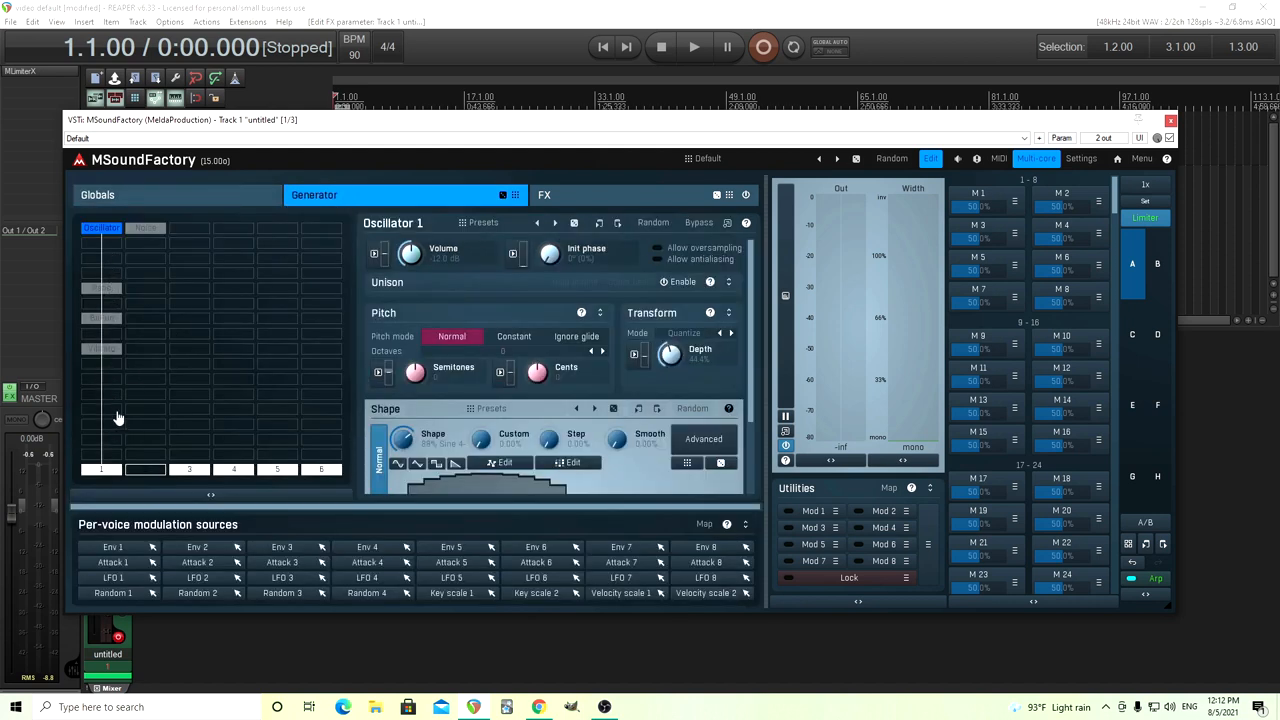
pyautogui.click(100, 318)
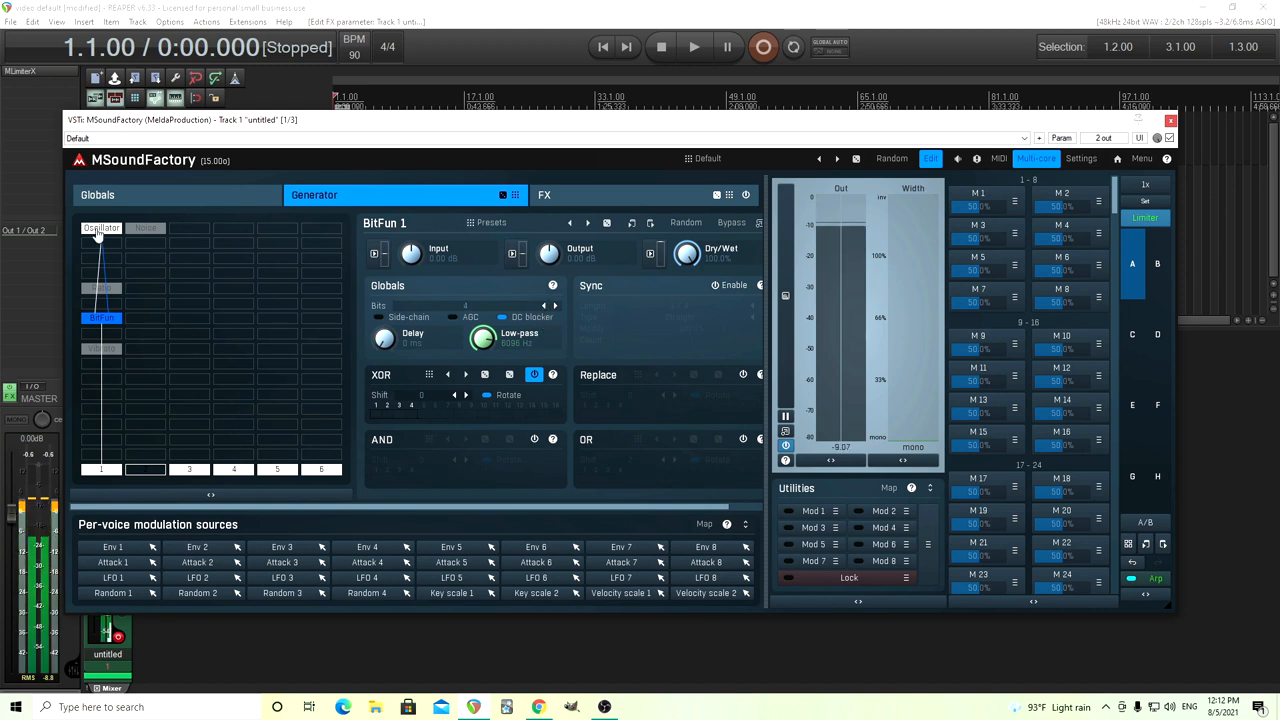
pyautogui.click(100, 228)
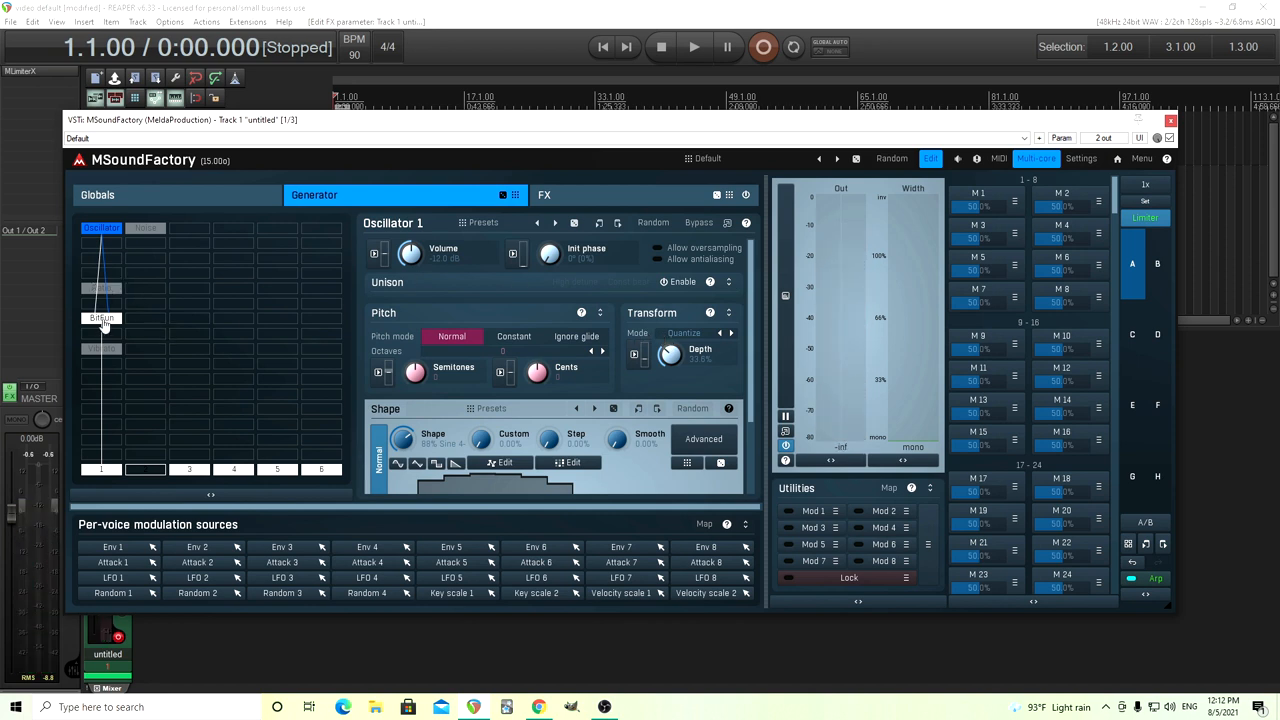
pyautogui.click(100, 318)
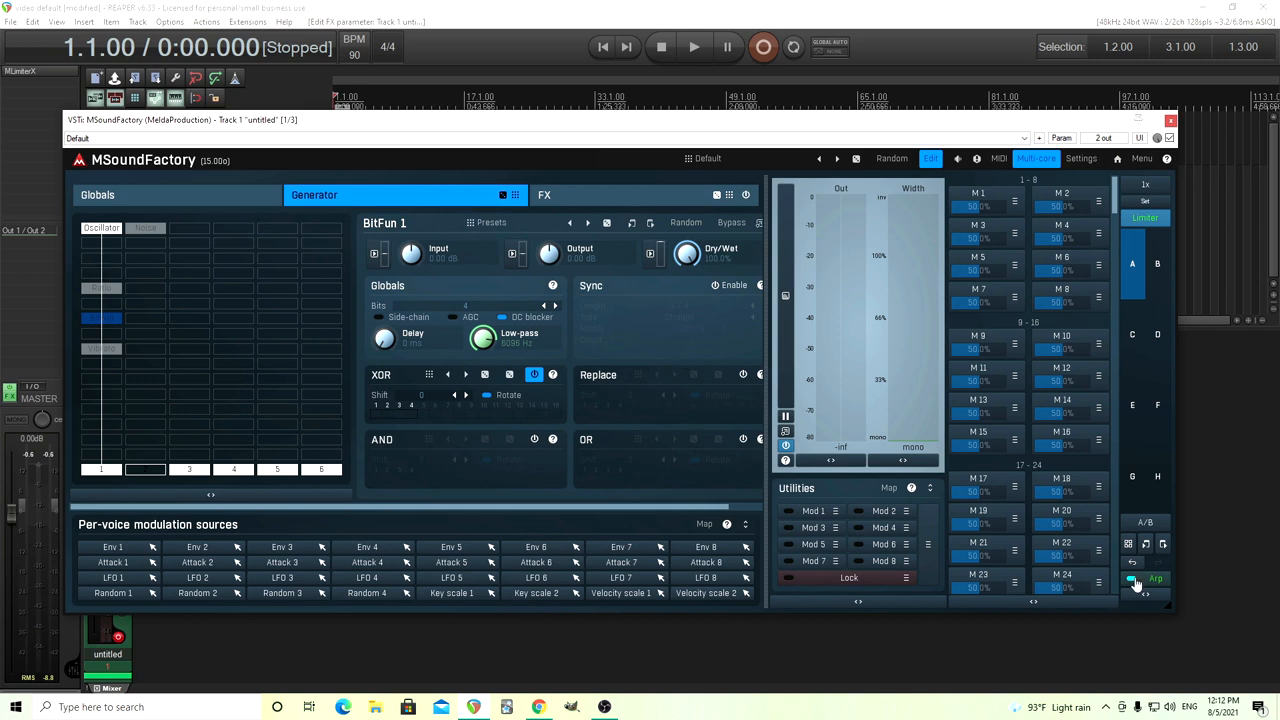
pyautogui.click(100, 228)
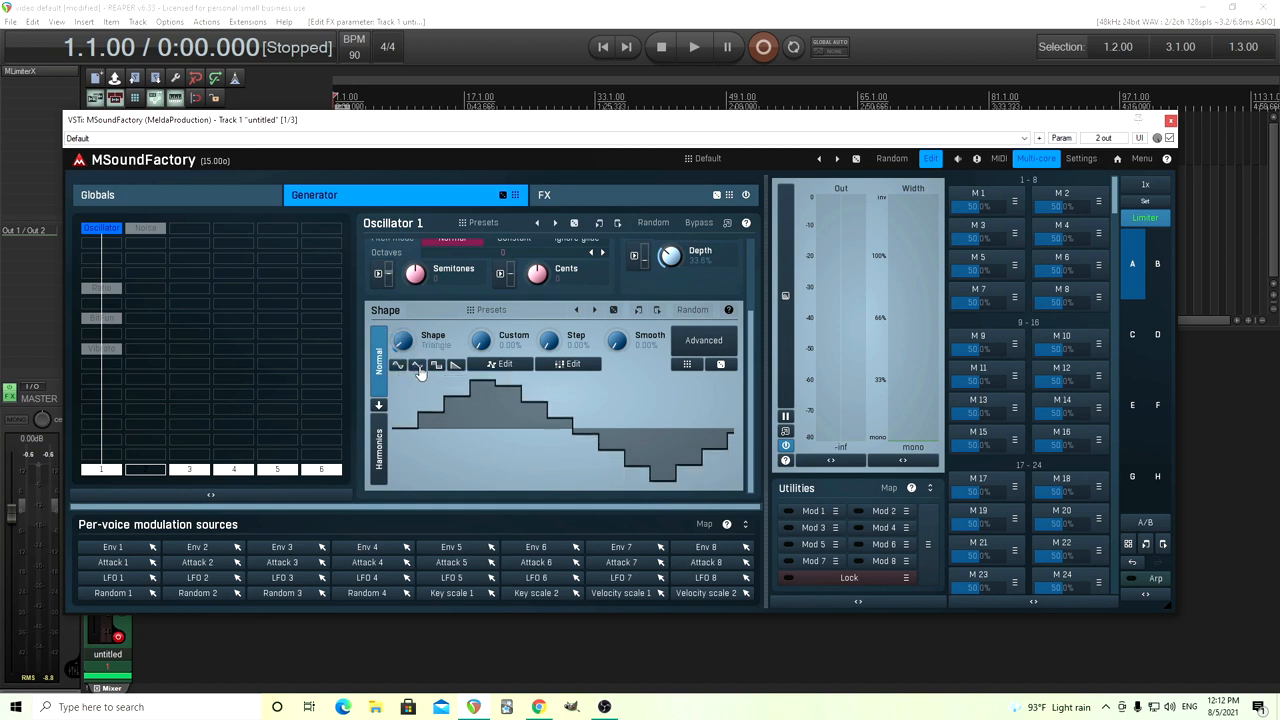
# Make Oscillator 1 a square wave with a Quantize transform and adjusted Depth
pyautogui.click(402, 340)
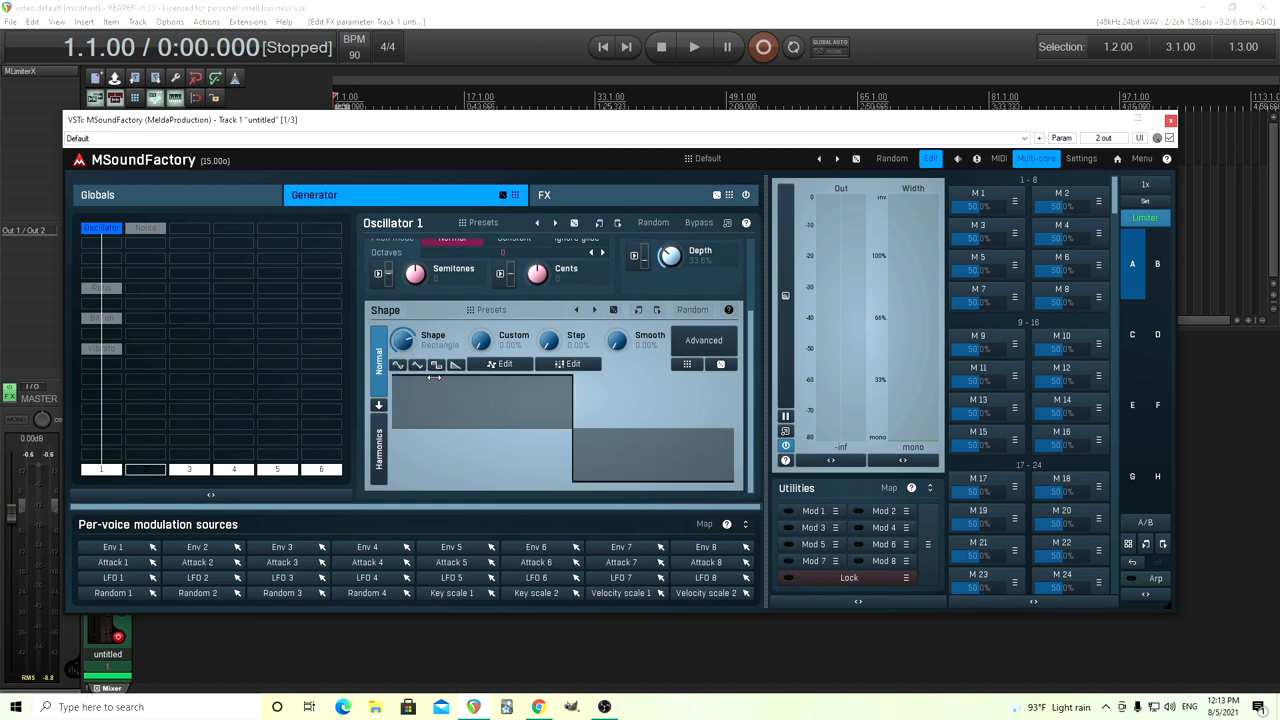
pyautogui.moveTo(720, 378)
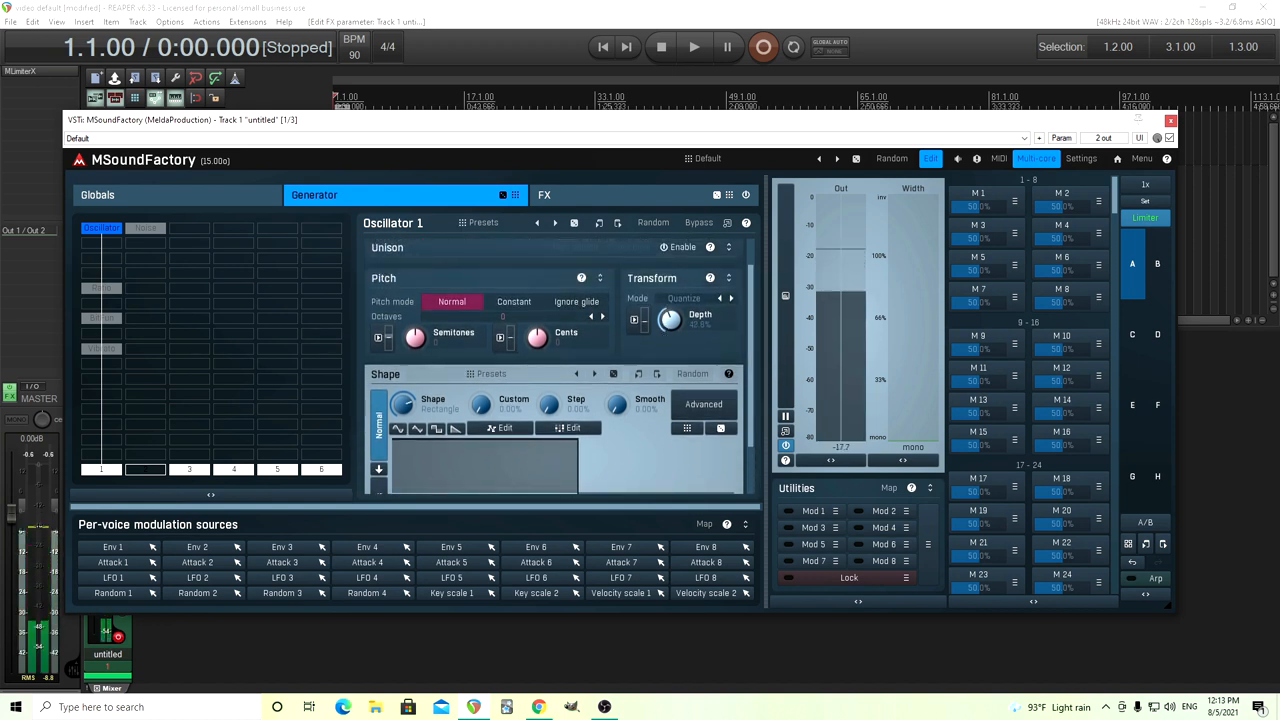
pyautogui.moveTo(670, 320); pyautogui.dragTo(670, 290)
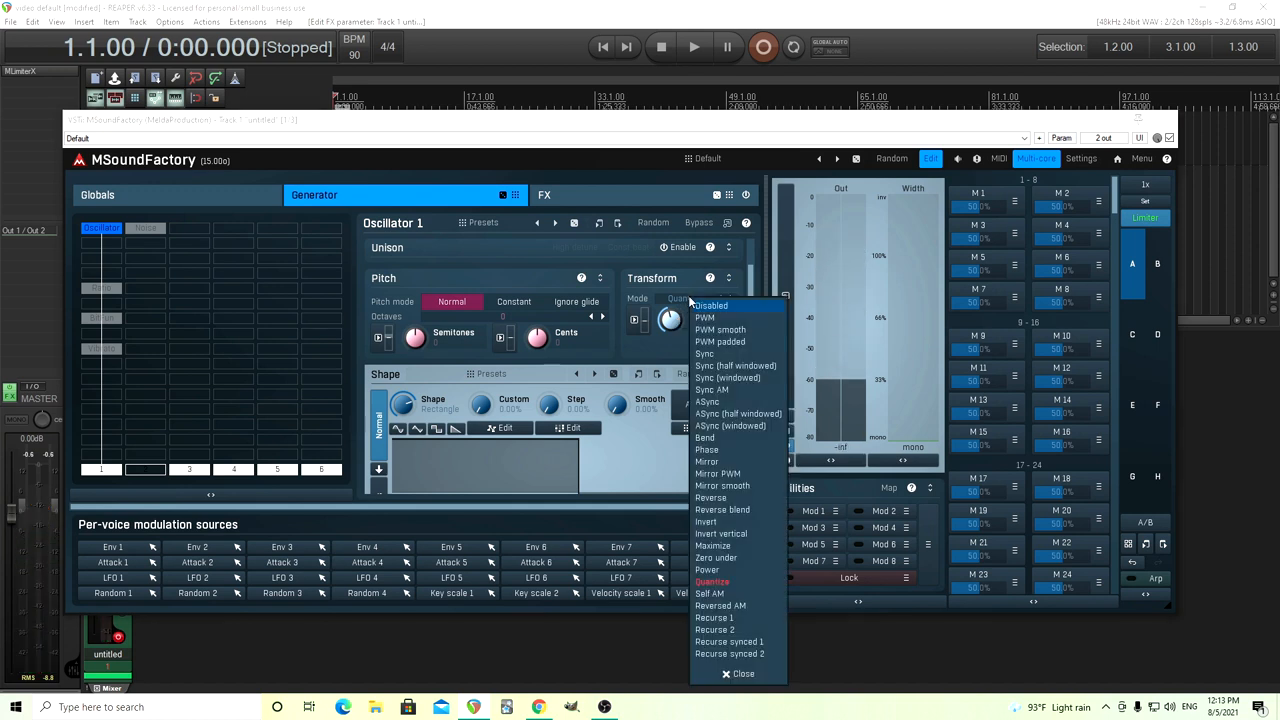
pyautogui.click(704, 316)
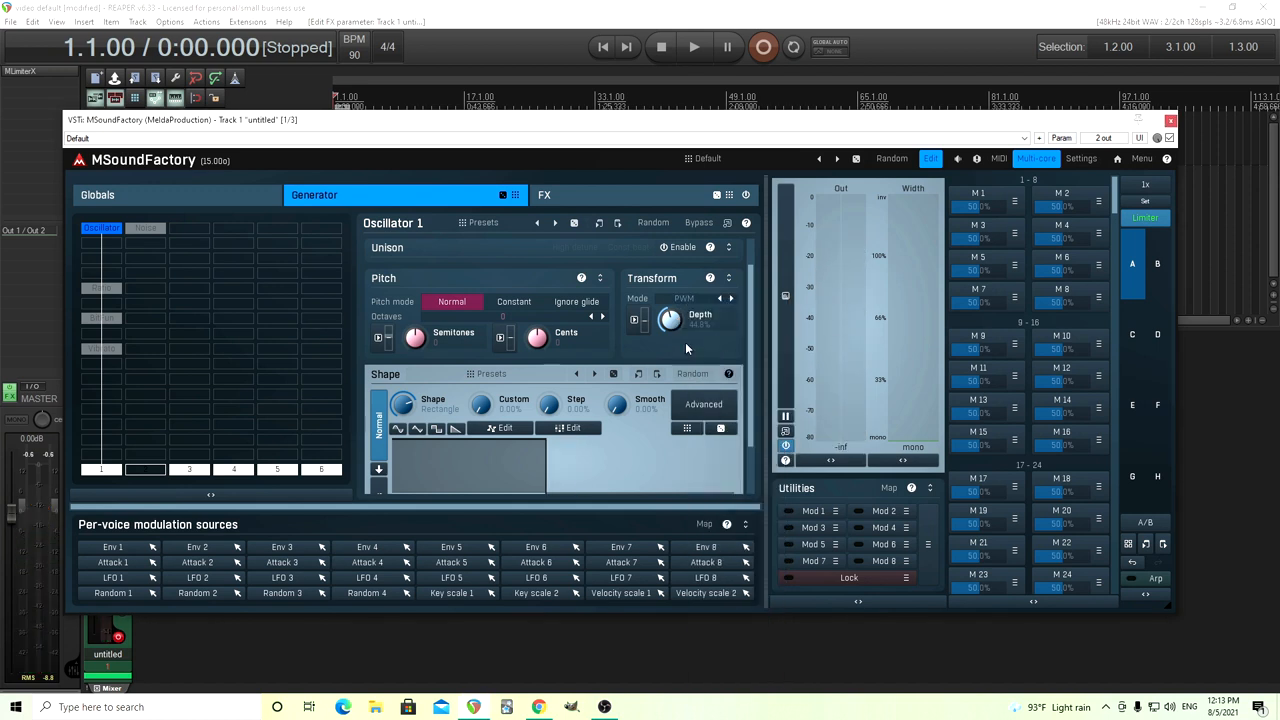
pyautogui.moveTo(670, 316); pyautogui.dragTo(670, 330)
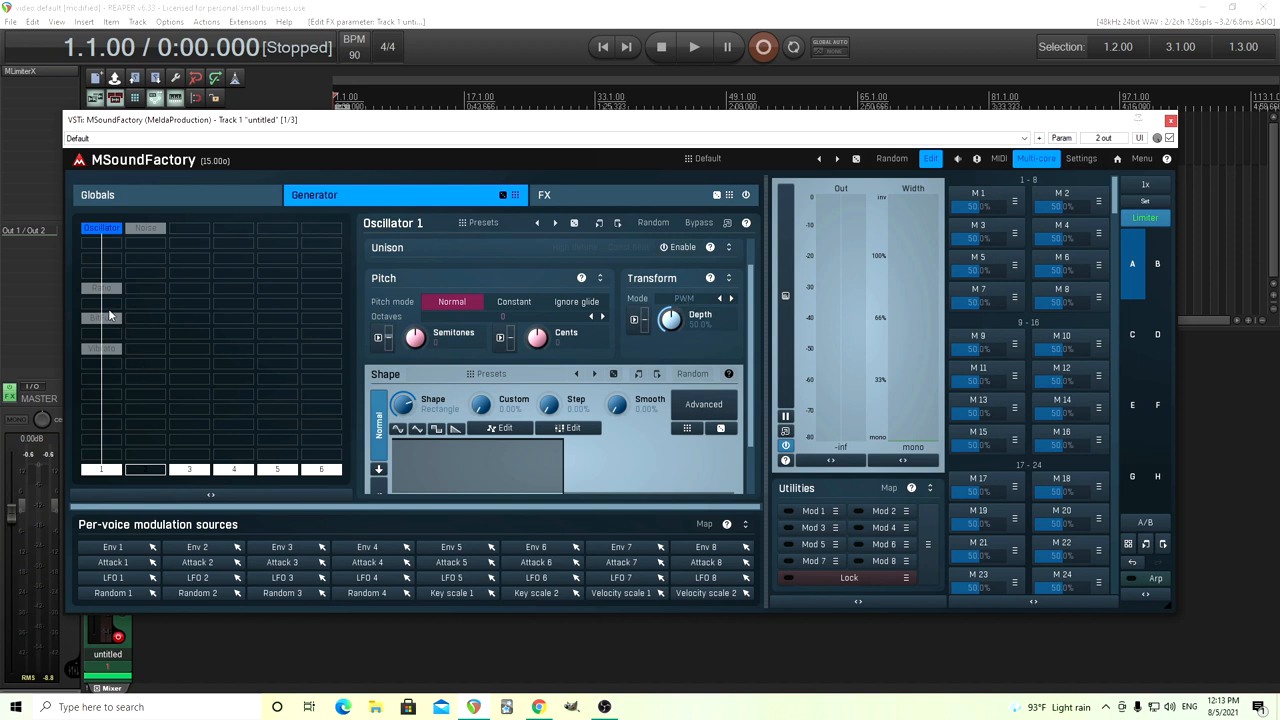
pyautogui.moveTo(100, 324)
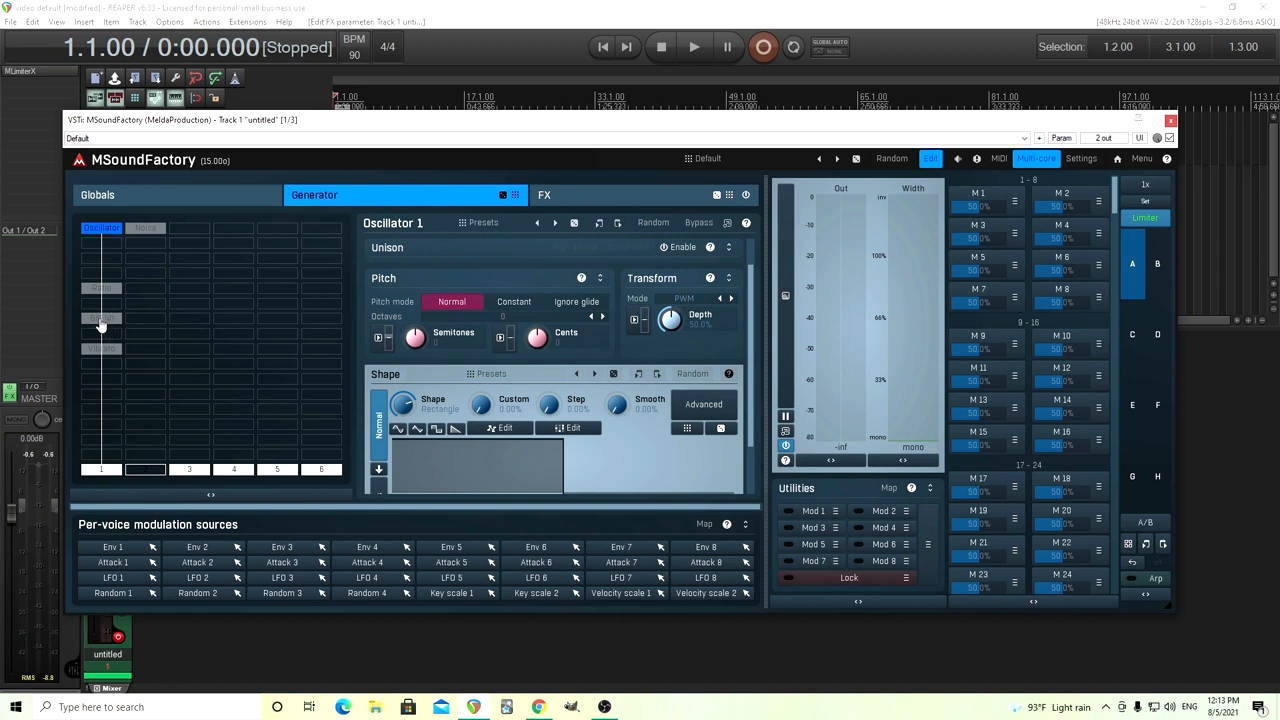